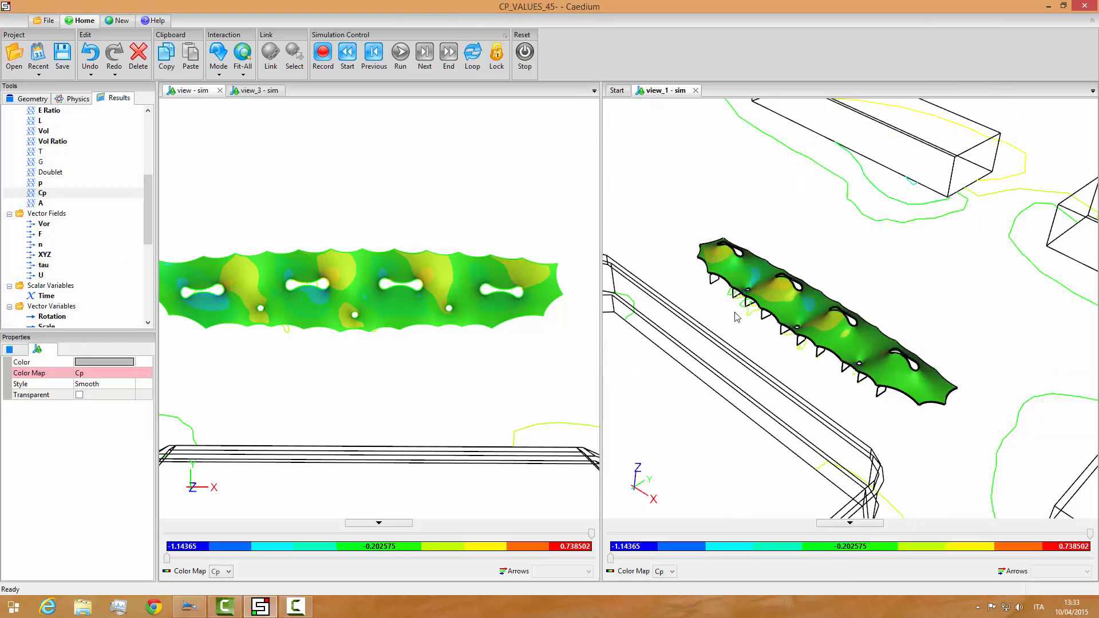
pyautogui.moveTo(444, 391)
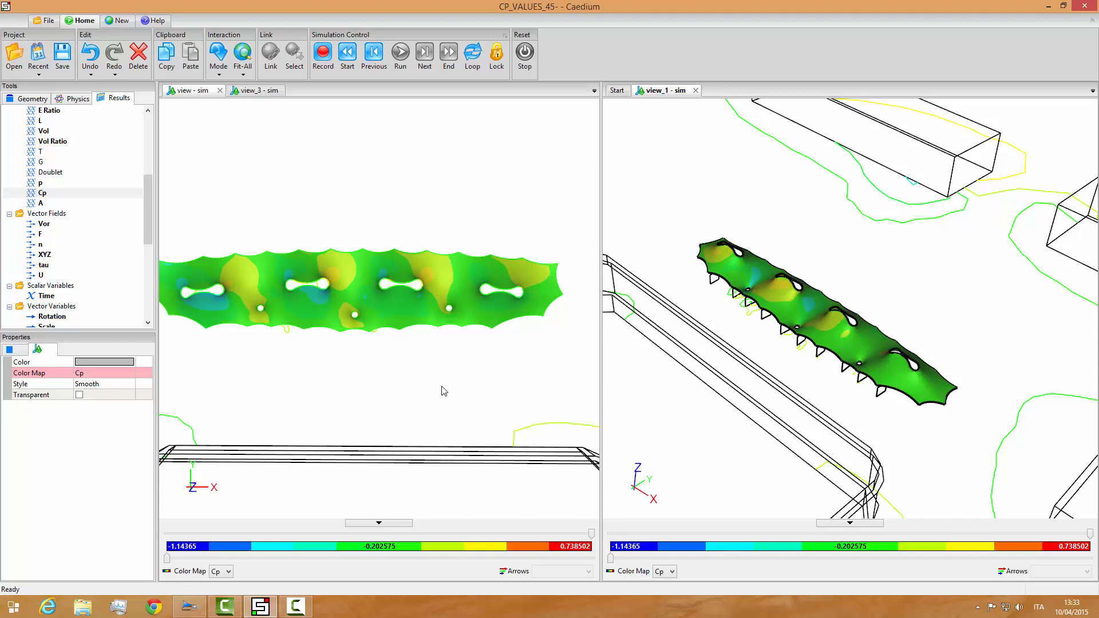
pyautogui.moveTo(347, 325)
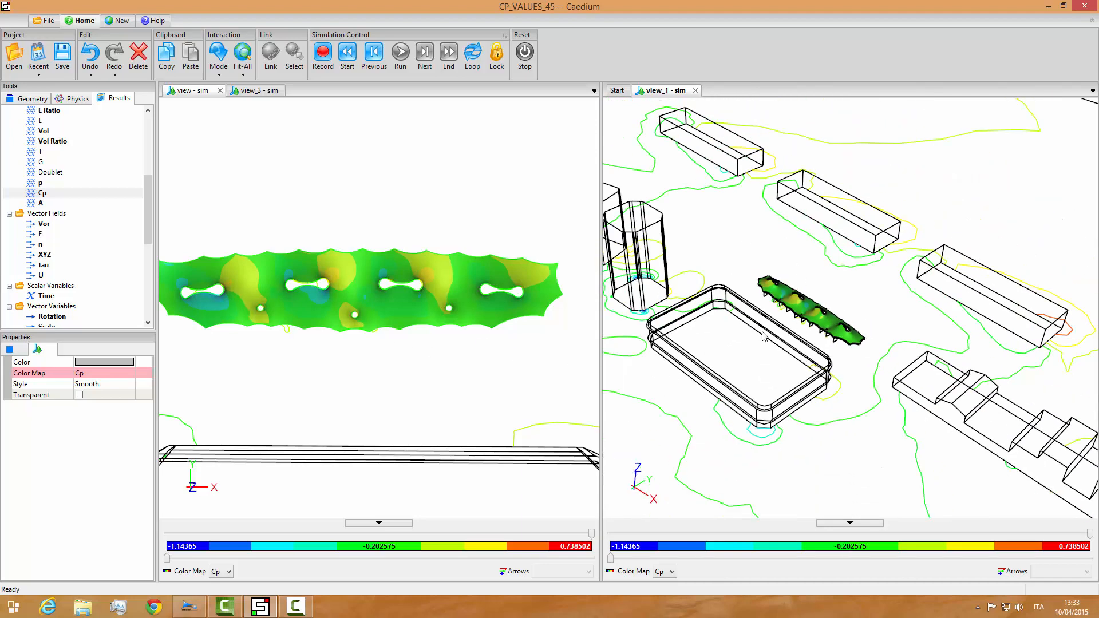
pyautogui.moveTo(849, 309)
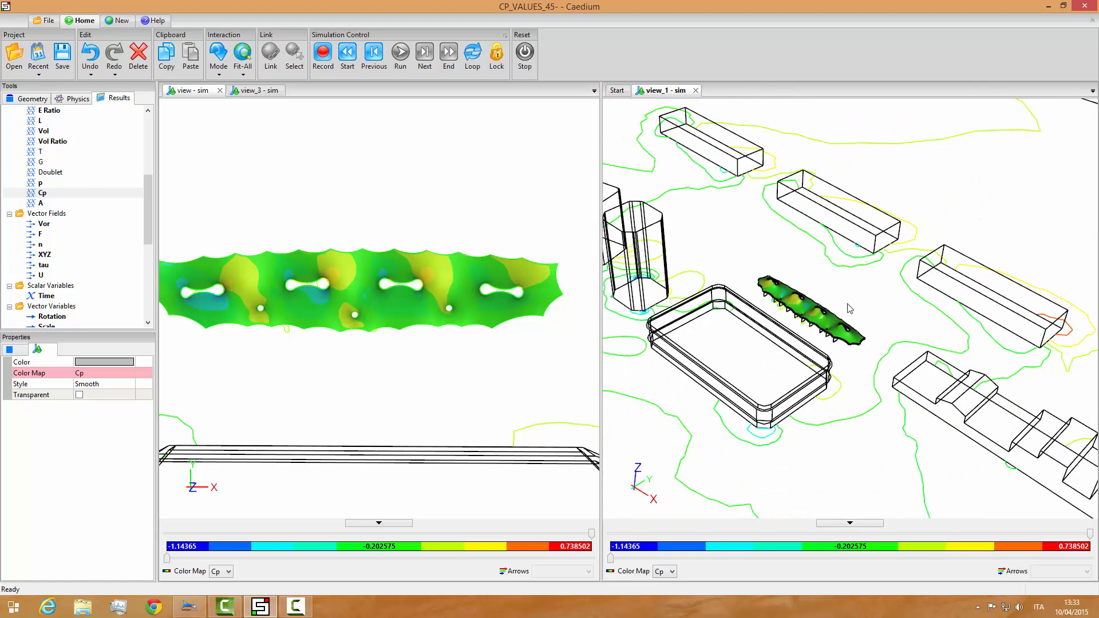
pyautogui.moveTo(829, 307)
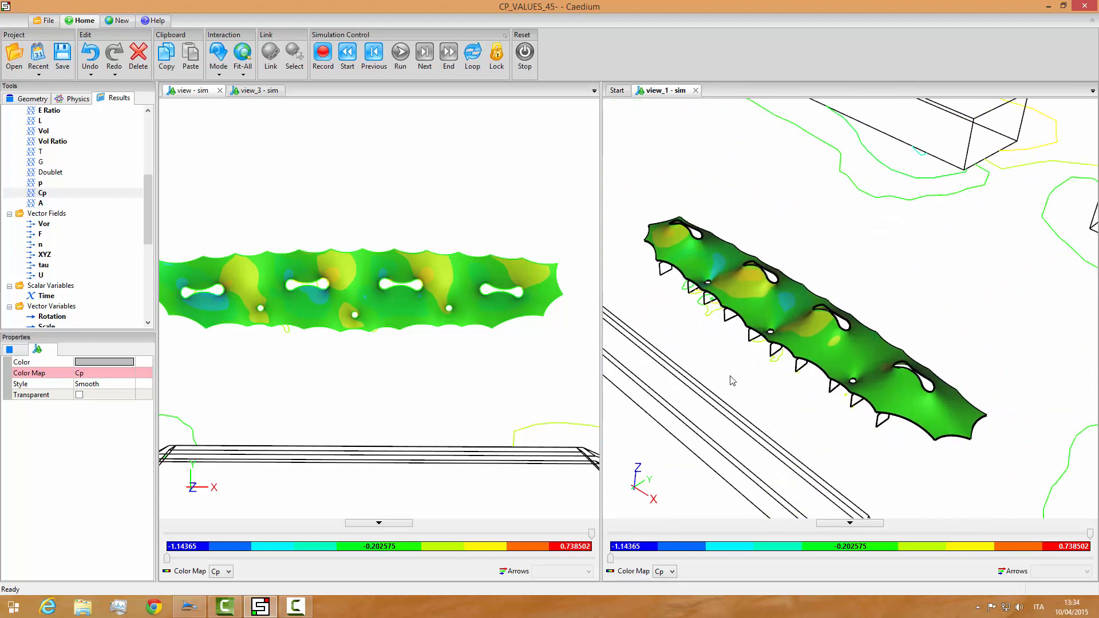
pyautogui.moveTo(384, 382)
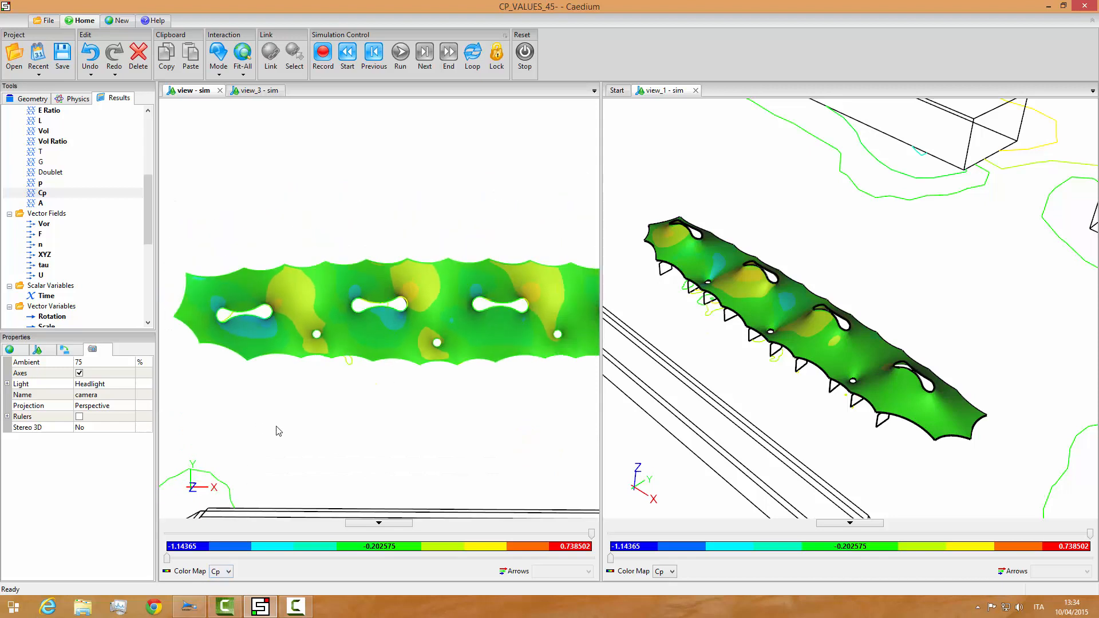
pyautogui.moveTo(325, 539)
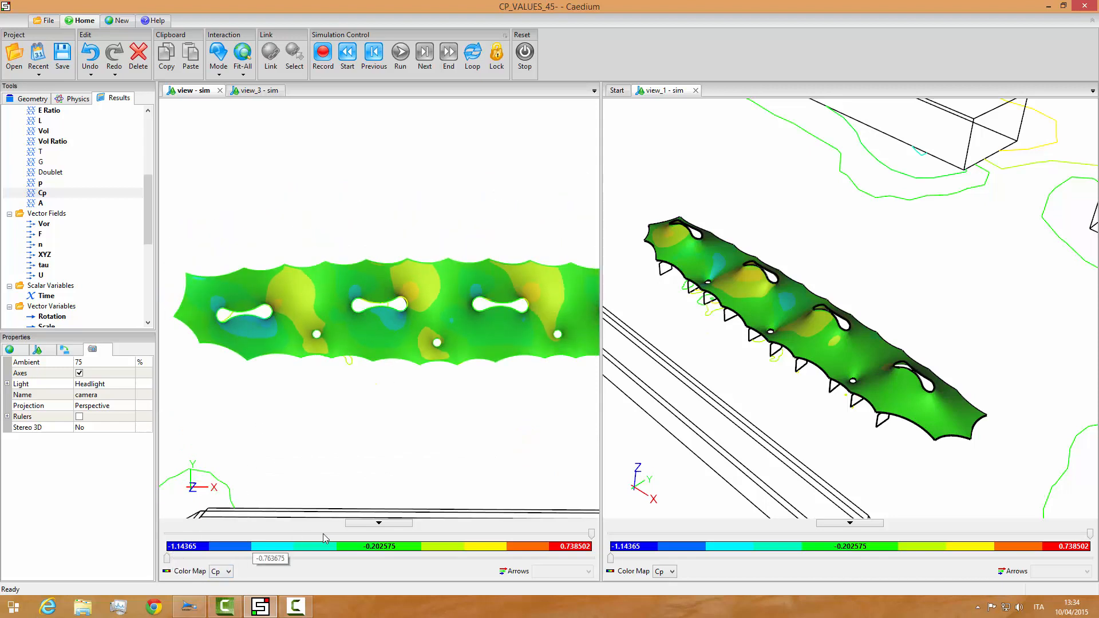
pyautogui.moveTo(467, 383)
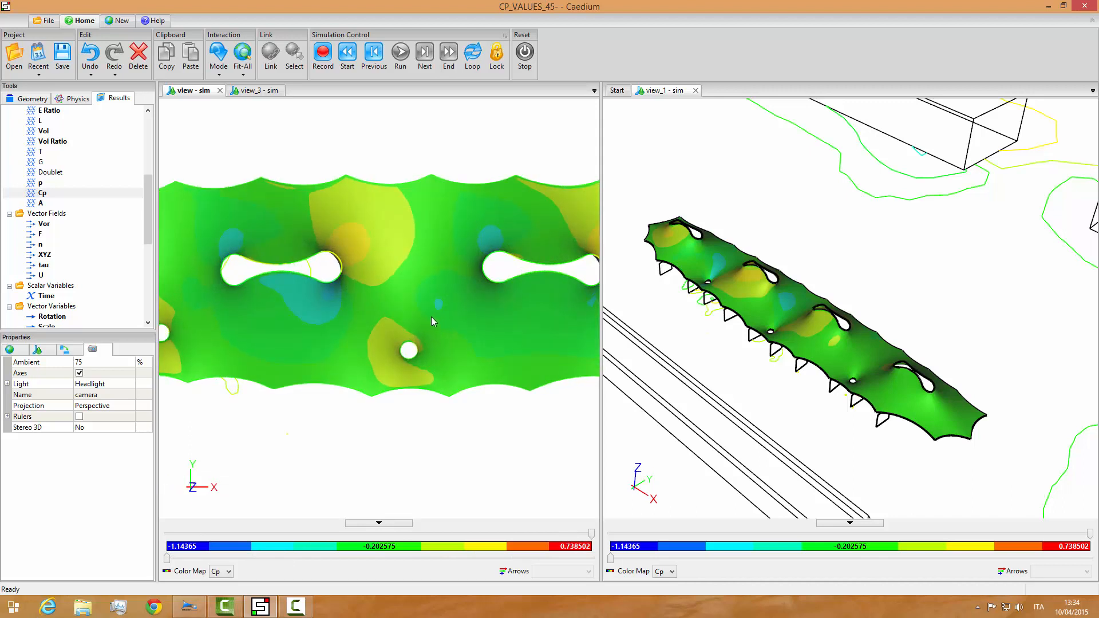
pyautogui.moveTo(365, 323)
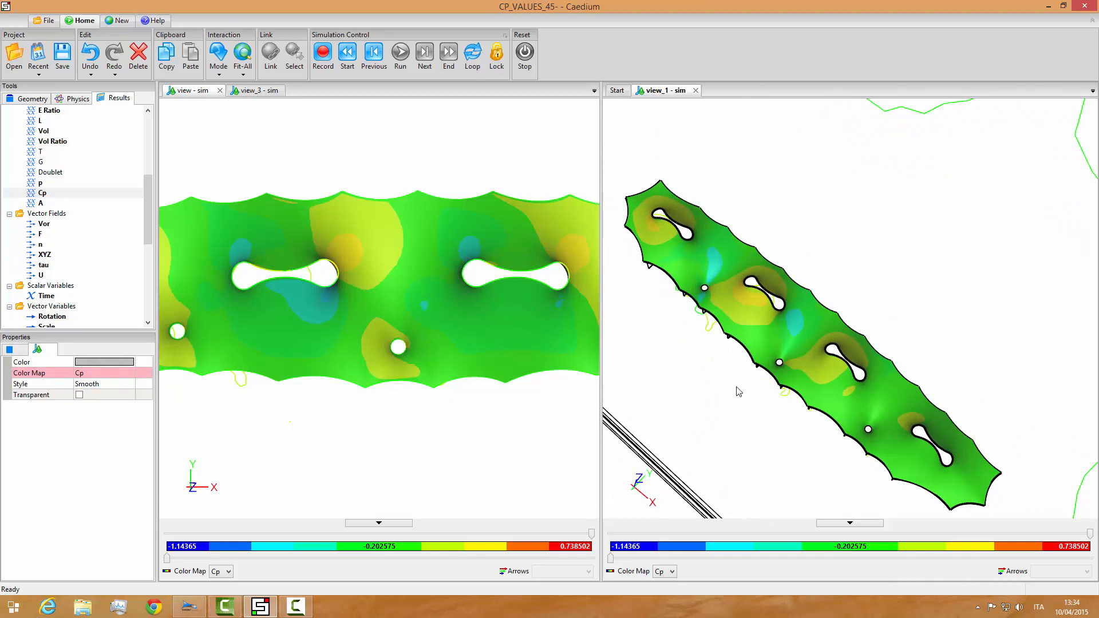
pyautogui.moveTo(657, 261)
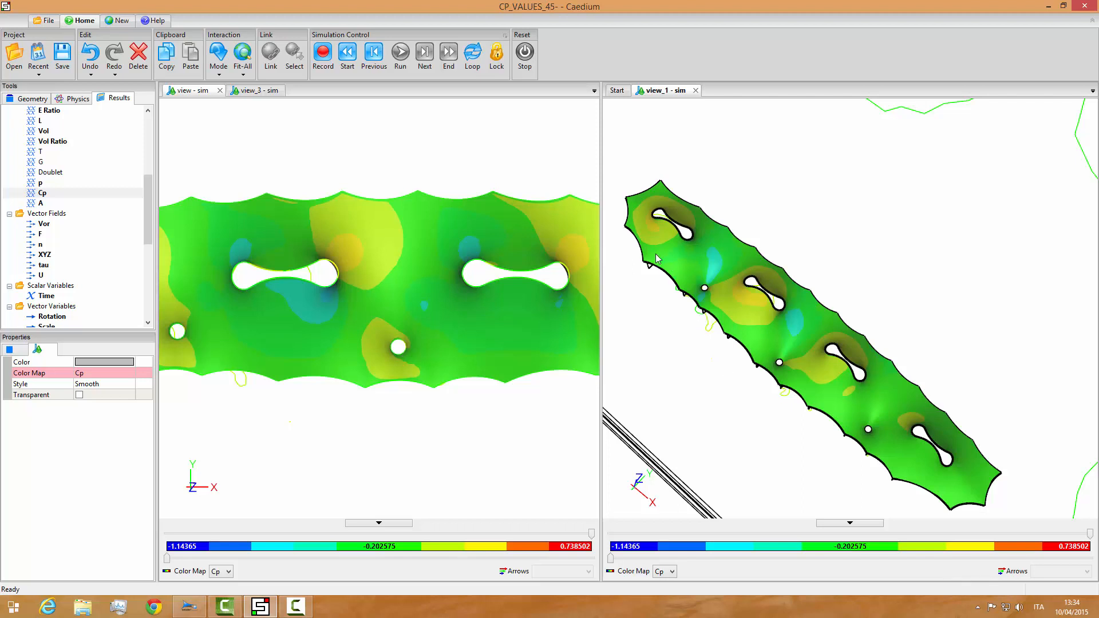
pyautogui.moveTo(127, 21)
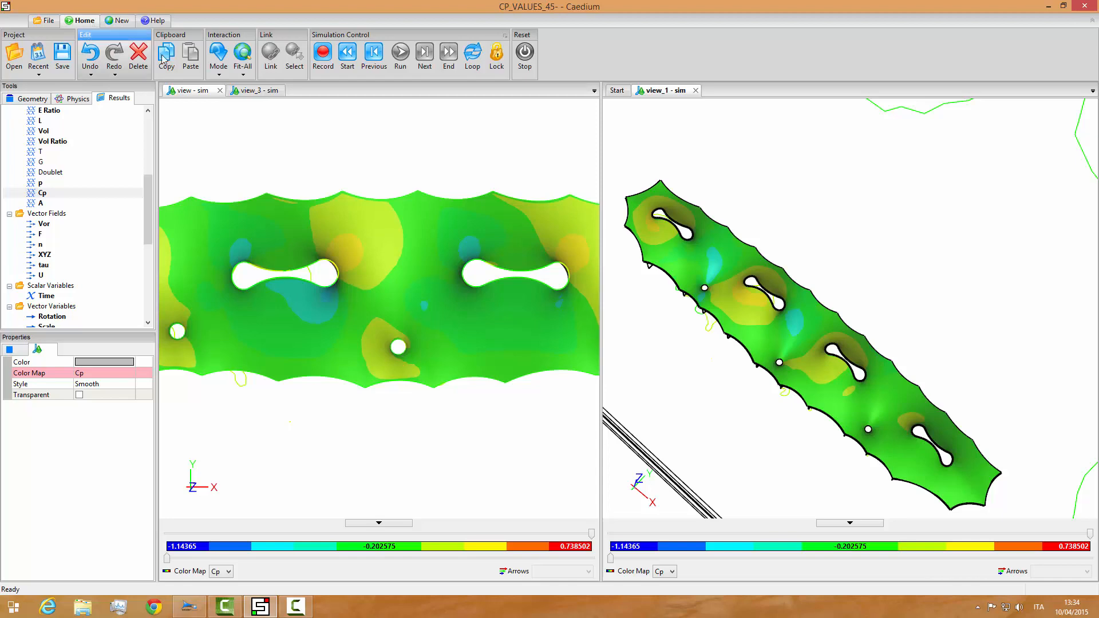
# Step: Colour the membrane by pressure p in N·m-2 instead of Cp in the left and right views
pyautogui.click(243, 54)
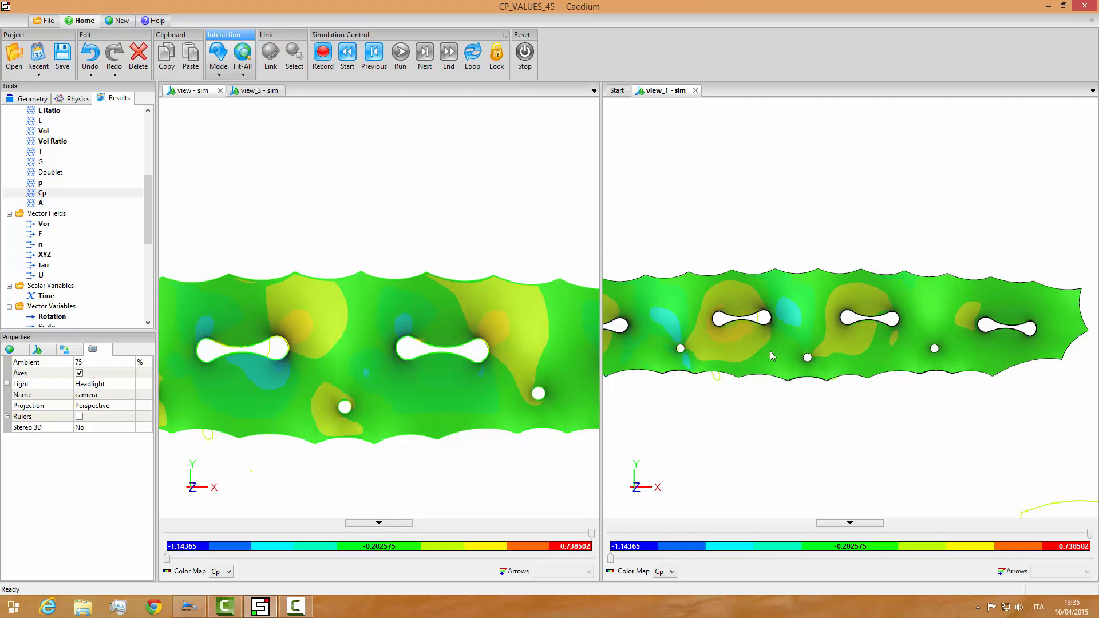
pyautogui.moveTo(117, 242)
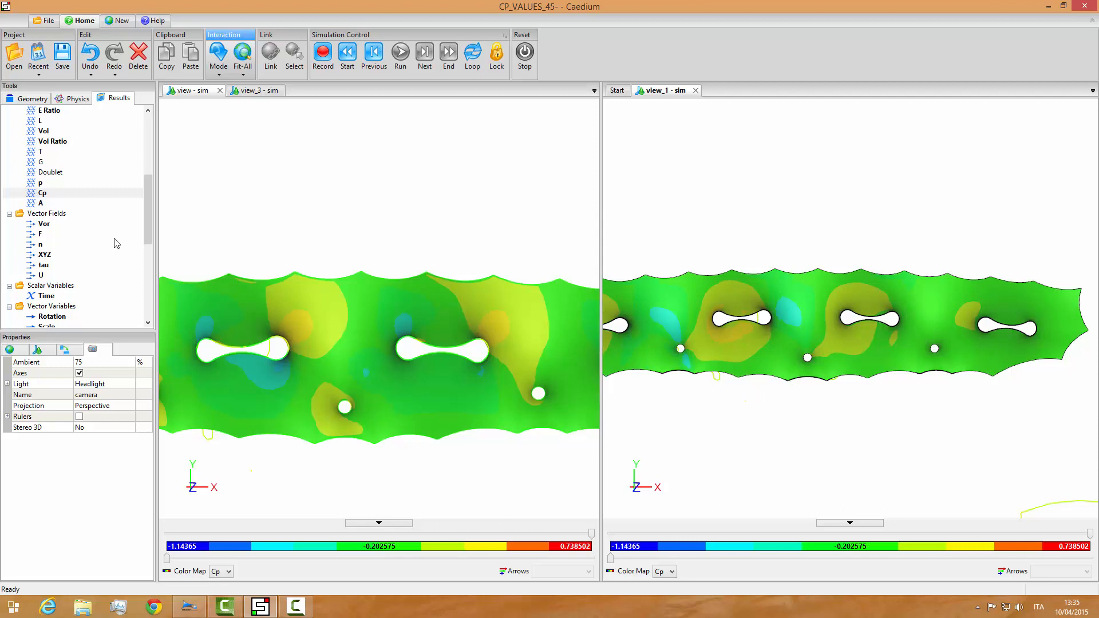
pyautogui.click(41, 183)
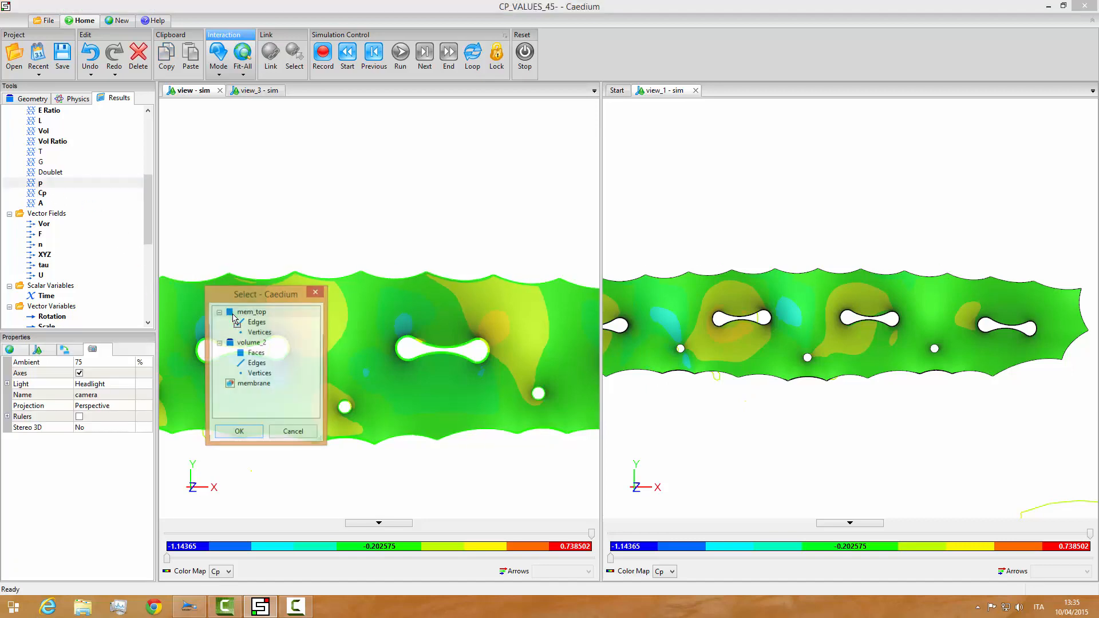
pyautogui.click(238, 431)
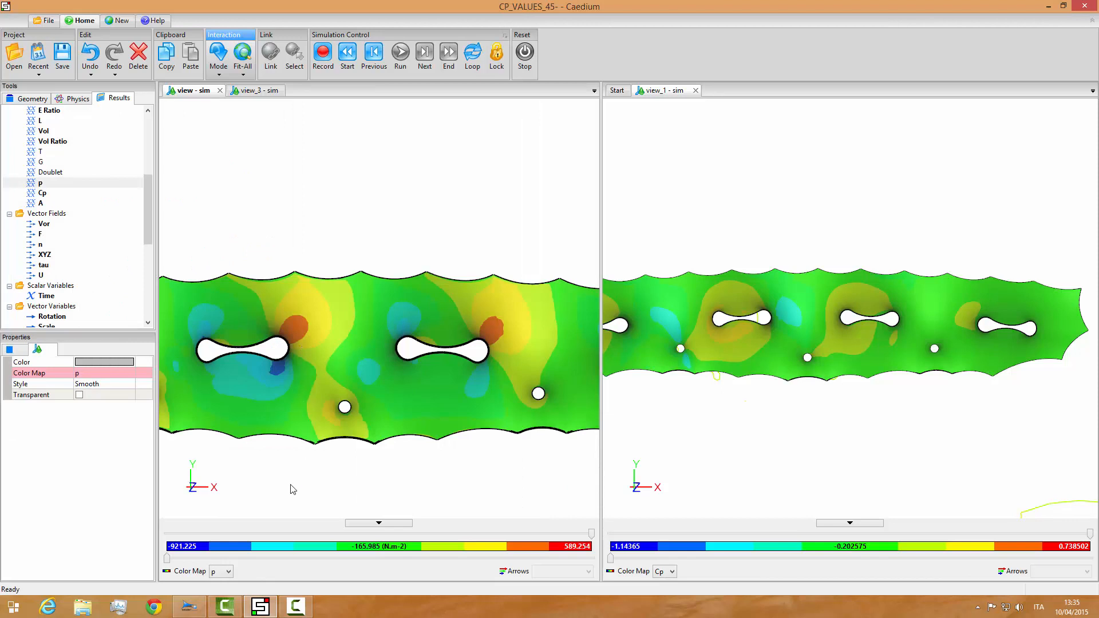
pyautogui.moveTo(539, 554)
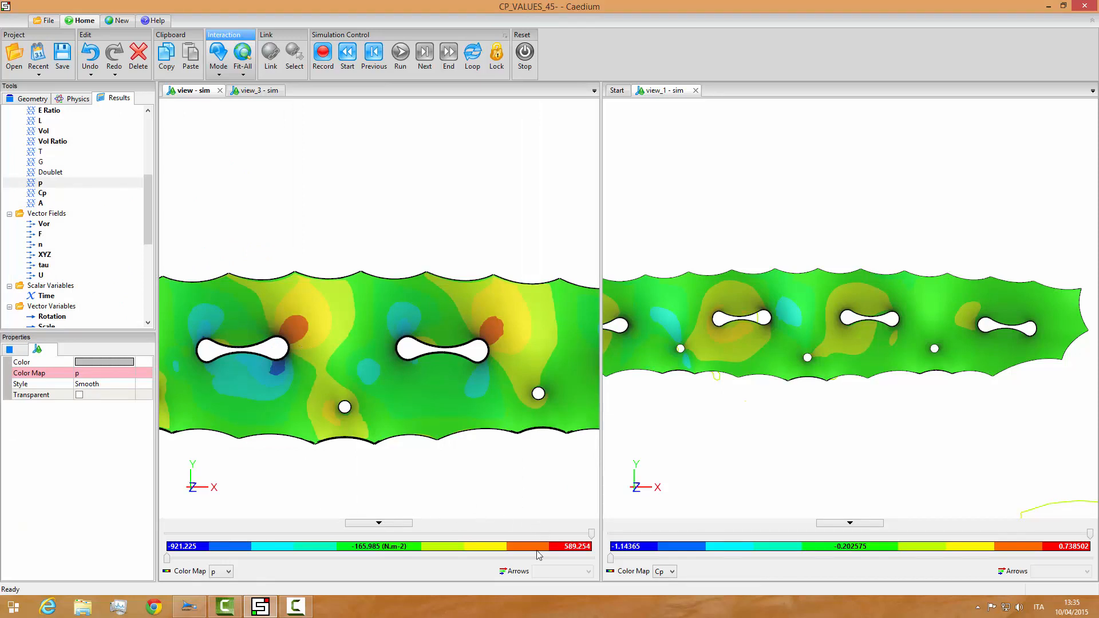
pyautogui.moveTo(401, 554)
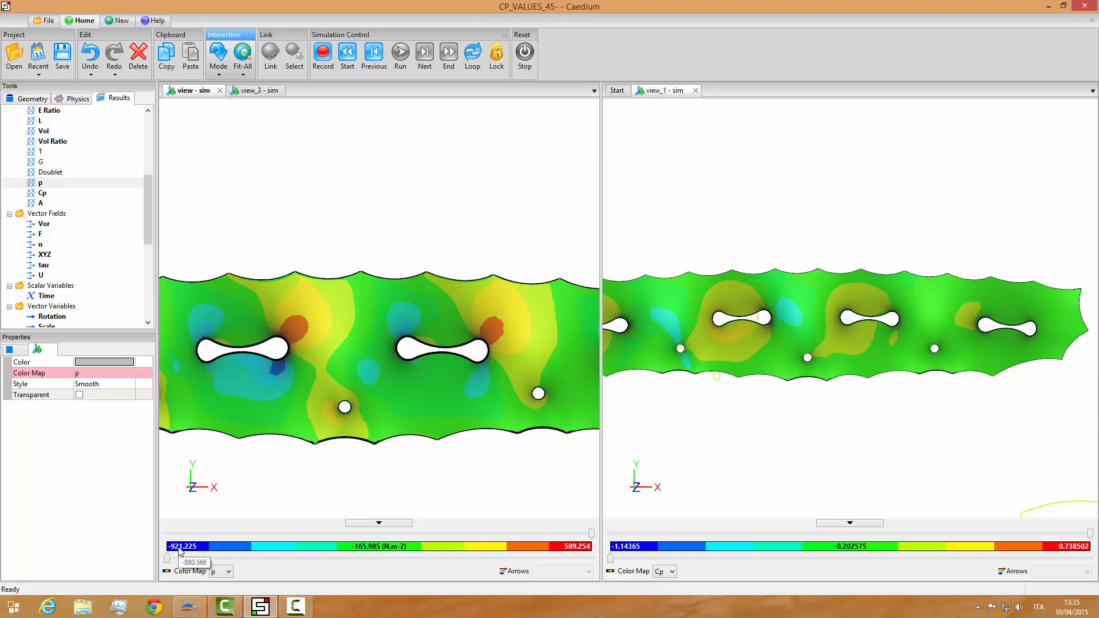
pyautogui.moveTo(561, 559)
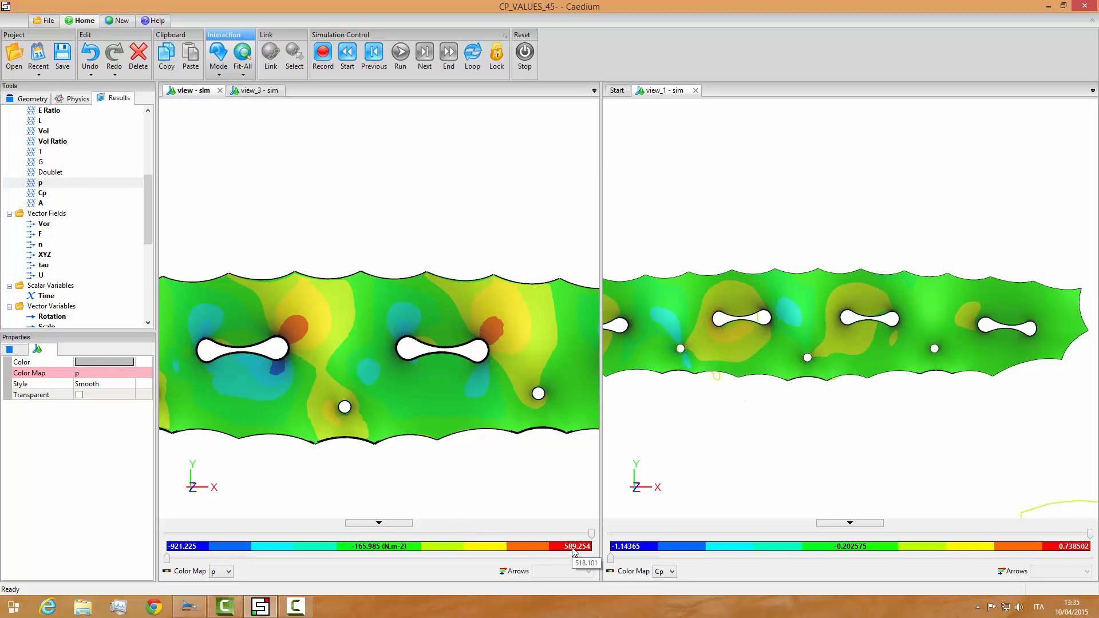
pyautogui.moveTo(323, 352)
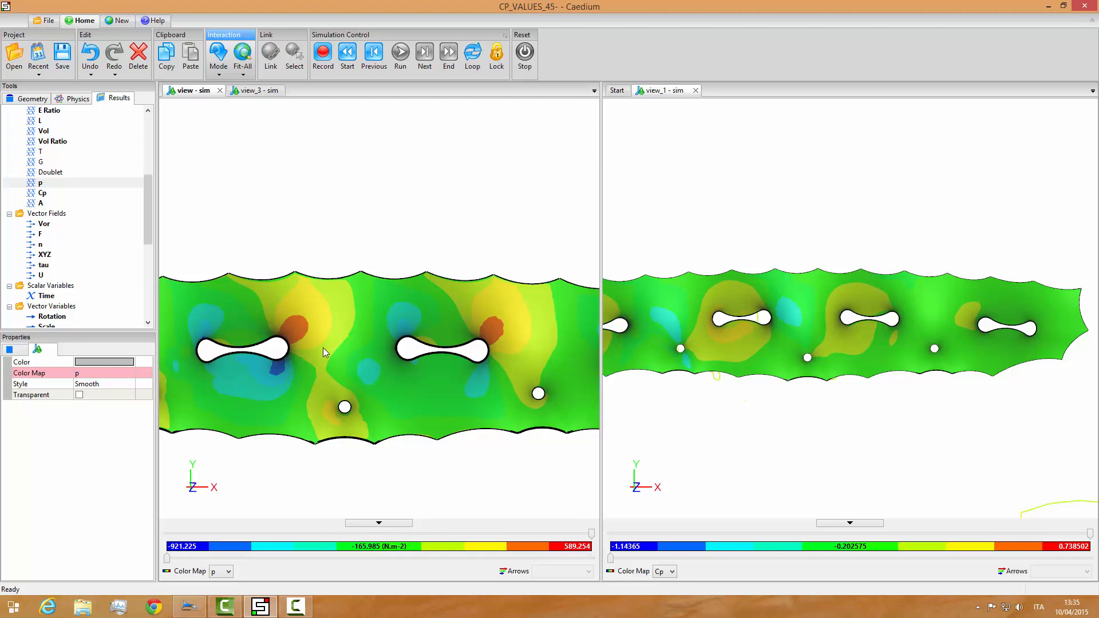
pyautogui.moveTo(316, 359)
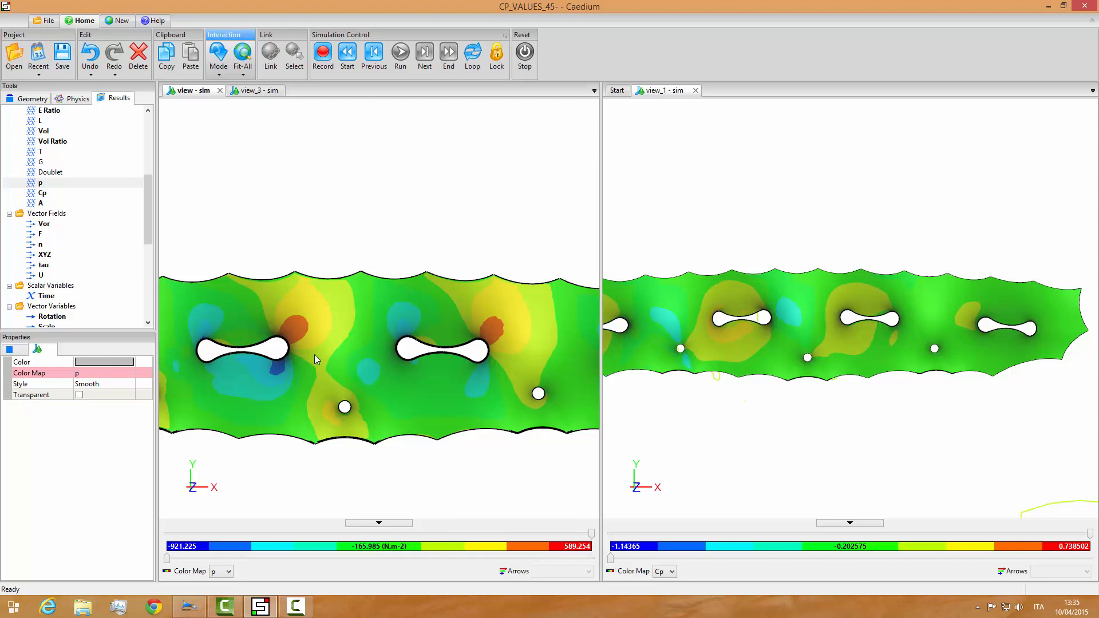
pyautogui.moveTo(632, 307)
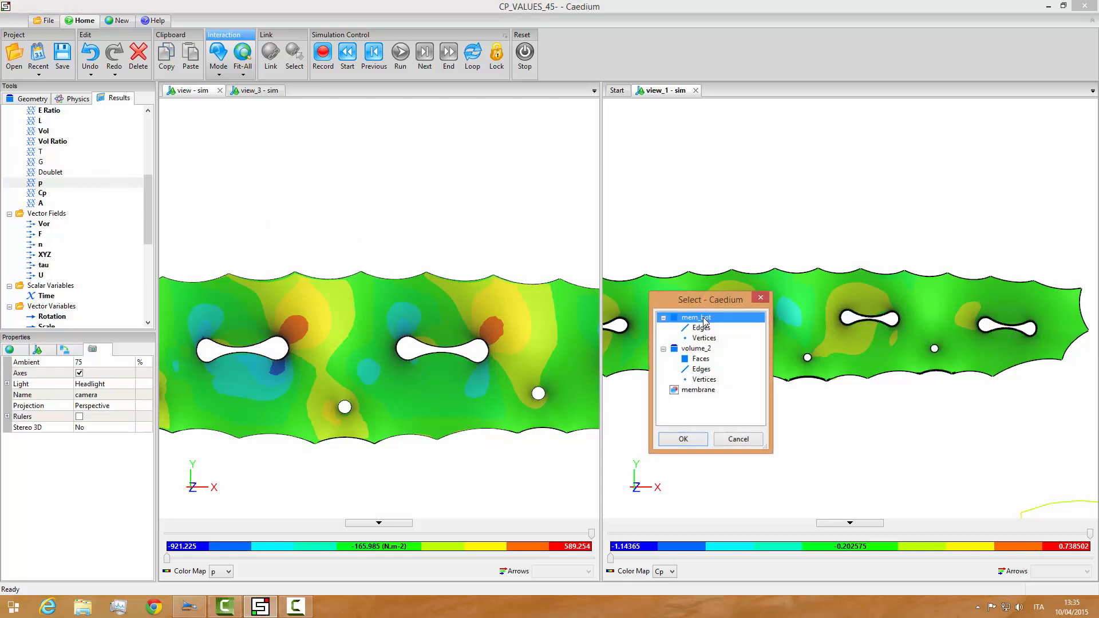
pyautogui.click(683, 439)
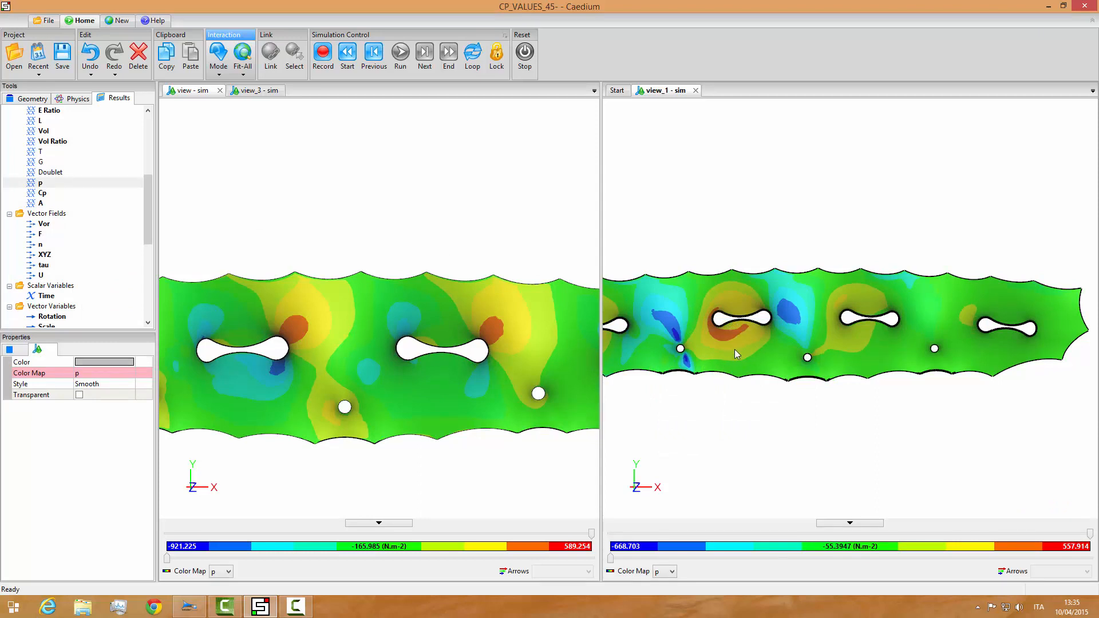
pyautogui.moveTo(754, 333)
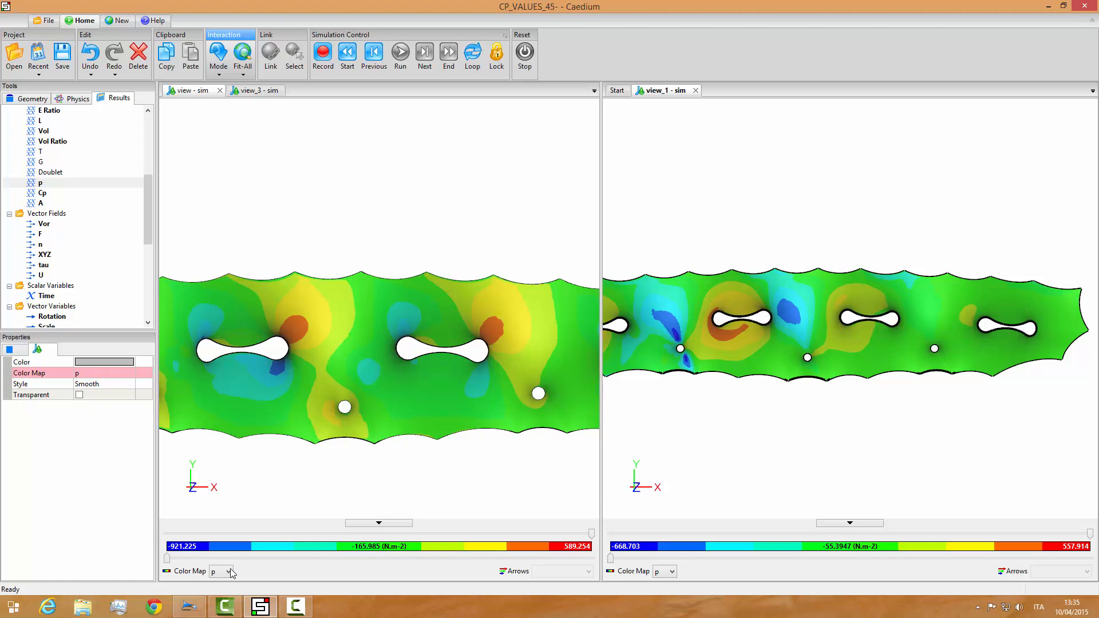
# Step: Switch the left and right views back to the Cp colour map of the membrane
pyautogui.click(230, 571)
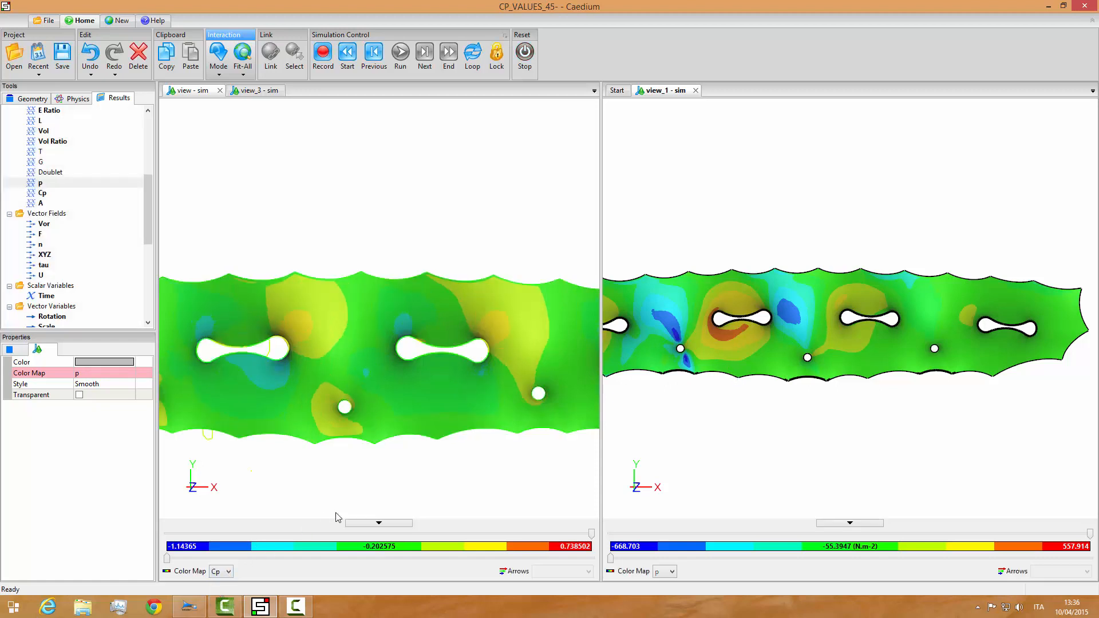
pyautogui.click(672, 571)
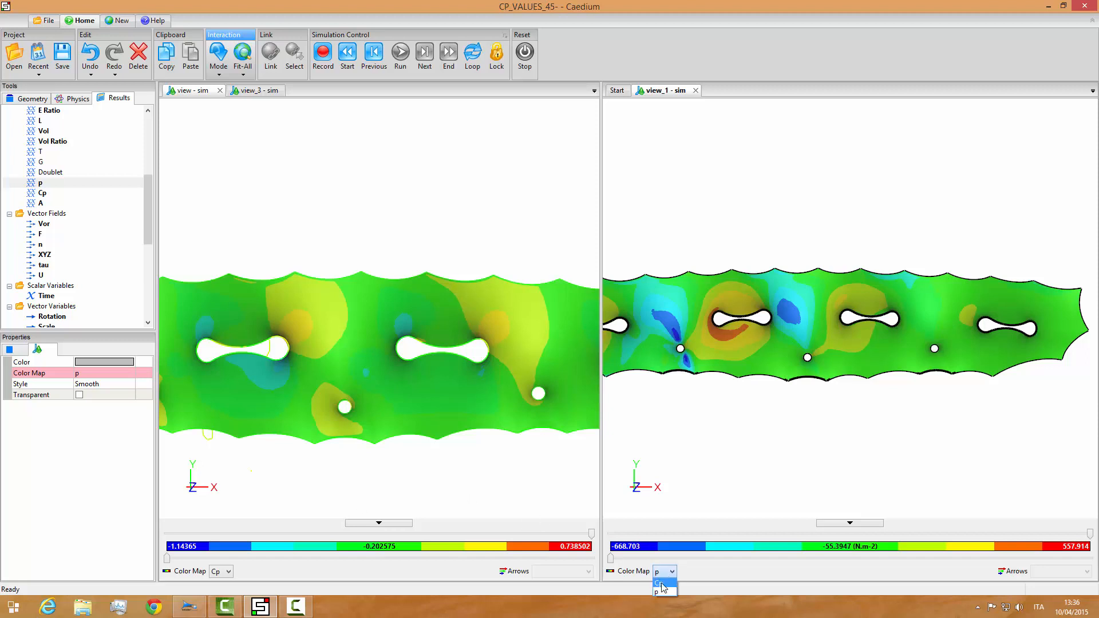
pyautogui.click(663, 583)
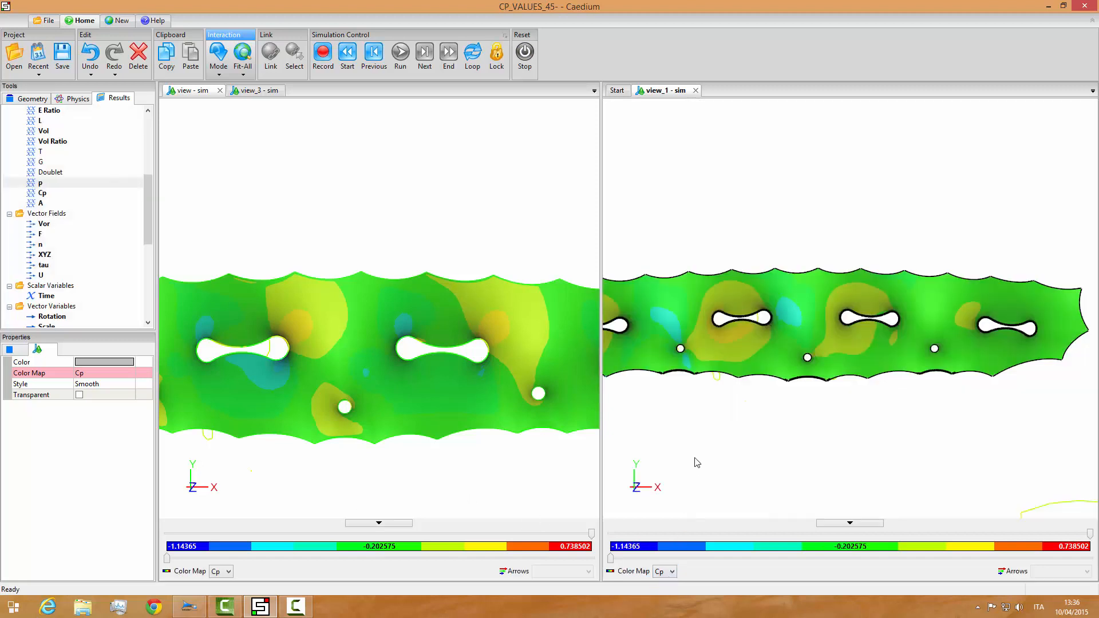
pyautogui.moveTo(368, 318)
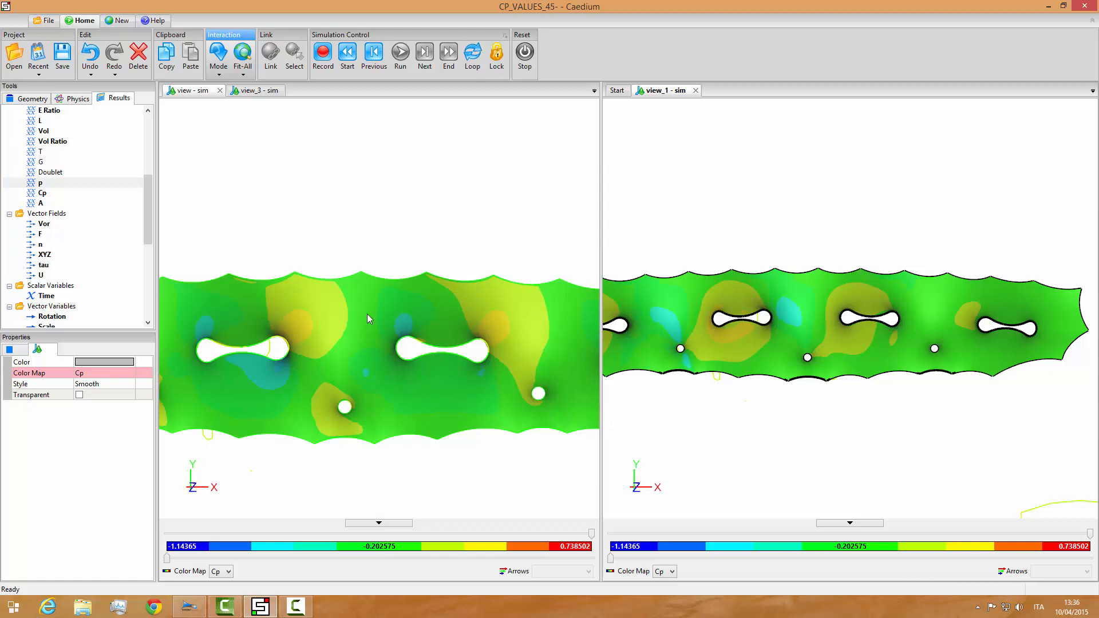
pyautogui.moveTo(375, 381)
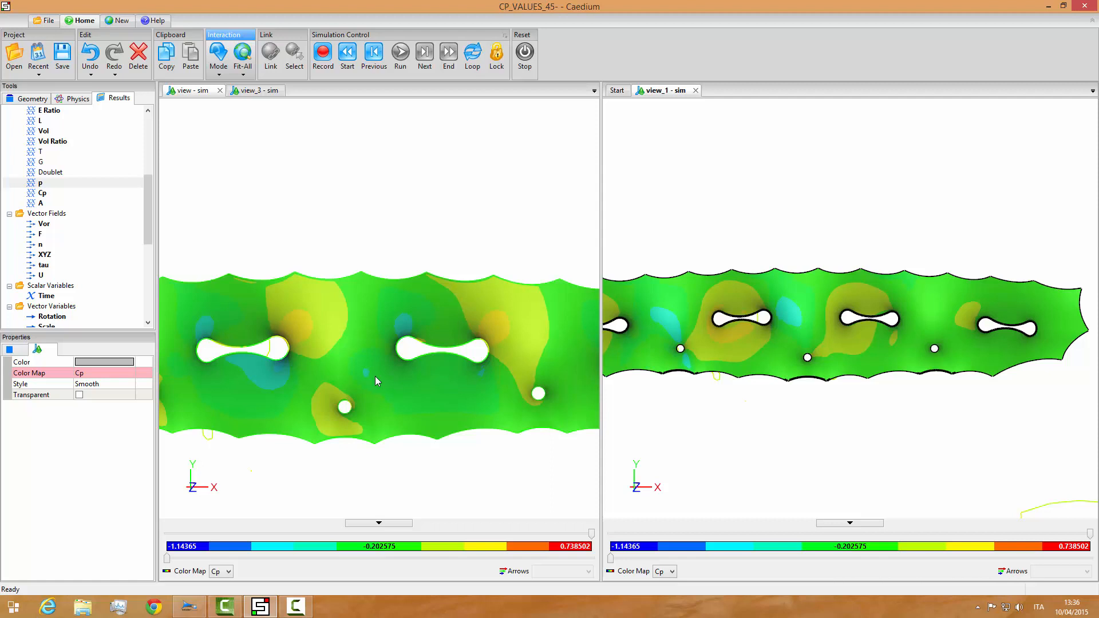
pyautogui.moveTo(630, 483)
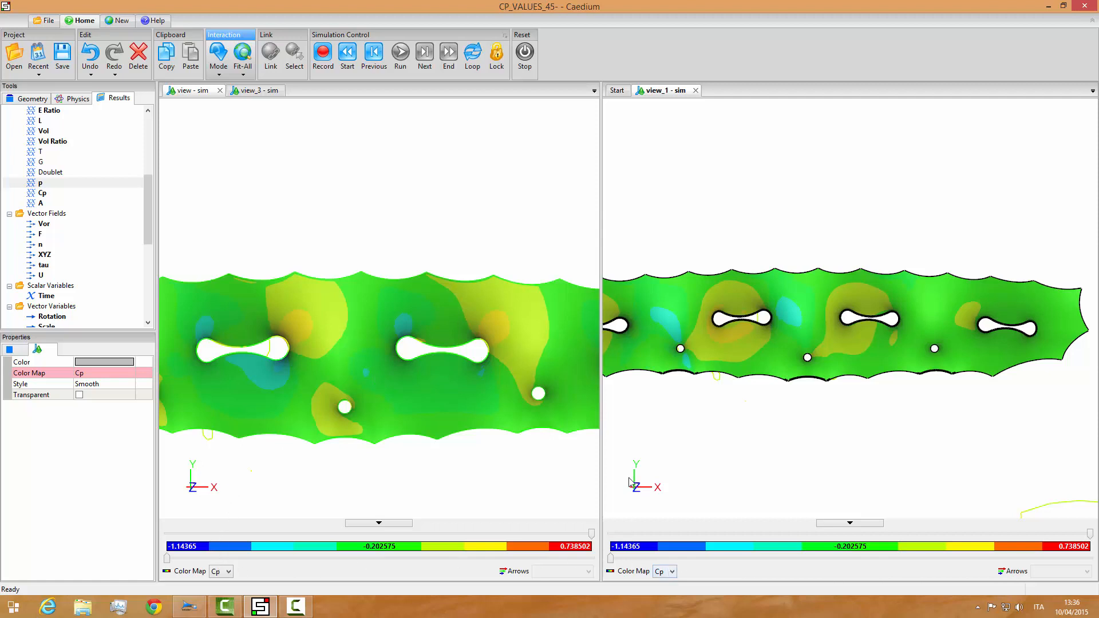
pyautogui.moveTo(355, 474)
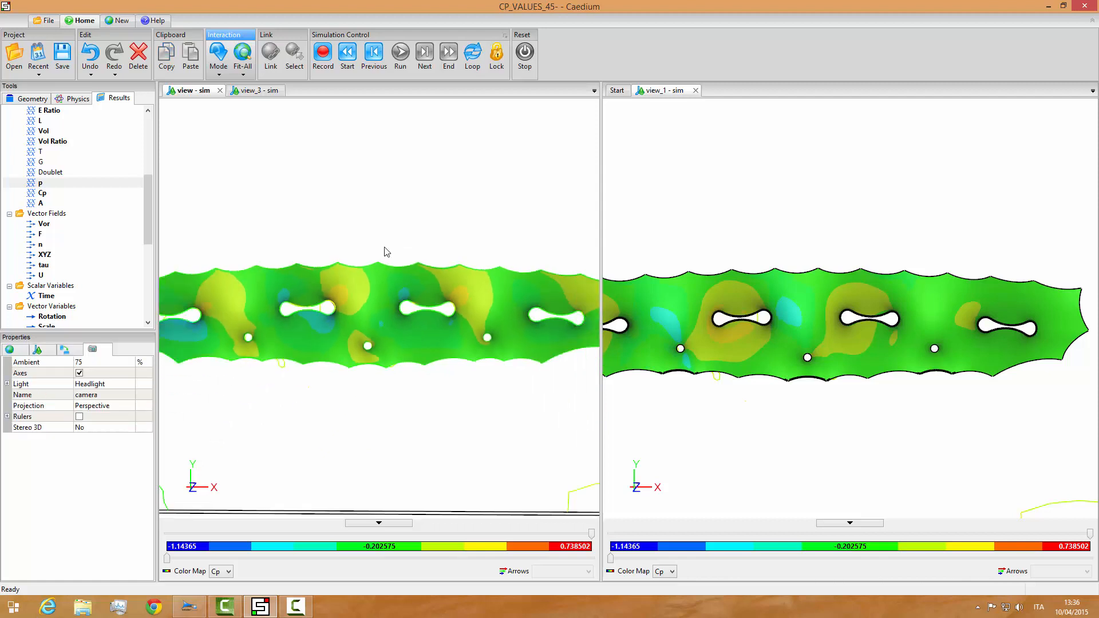
# Step: Select all model edges and make them transparent so the edge lines are hidden
pyautogui.click(293, 51)
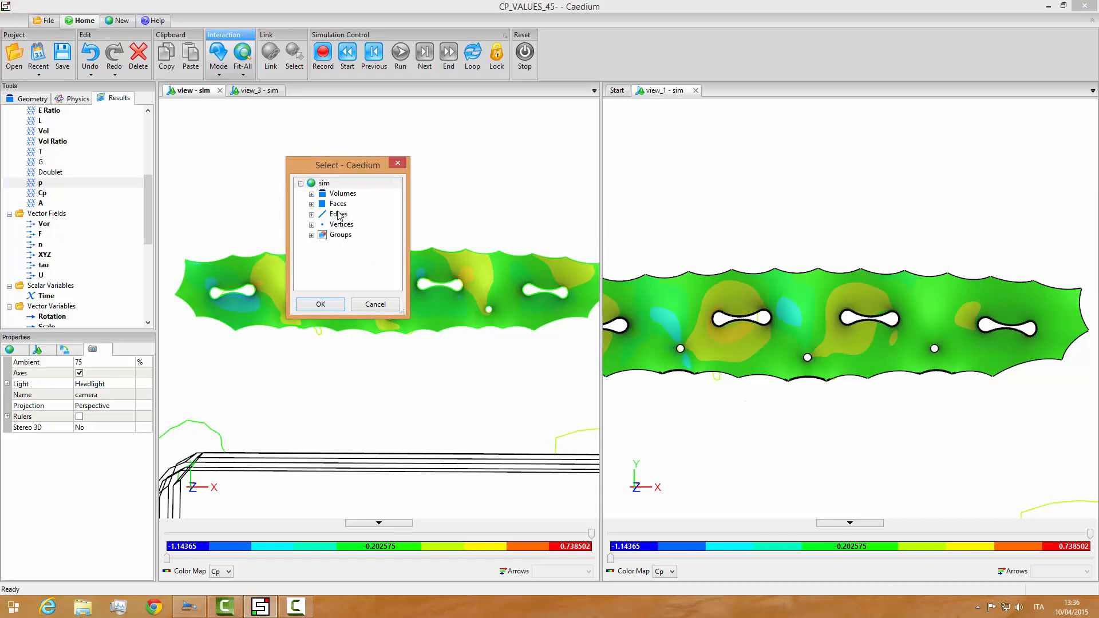
pyautogui.click(320, 305)
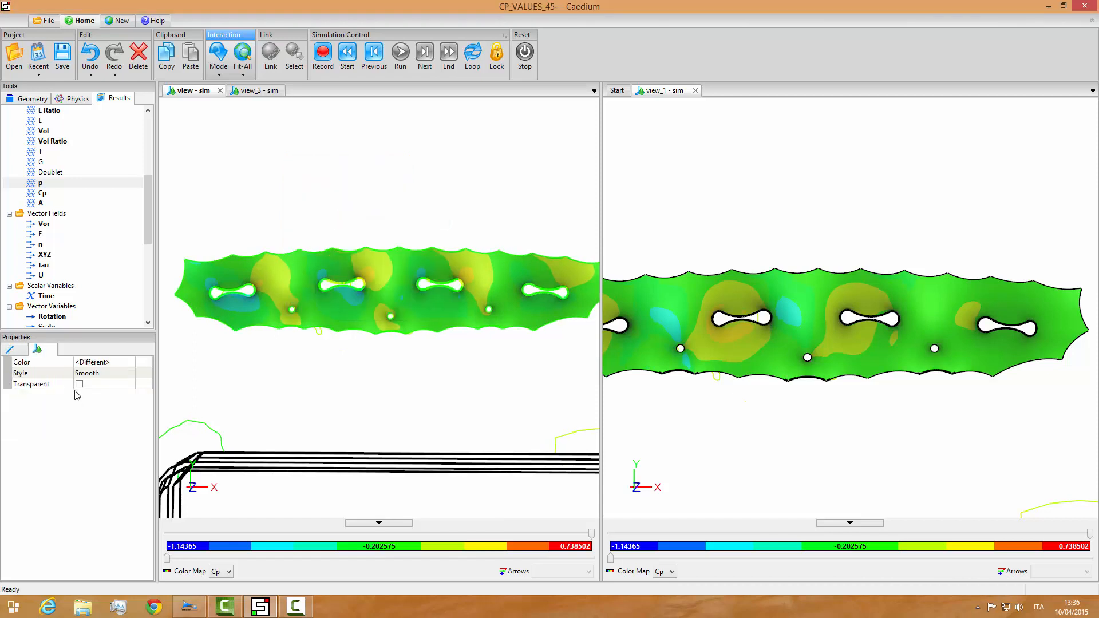
pyautogui.click(79, 383)
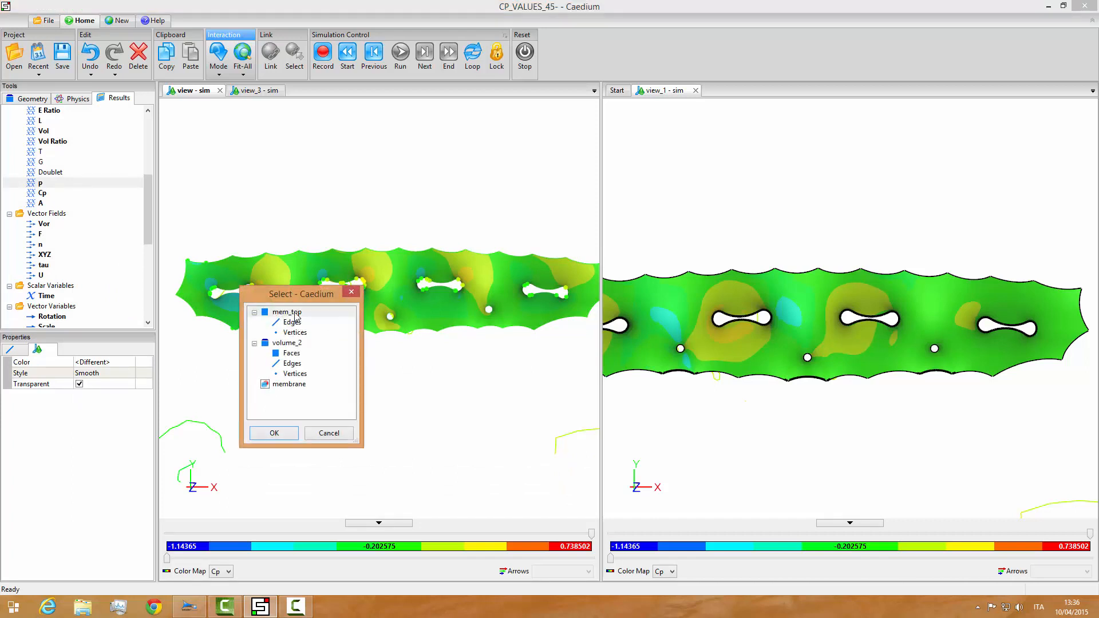
# Step: Select the mem_top surface and render its Cp colour map with flat shading
pyautogui.rightClick(286, 312)
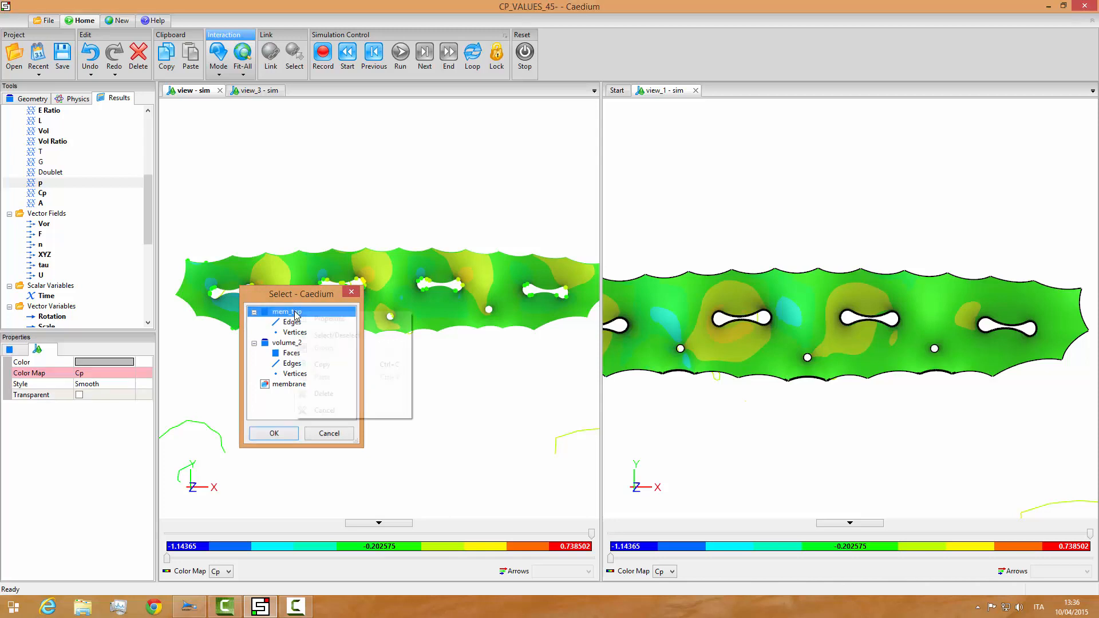
pyautogui.click(274, 433)
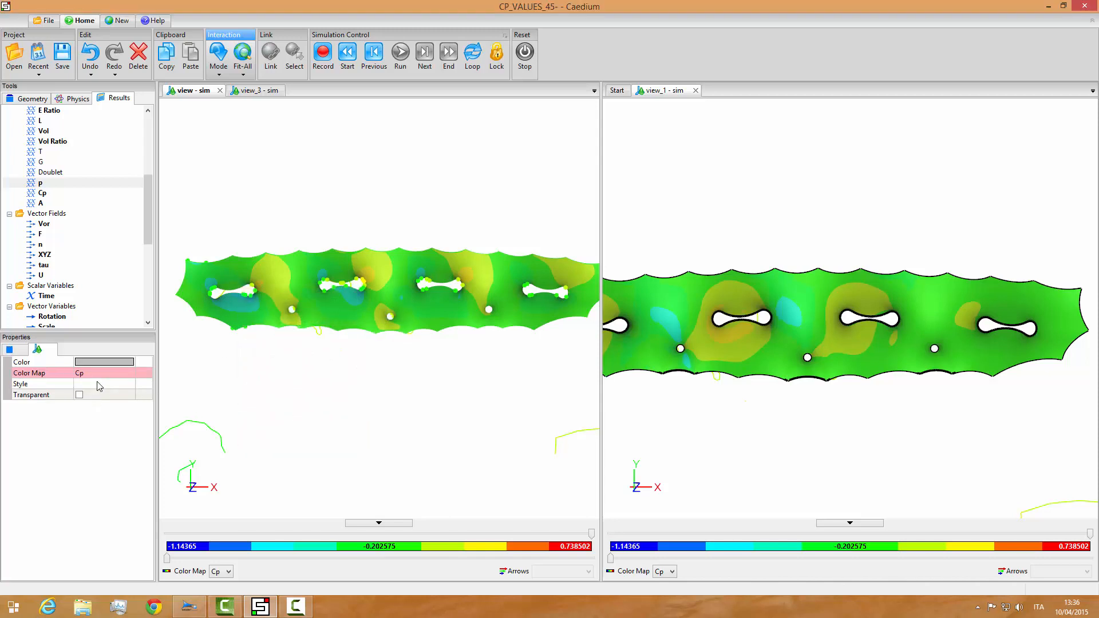
pyautogui.click(104, 383)
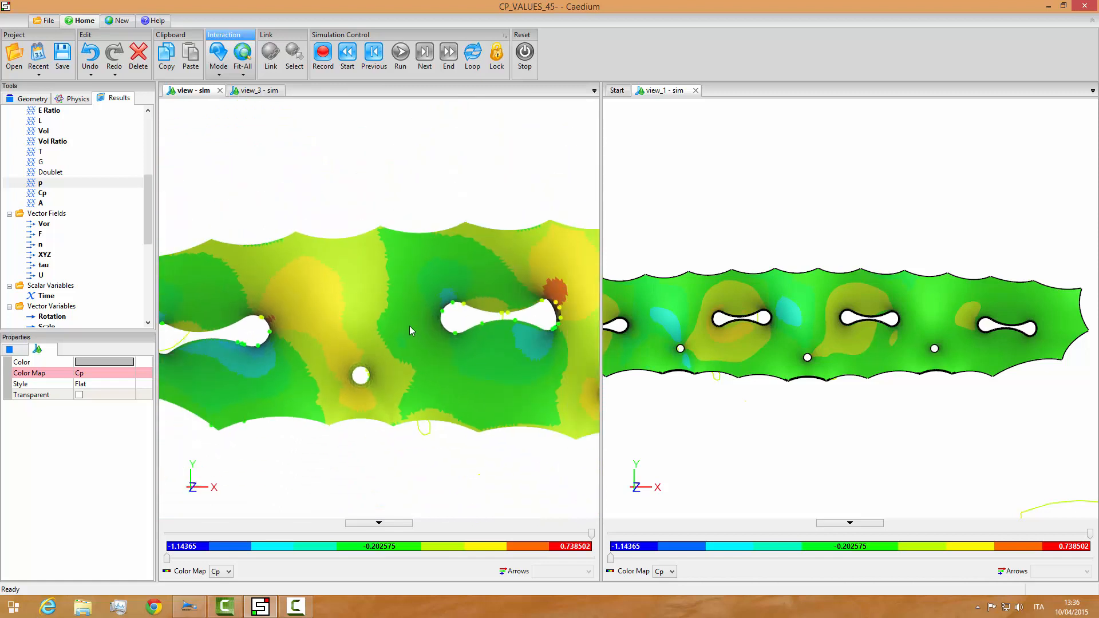
pyautogui.moveTo(163, 120)
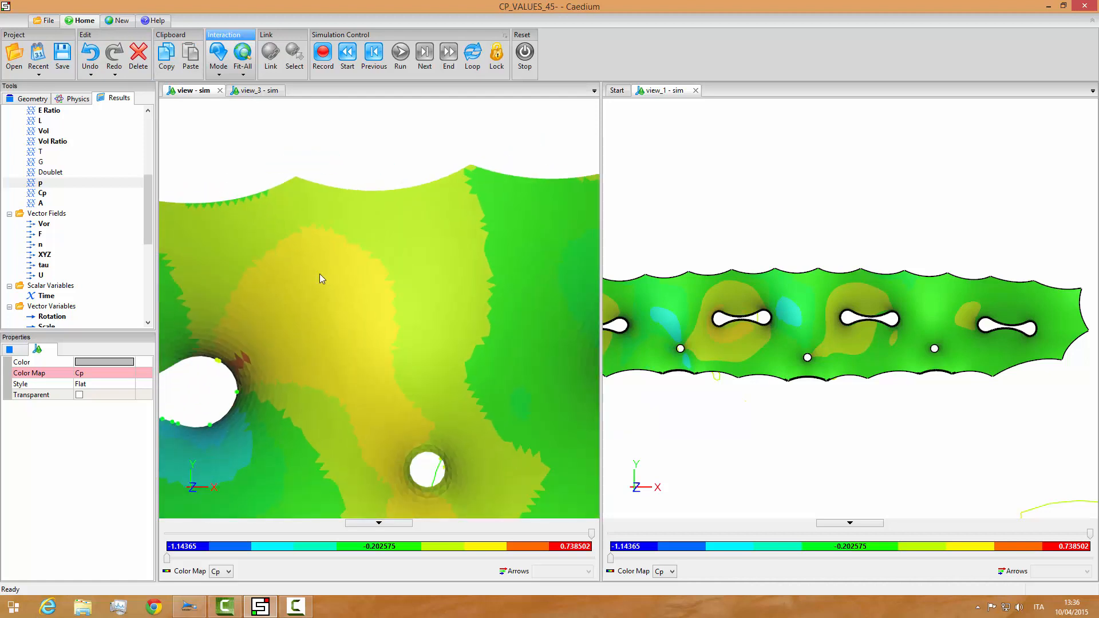
pyautogui.moveTo(209, 141)
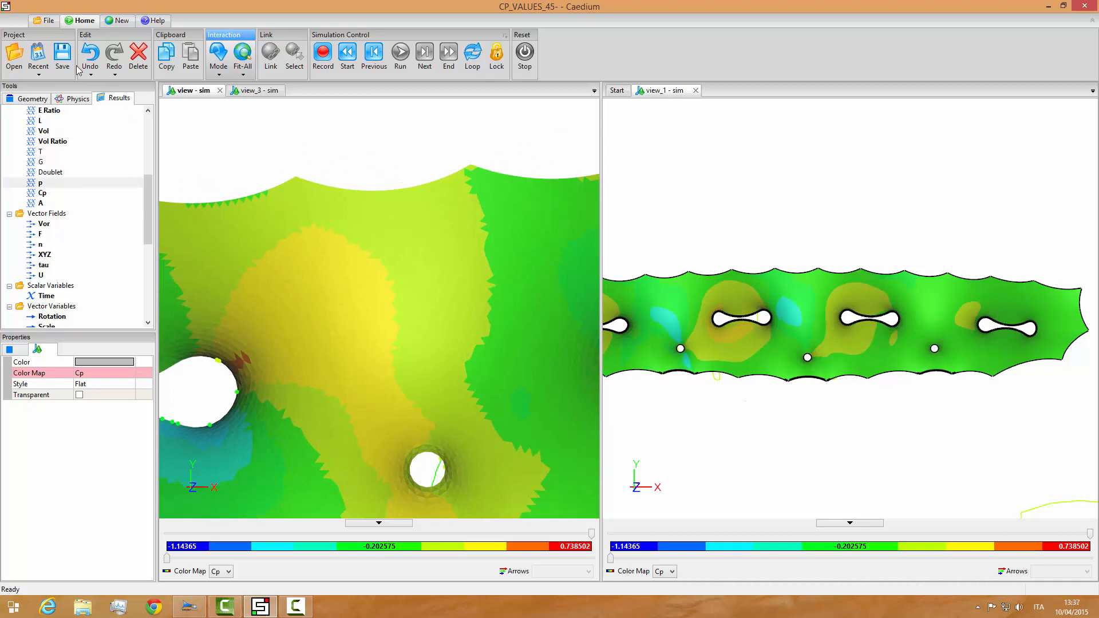
# Step: Export the model as the Alias/WaveFront OBJ file CP_VALUES_45-.obj in the 45- folder
pyautogui.click(43, 20)
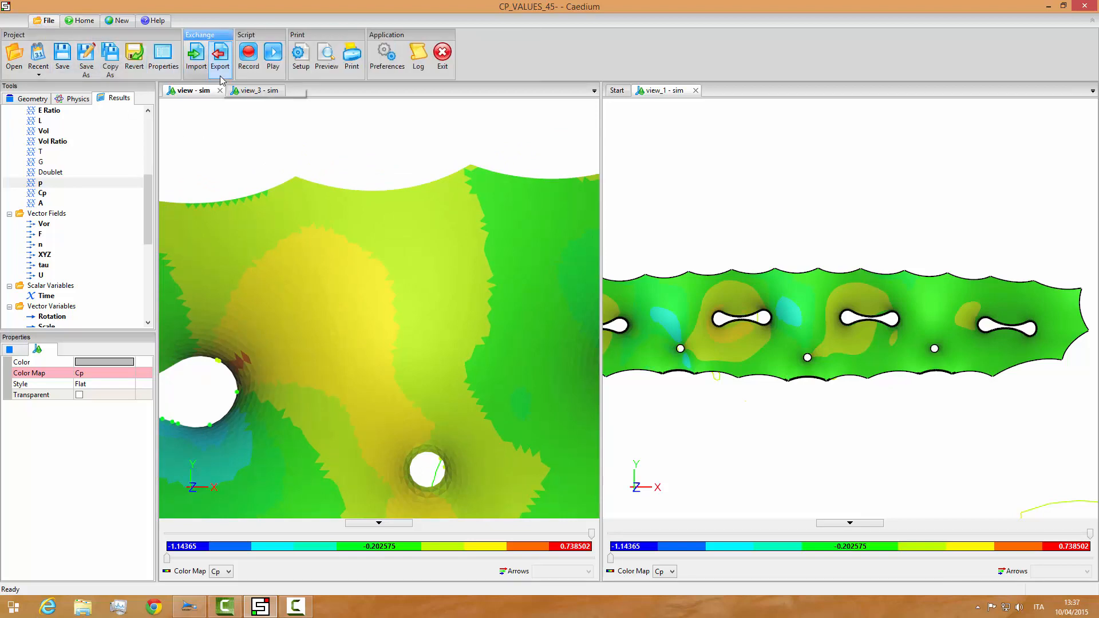
pyautogui.click(220, 53)
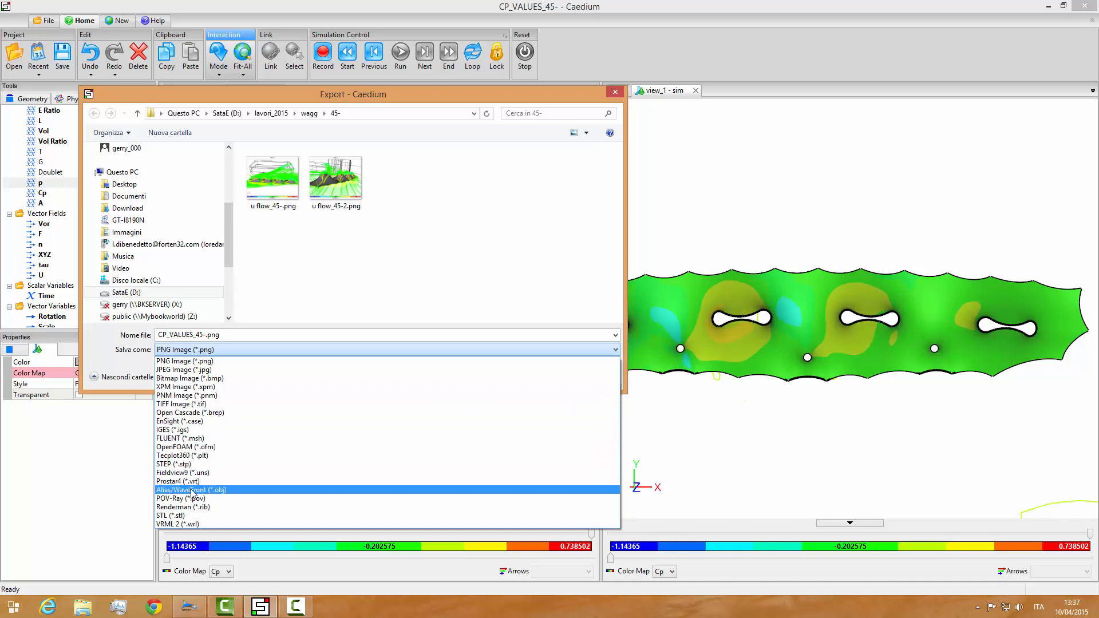
pyautogui.click(190, 490)
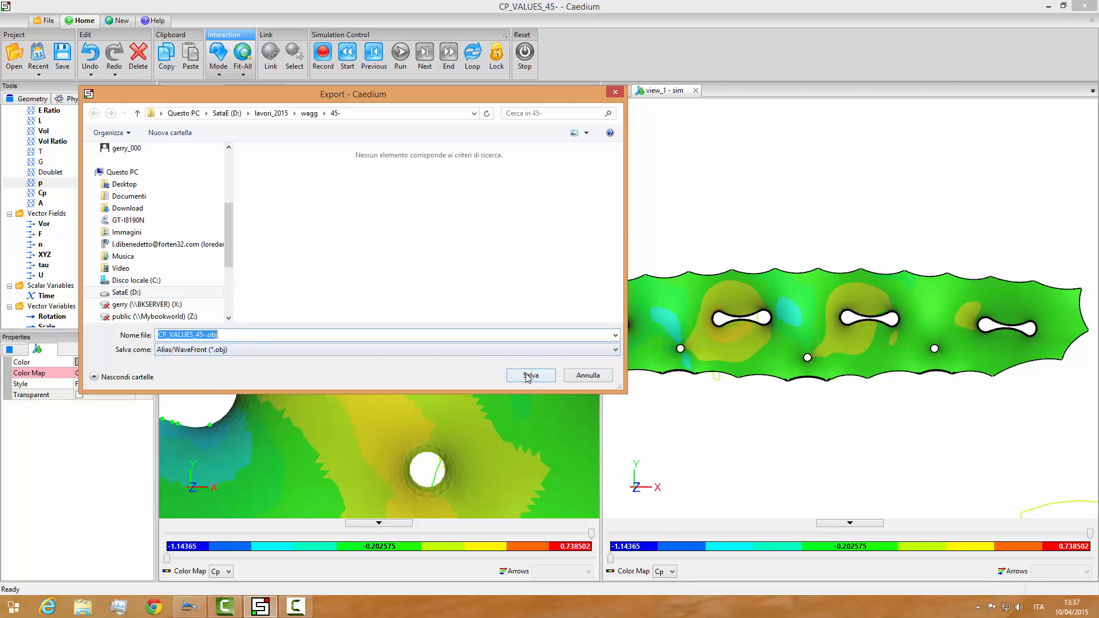
pyautogui.click(531, 376)
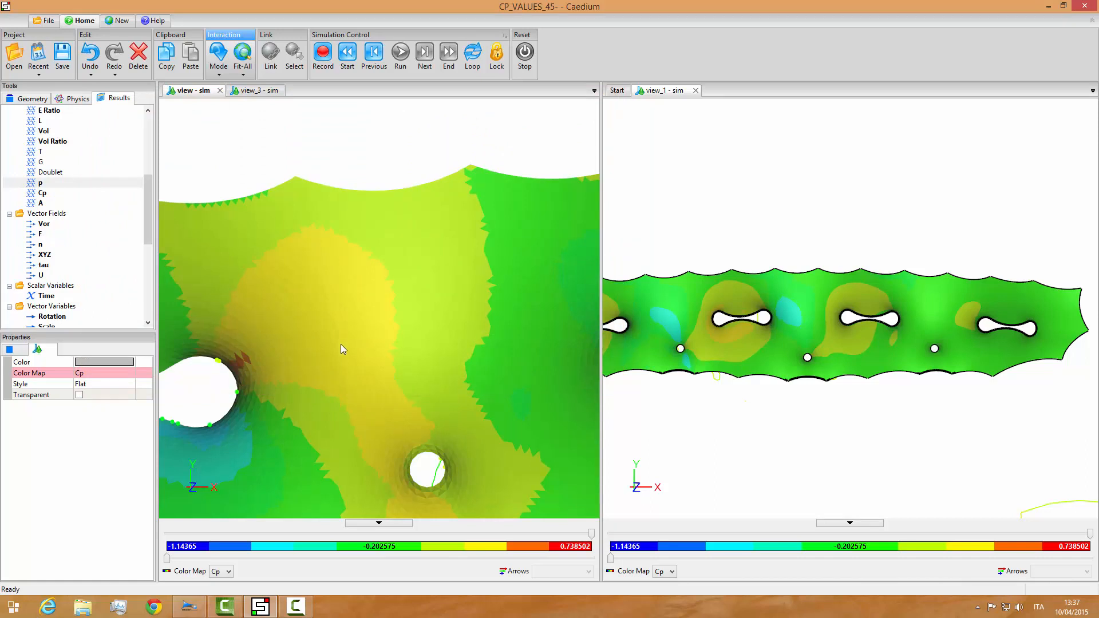
pyautogui.moveTo(373, 189)
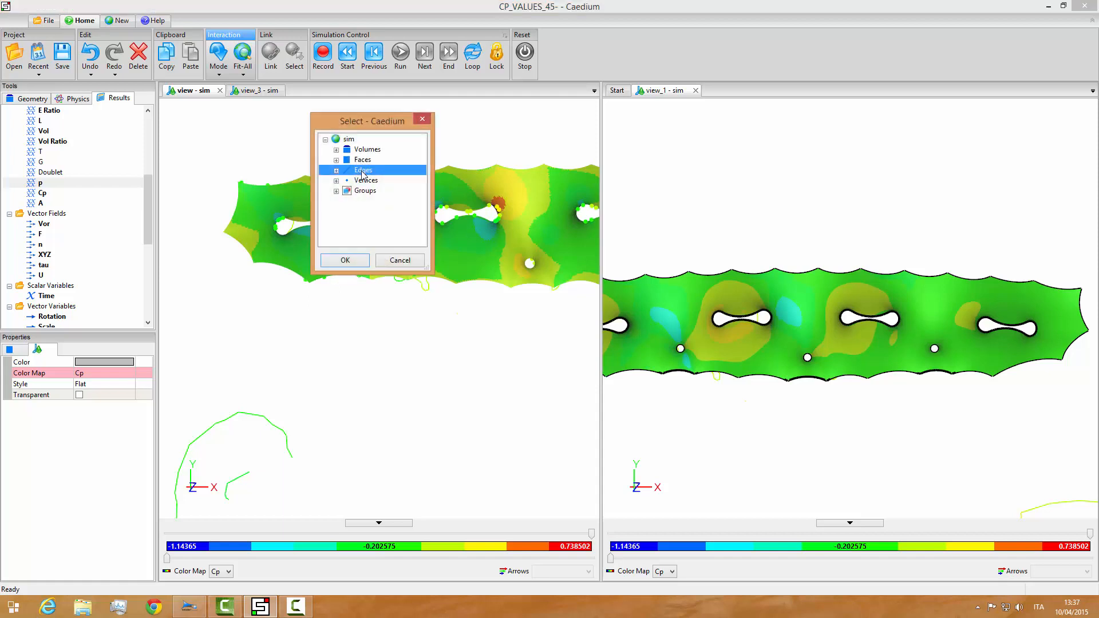
# Step: Make the model edges opaque again and select the mem_top edges for plotting
pyautogui.click(345, 260)
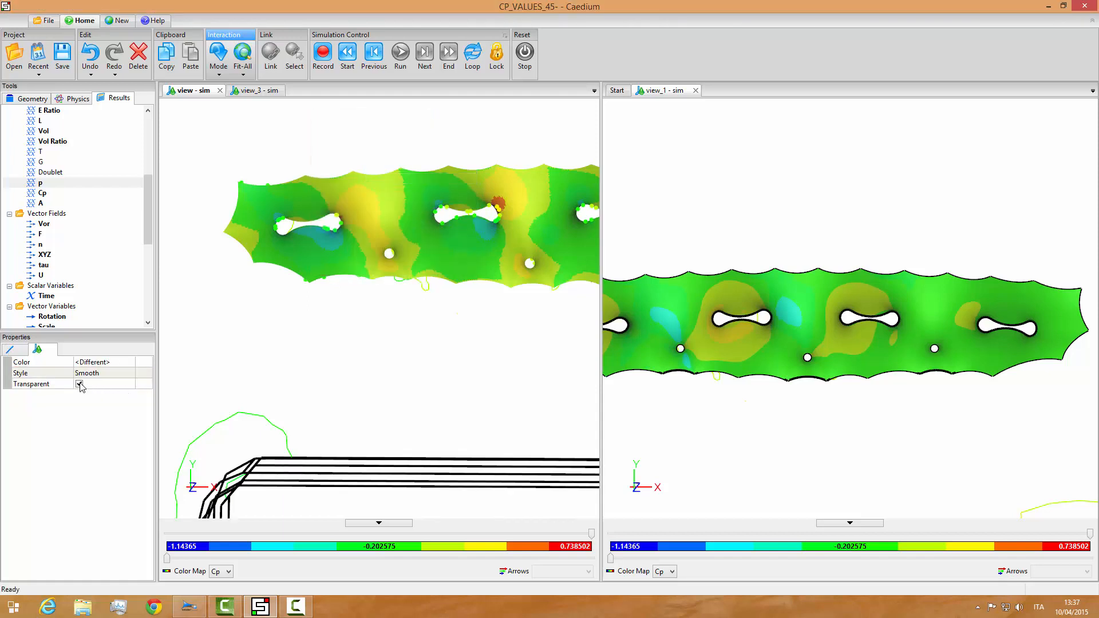
pyautogui.click(81, 385)
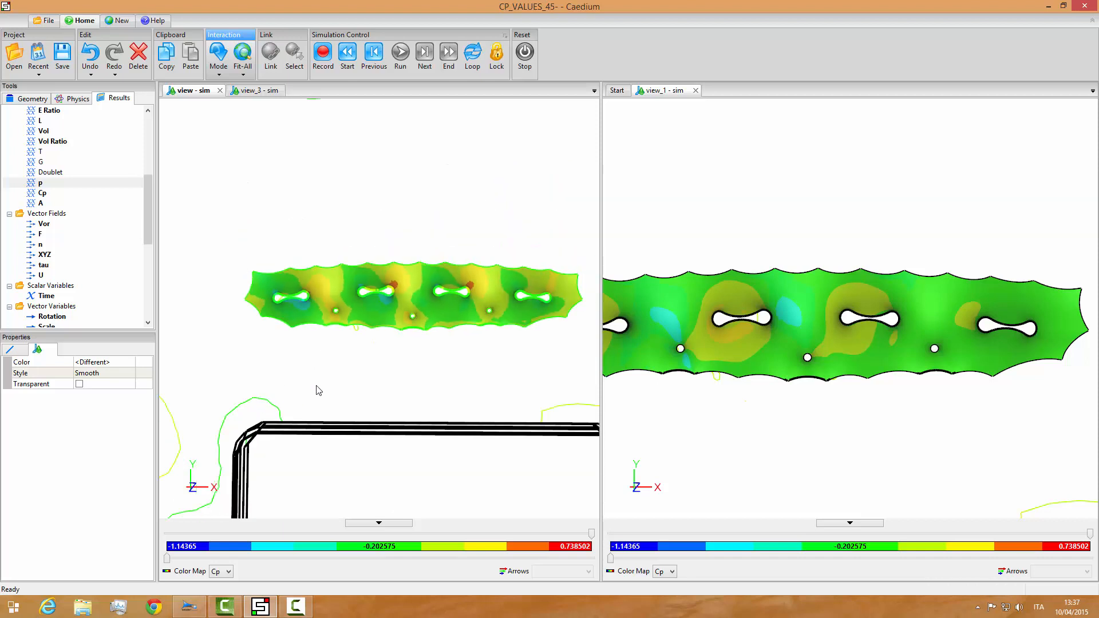
pyautogui.moveTo(440, 333)
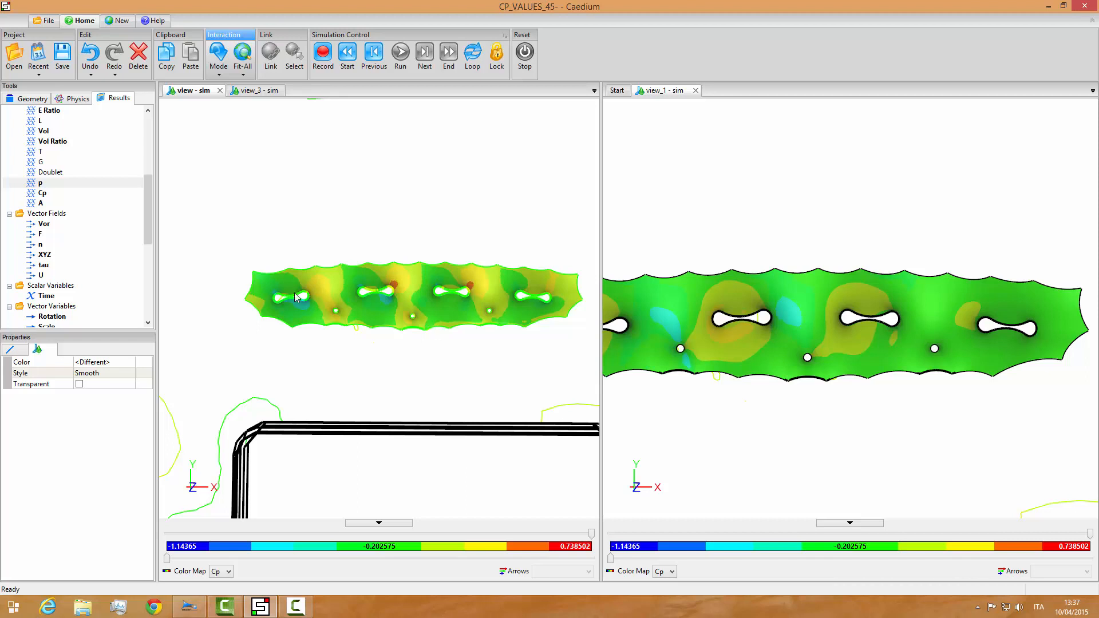
pyautogui.click(41, 192)
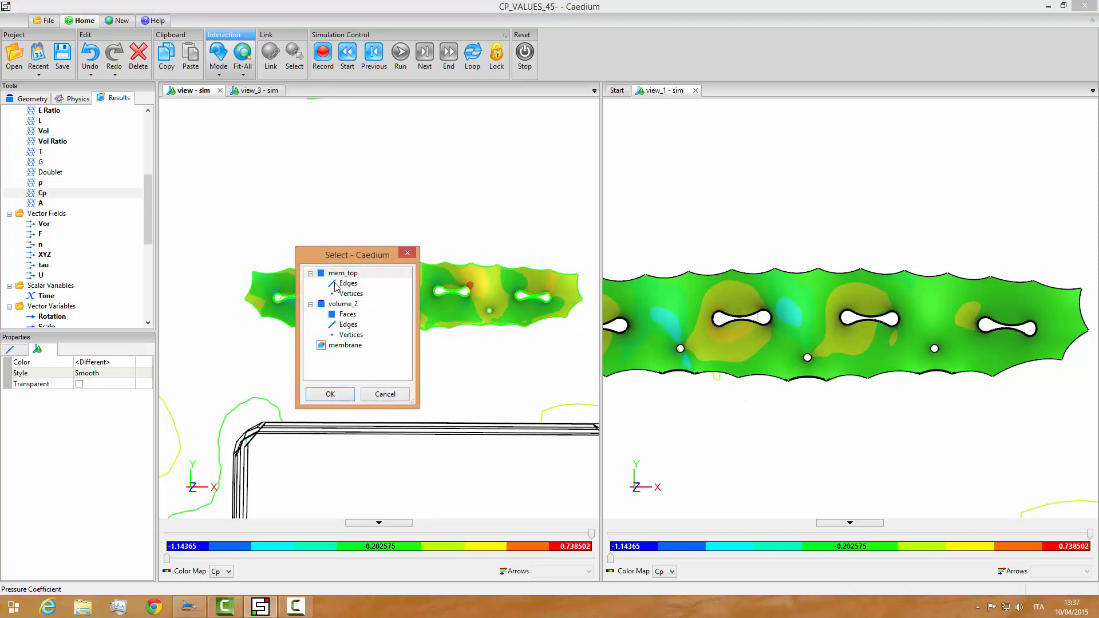
pyautogui.click(345, 345)
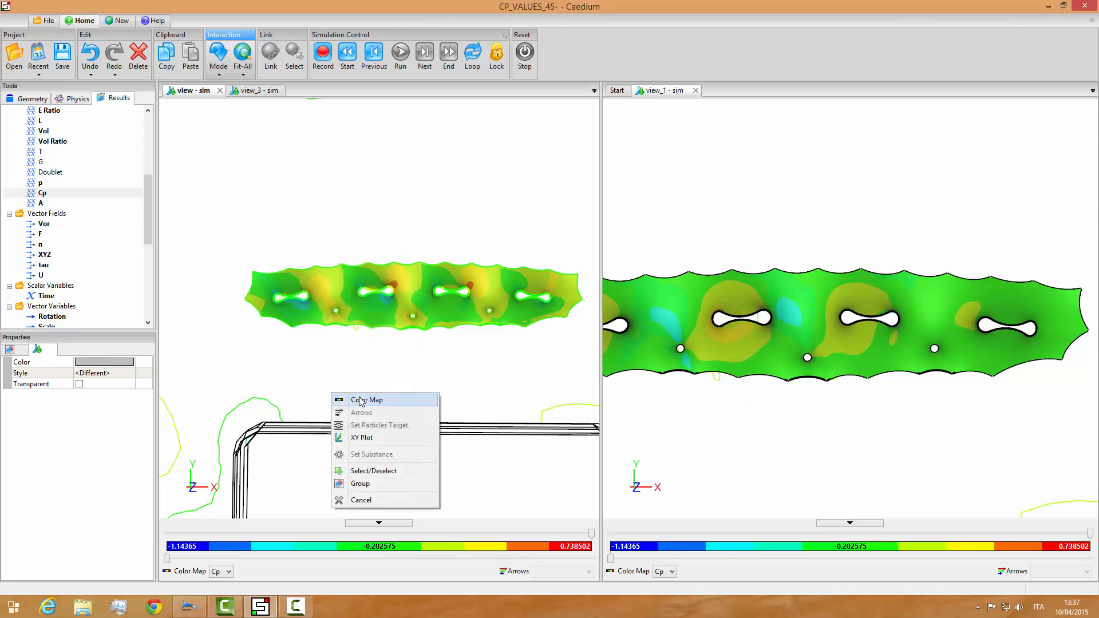
pyautogui.moveTo(362, 438)
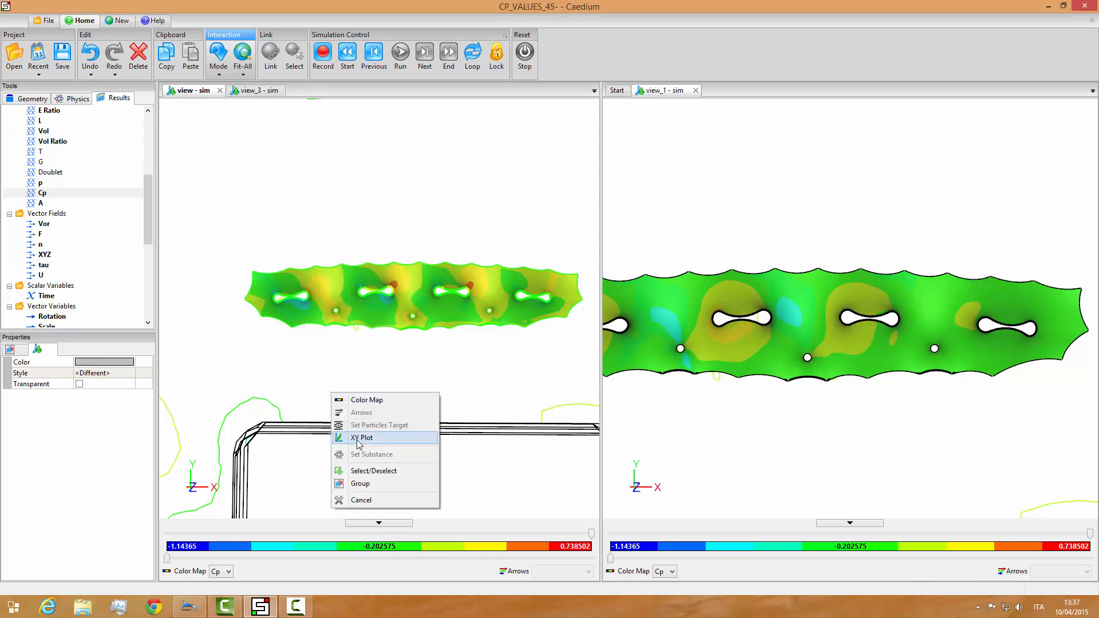
# Step: Plot Cp along the membrane edges and export the series as CP_VALUES_45- 2.csv in the 45- folder
pyautogui.click(362, 437)
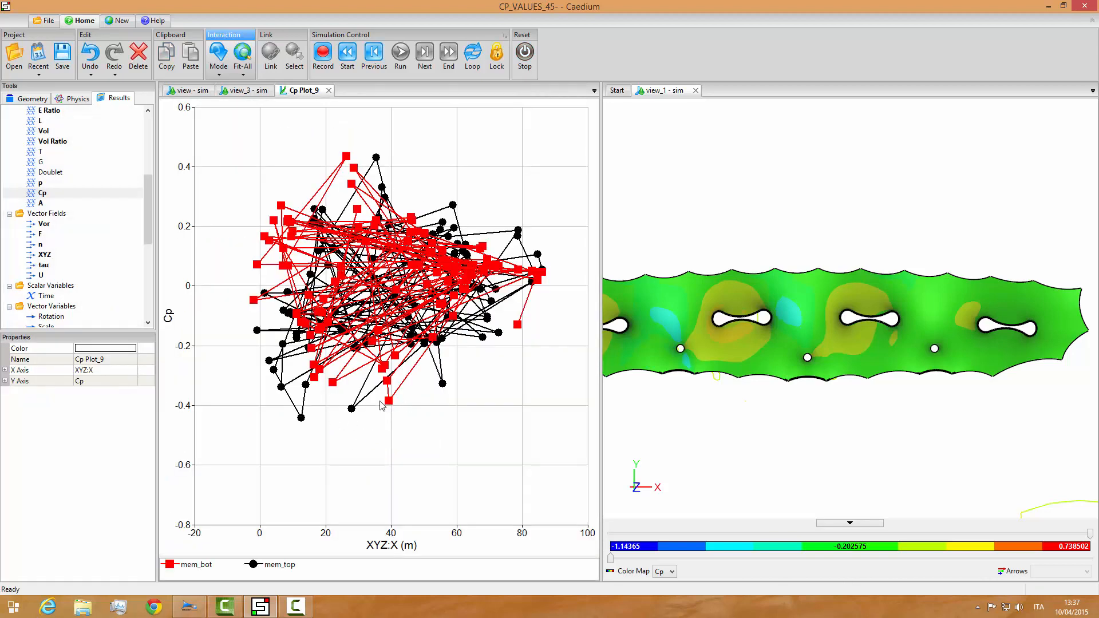
pyautogui.moveTo(329, 424)
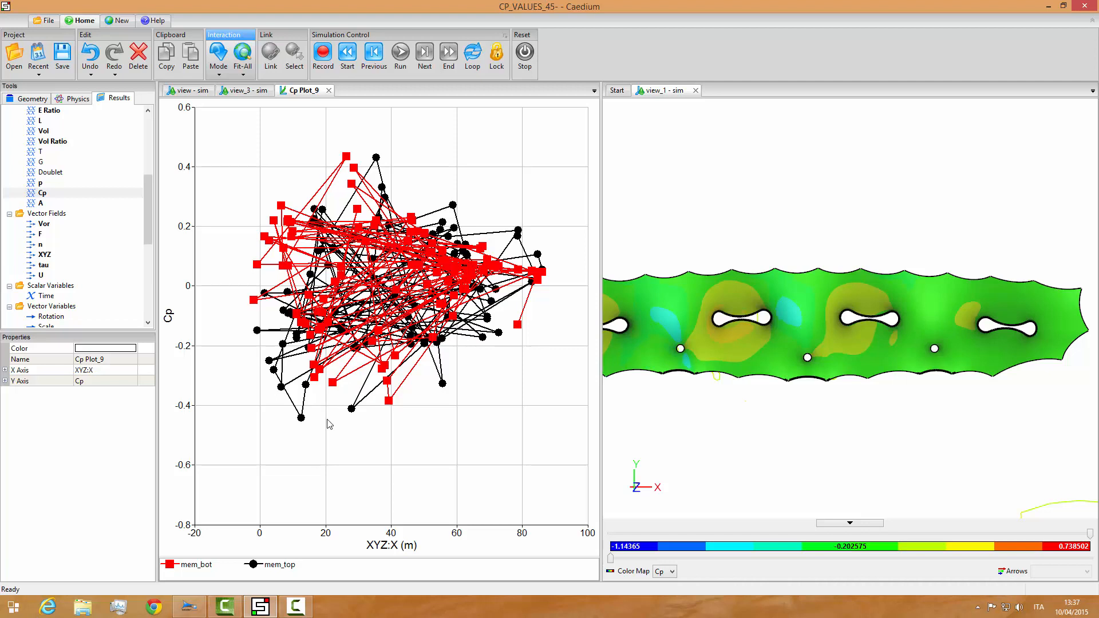
pyautogui.moveTo(245, 161)
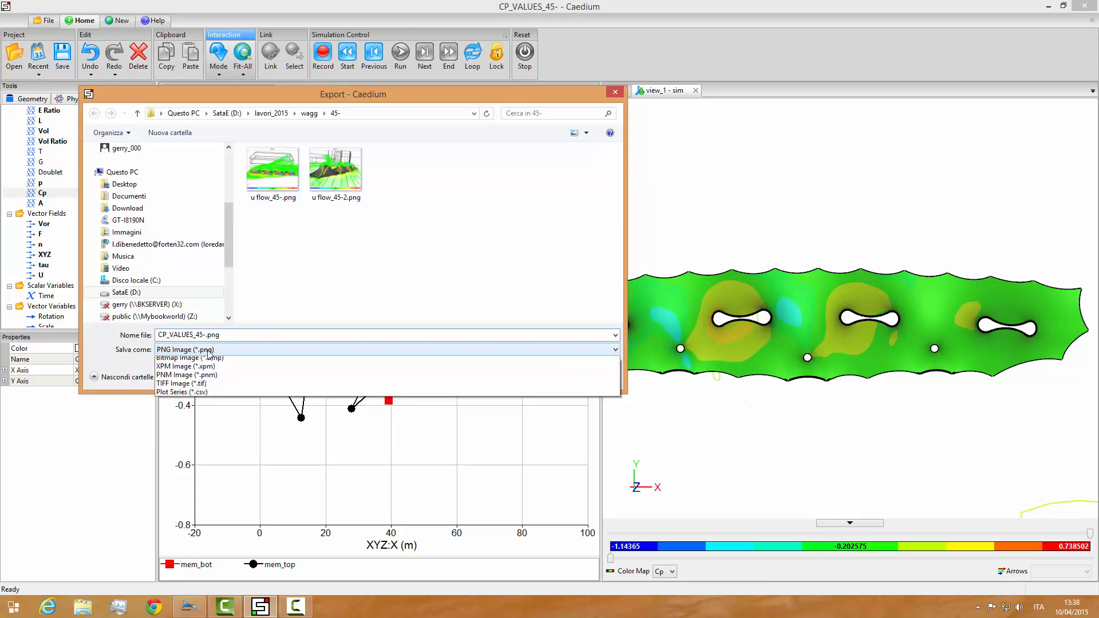
pyautogui.moveTo(205, 417)
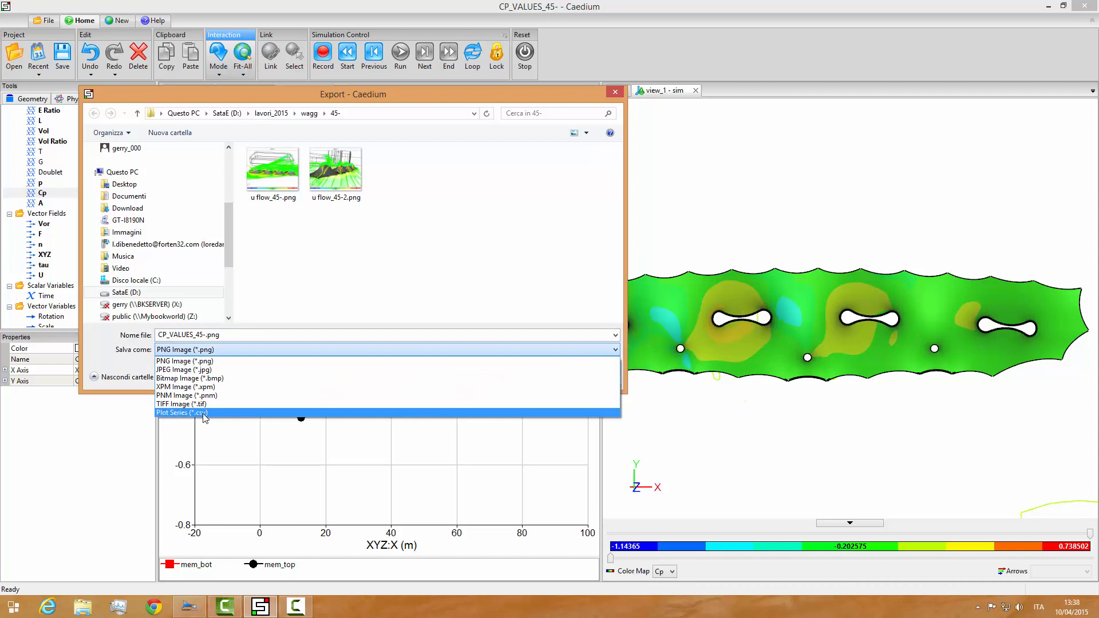
pyautogui.click(182, 412)
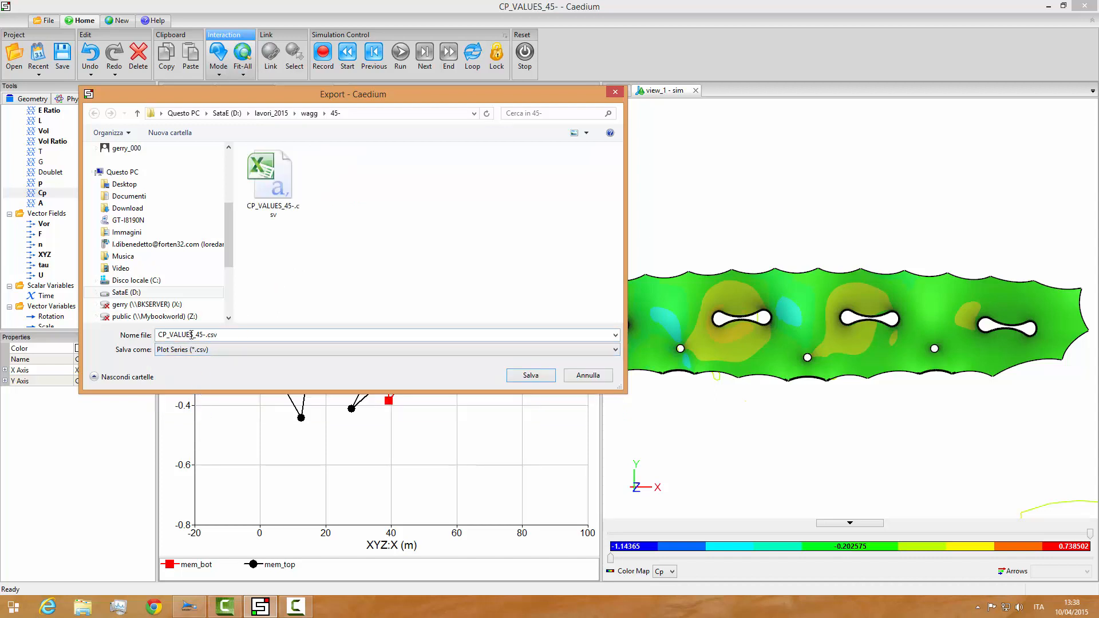
pyautogui.click(270, 174)
pyautogui.write(' 2')
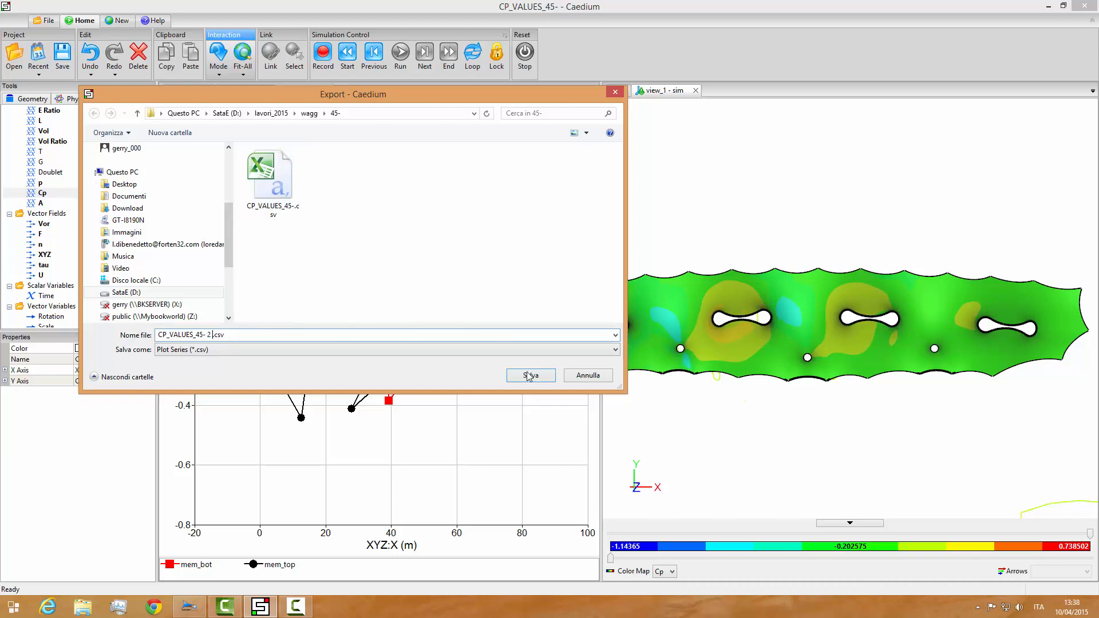
pyautogui.click(532, 375)
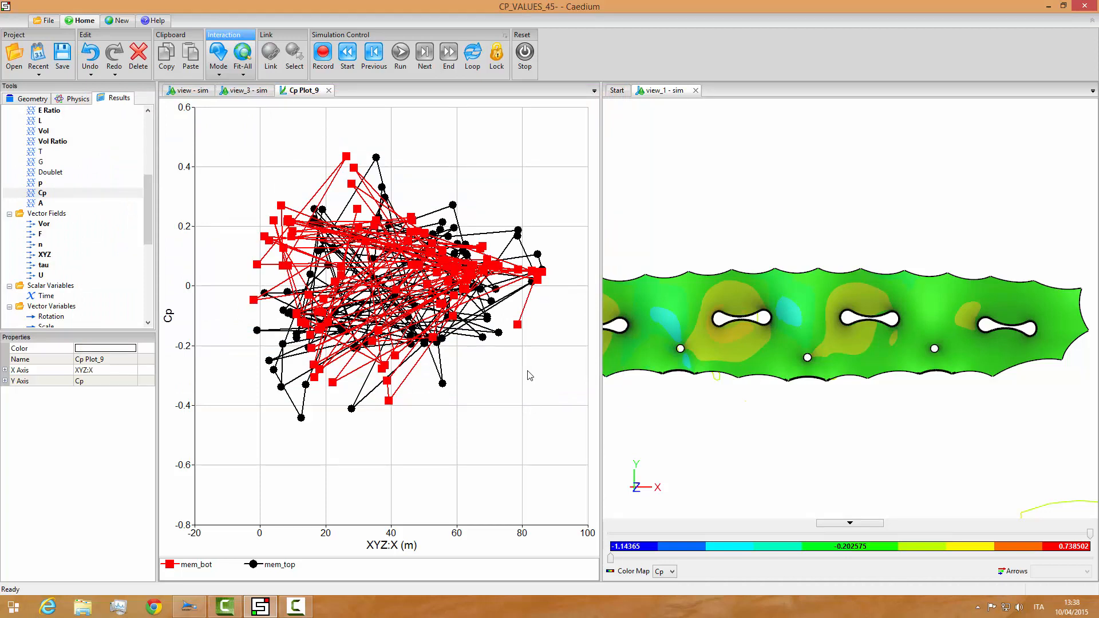
pyautogui.moveTo(263, 550)
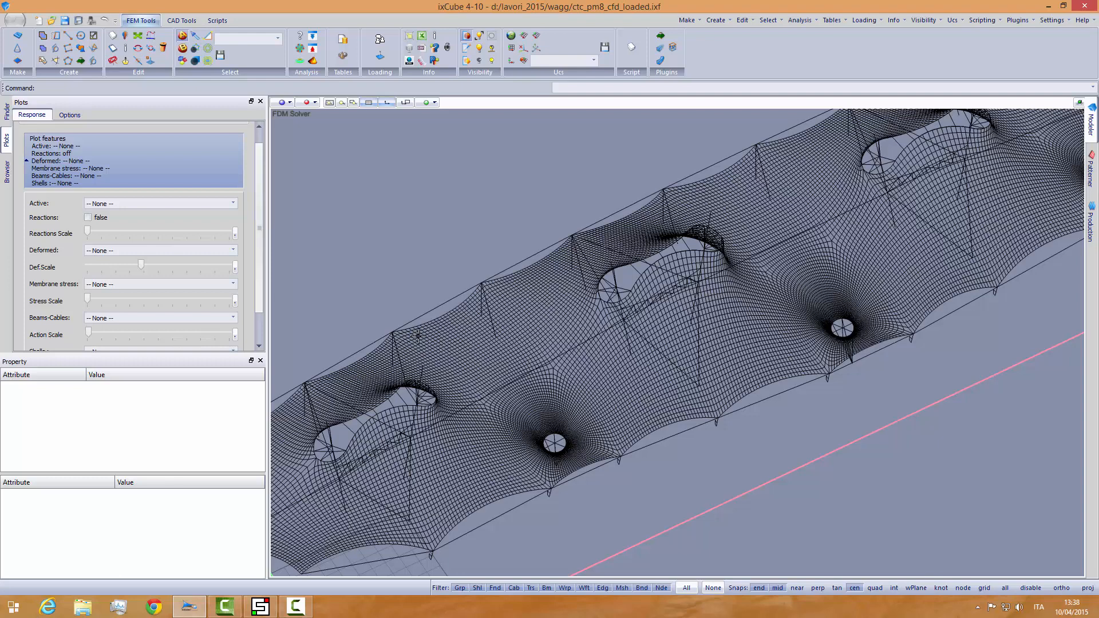
# Step: Launch the CFD Importer plugin and load CFD_MEMBRANE.obj as the WaveFront mesh, selecting mem_top with 31650 faces
pyautogui.click(1018, 20)
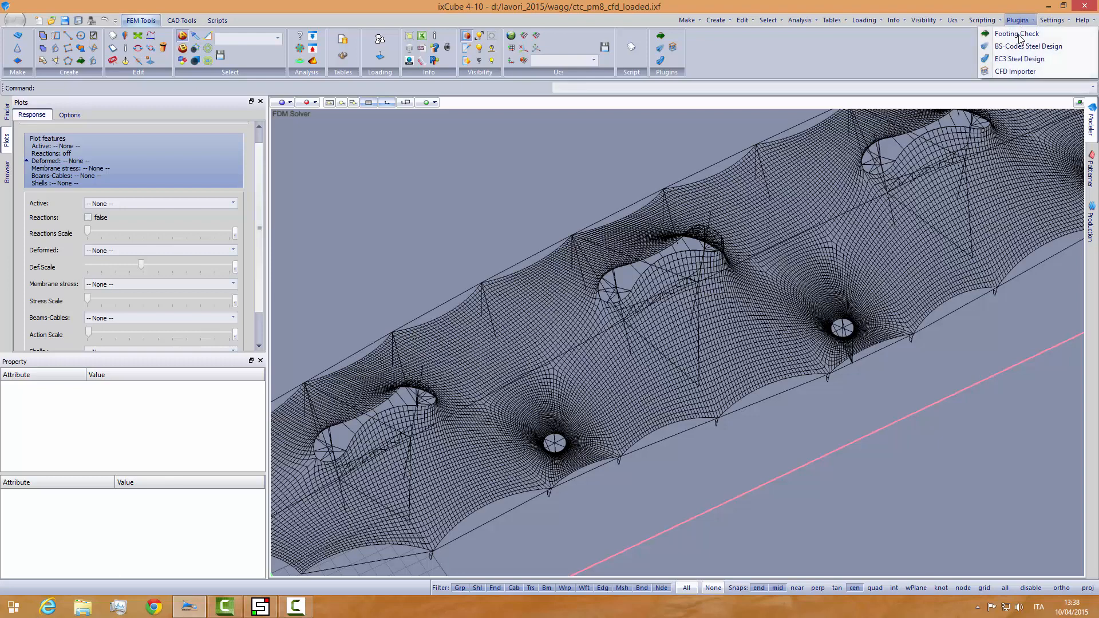
pyautogui.click(1016, 71)
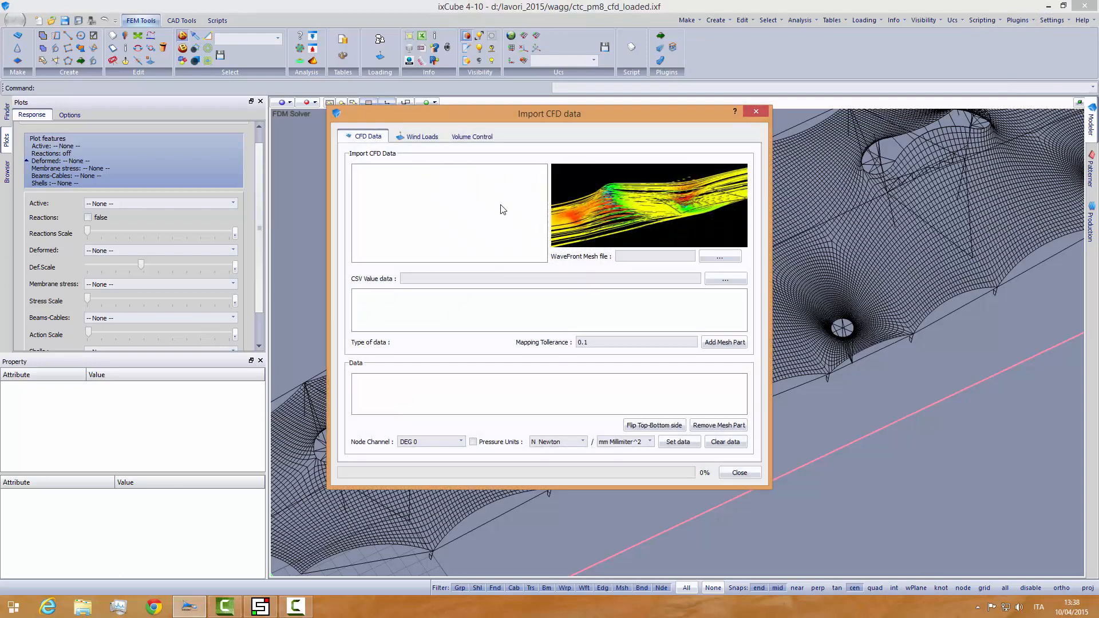
pyautogui.moveTo(483, 222)
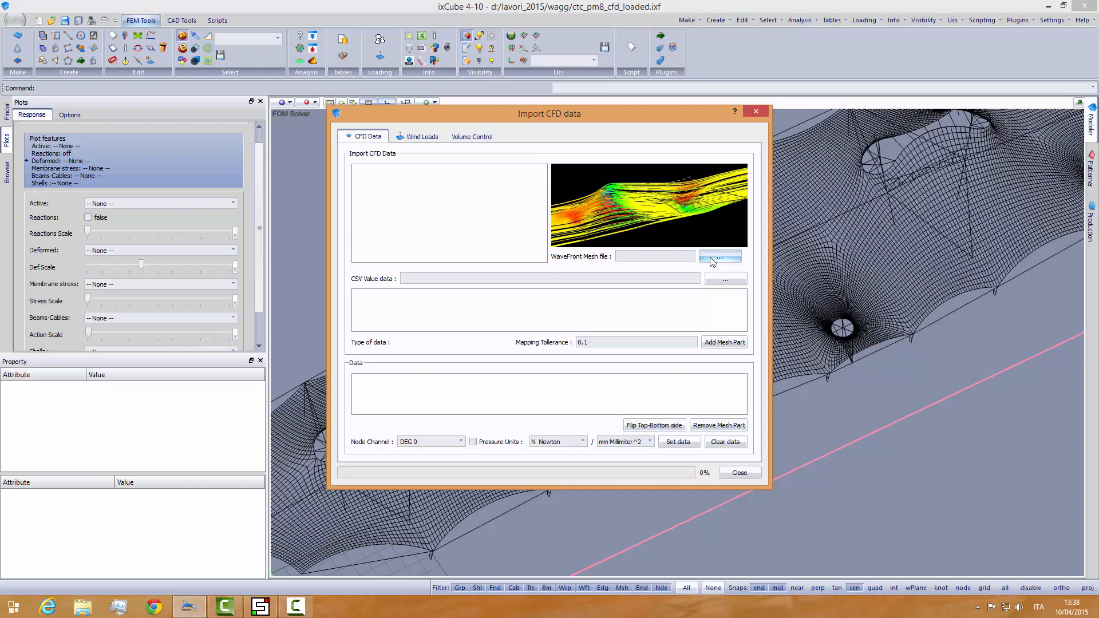
pyautogui.click(720, 257)
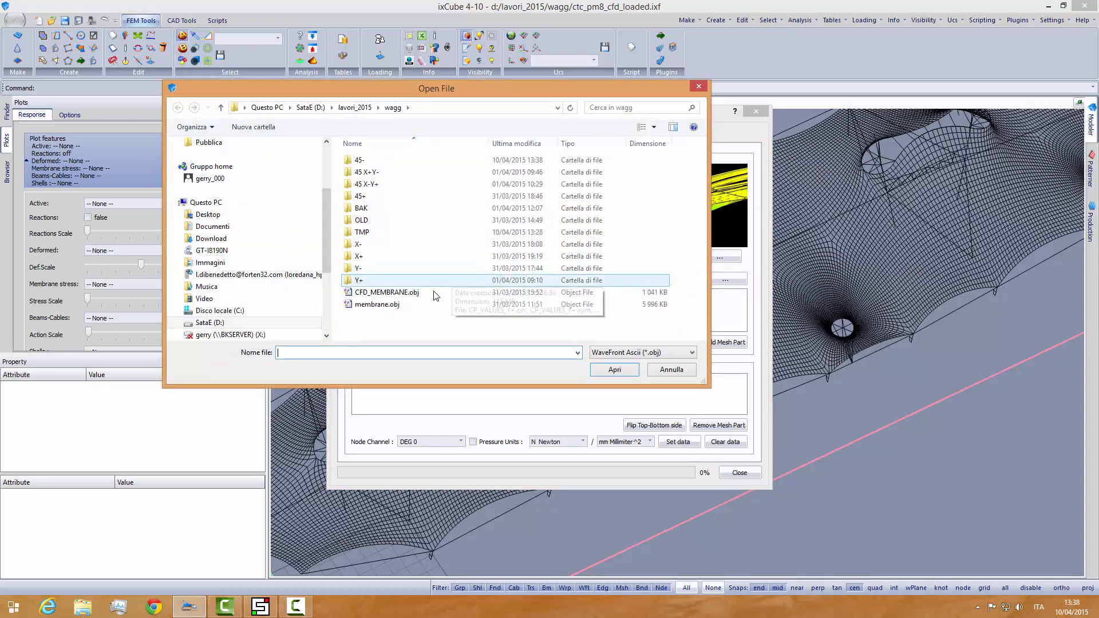
pyautogui.click(387, 292)
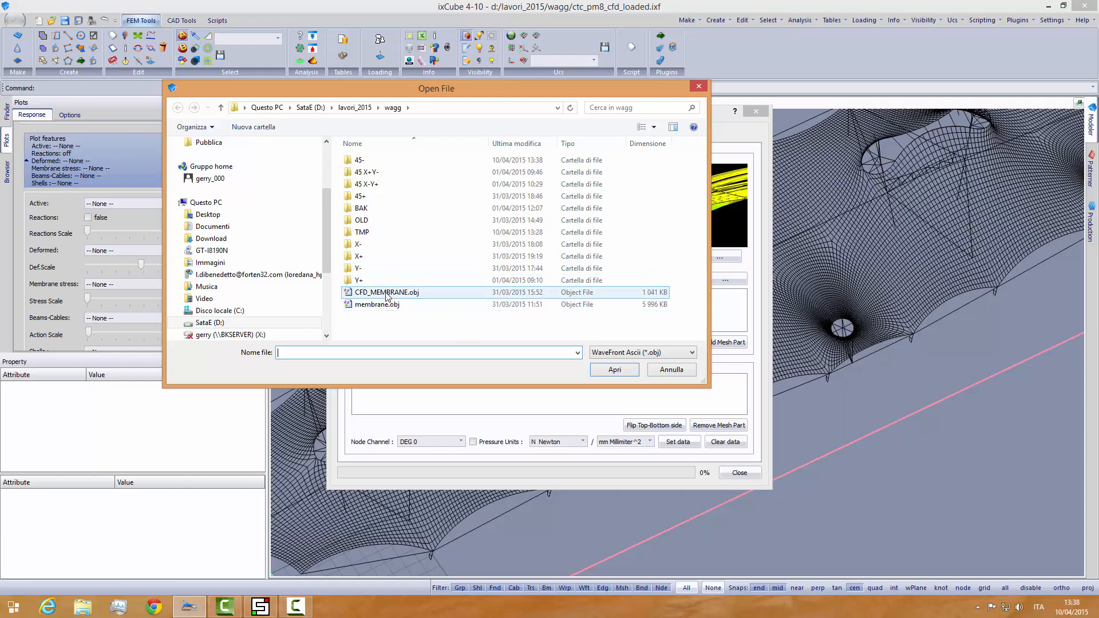
pyautogui.click(387, 292)
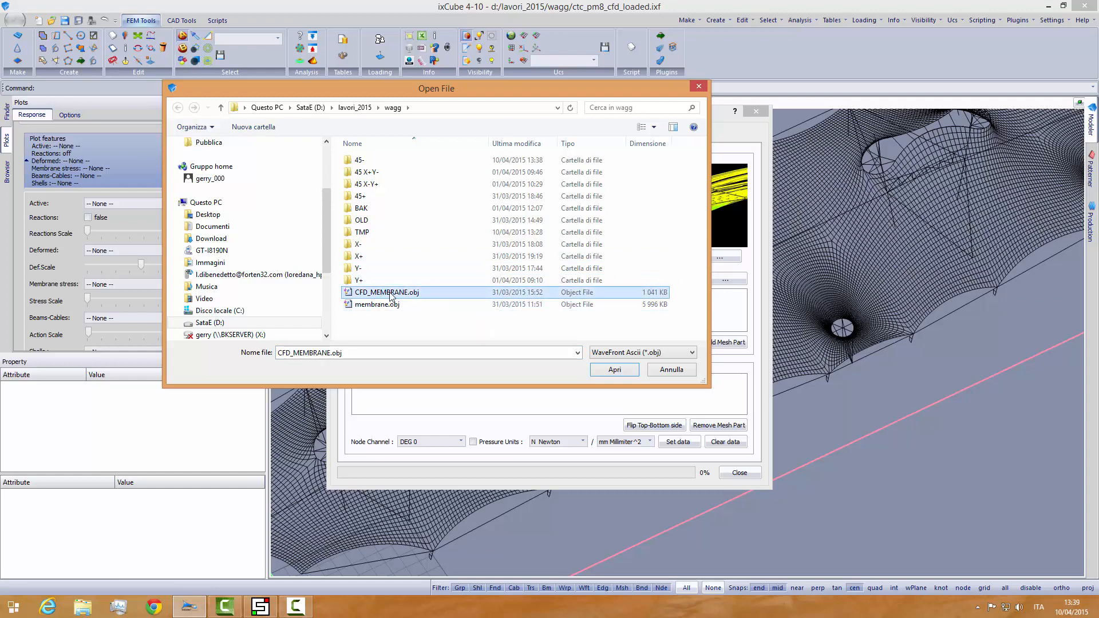
pyautogui.click(614, 370)
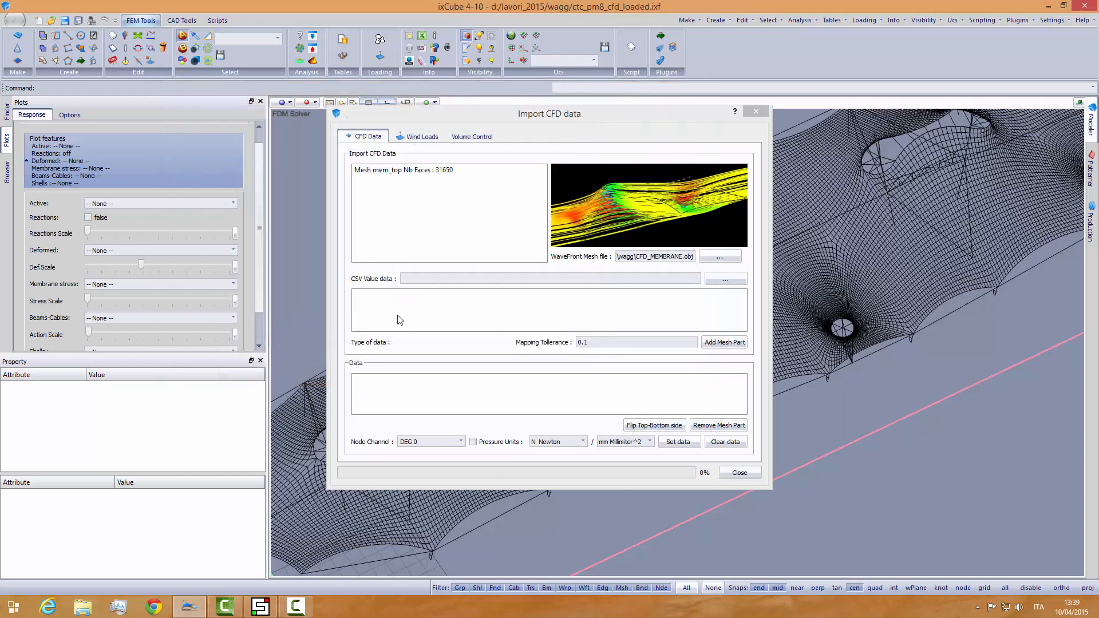
pyautogui.moveTo(417, 200)
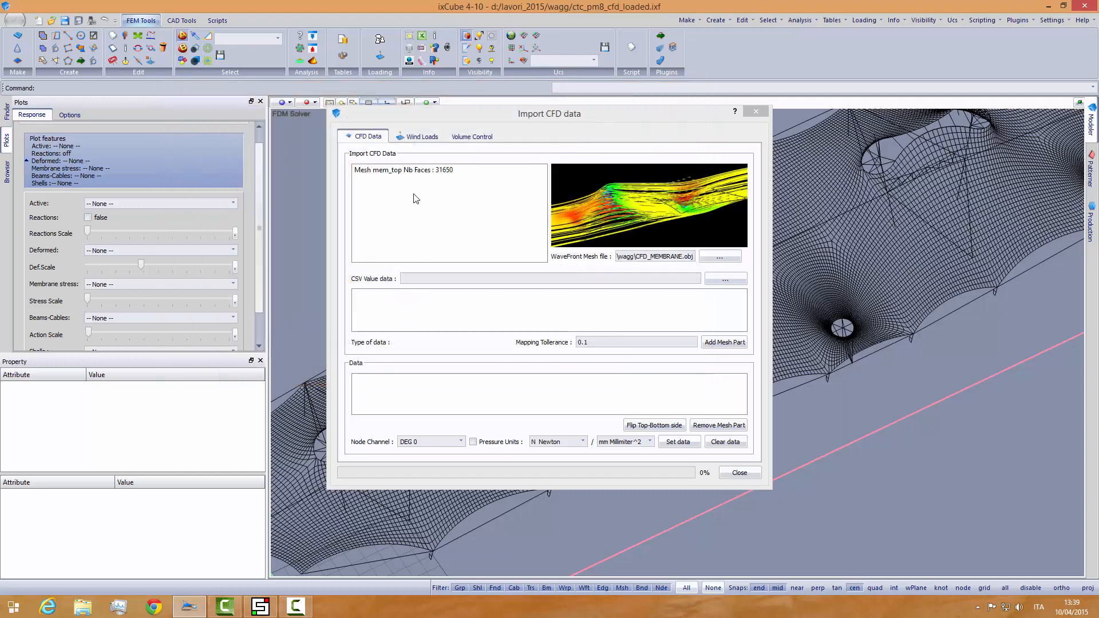
pyautogui.click(403, 169)
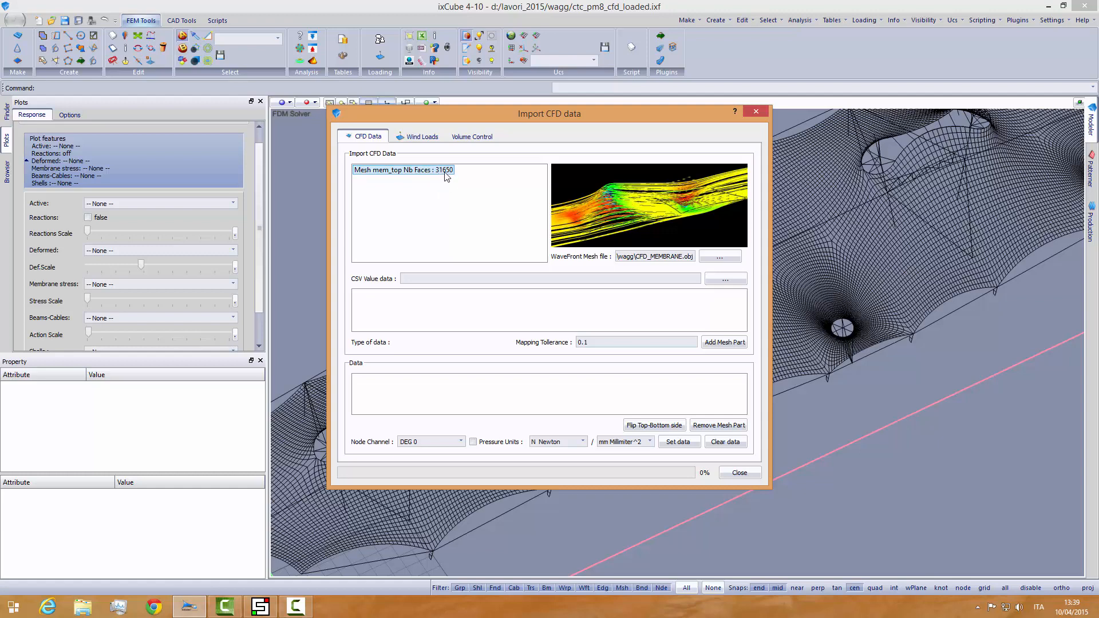
pyautogui.moveTo(446, 180)
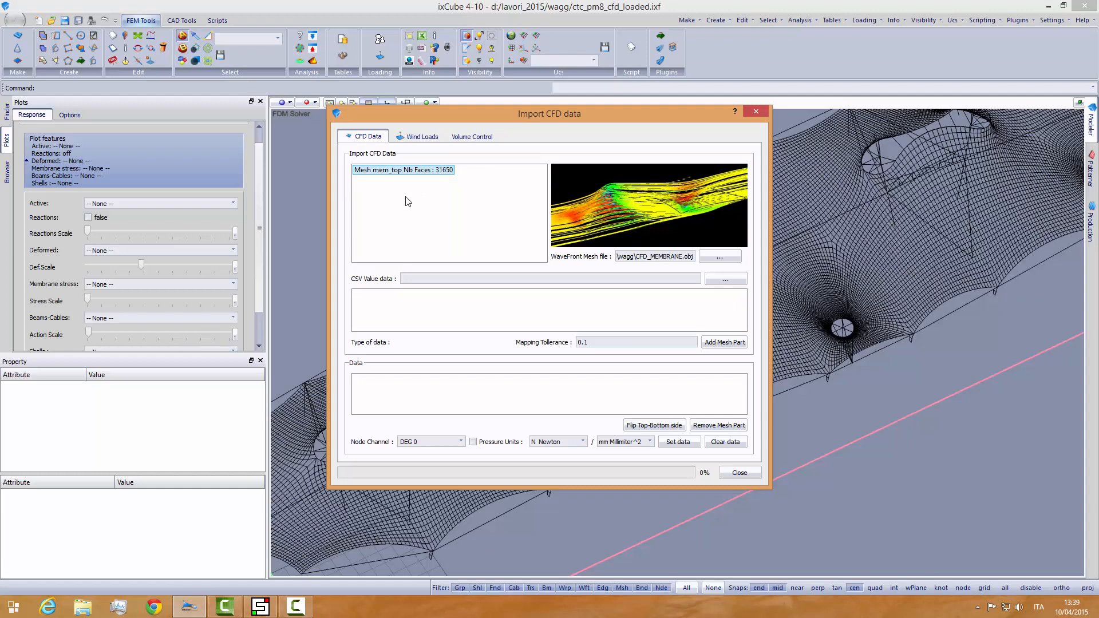
pyautogui.moveTo(497, 289)
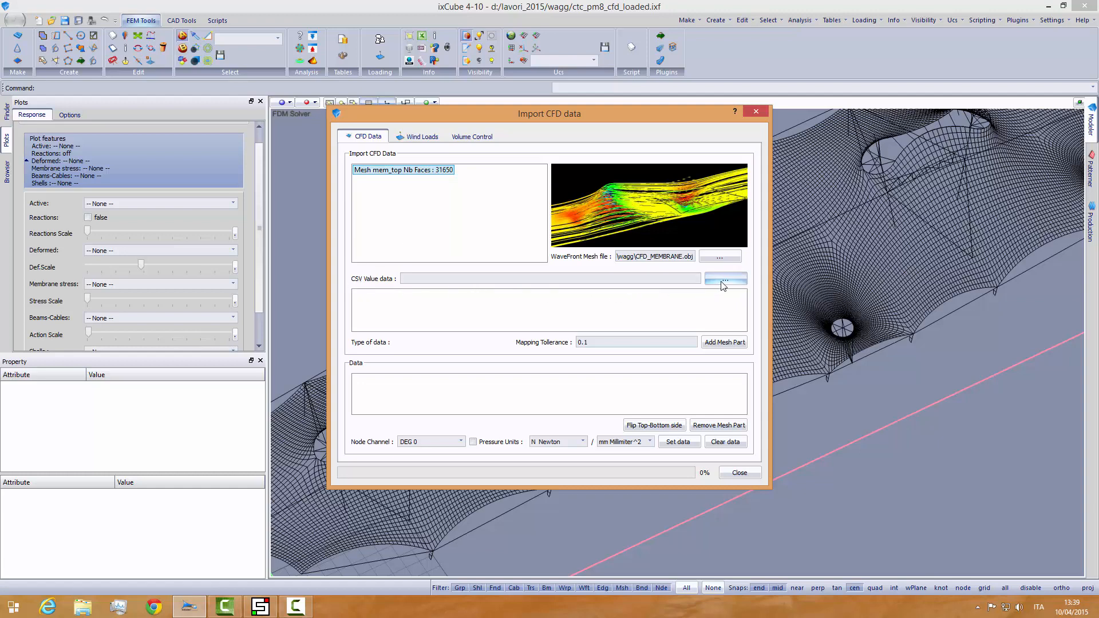
# Step: Load CP_VALUES_45-.csv as the CSV value data and select both mem_top and mem_bot Cp channels of 16327 items
pyautogui.click(726, 278)
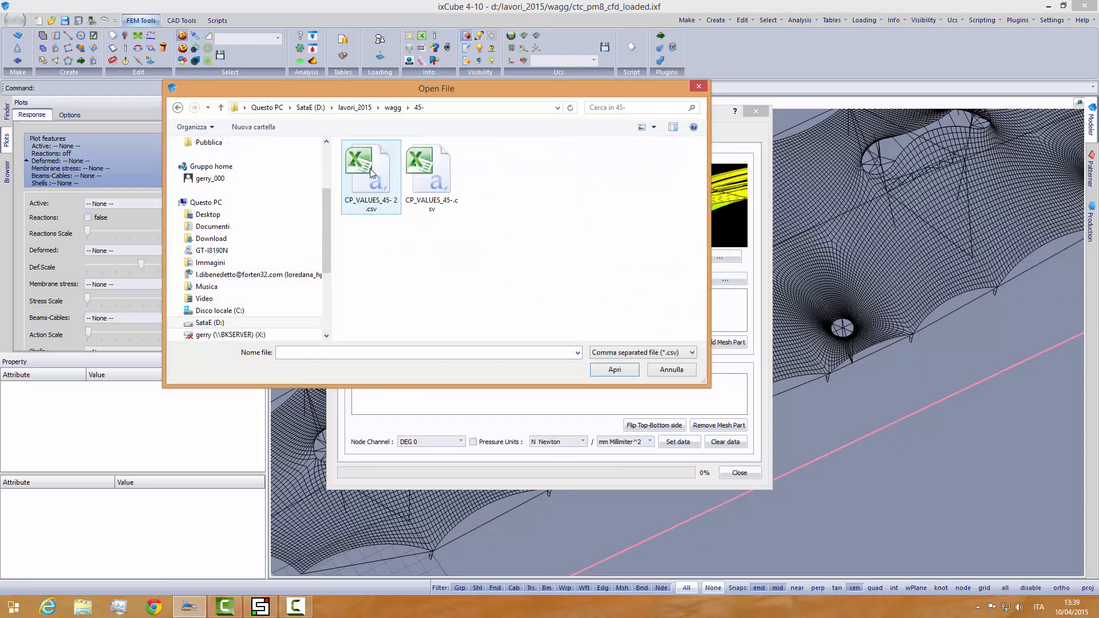
pyautogui.moveTo(399, 229)
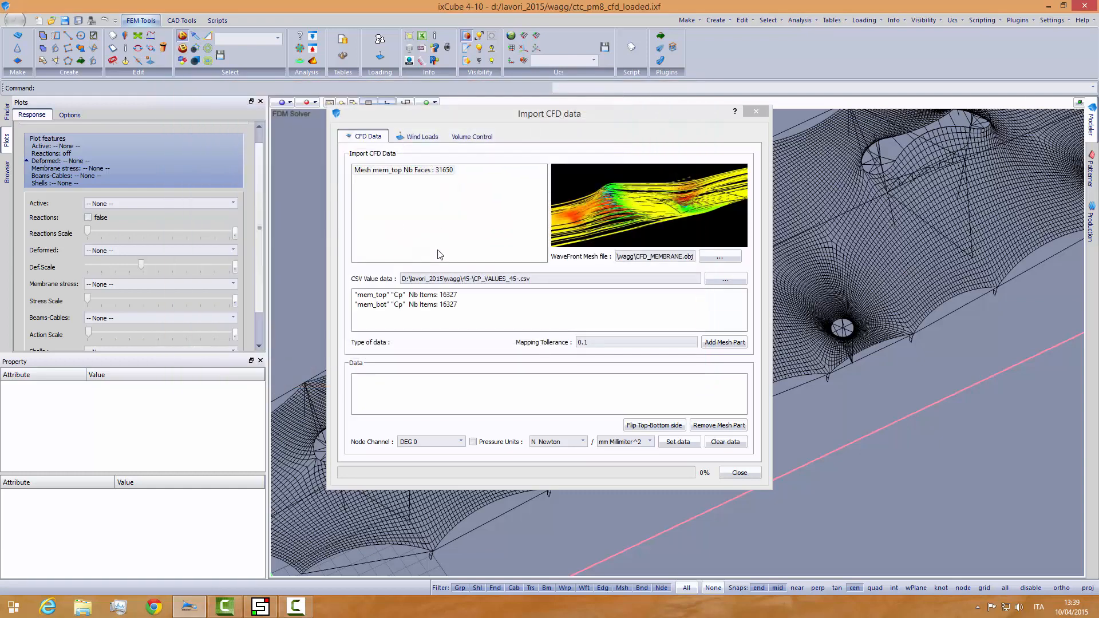
pyautogui.moveTo(466, 314)
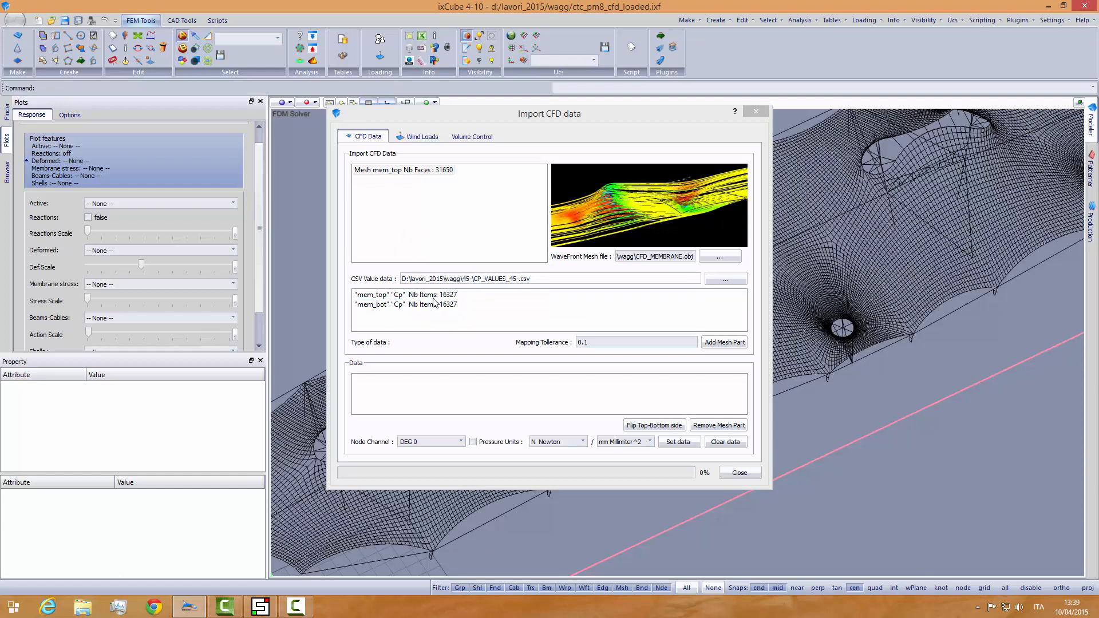
pyautogui.click(432, 295)
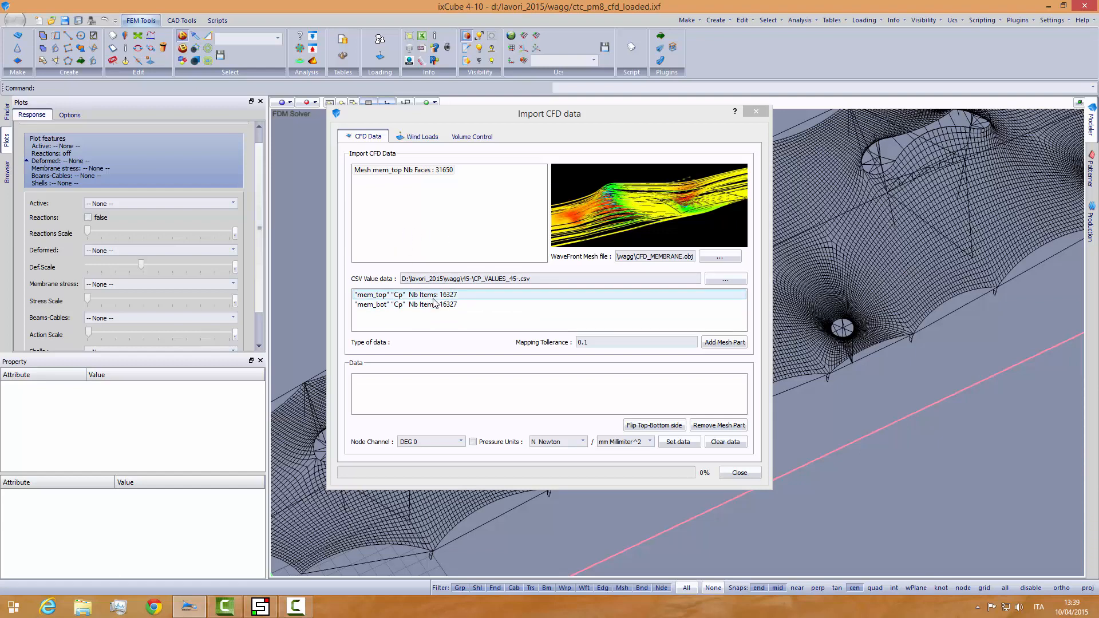
pyautogui.click(398, 304)
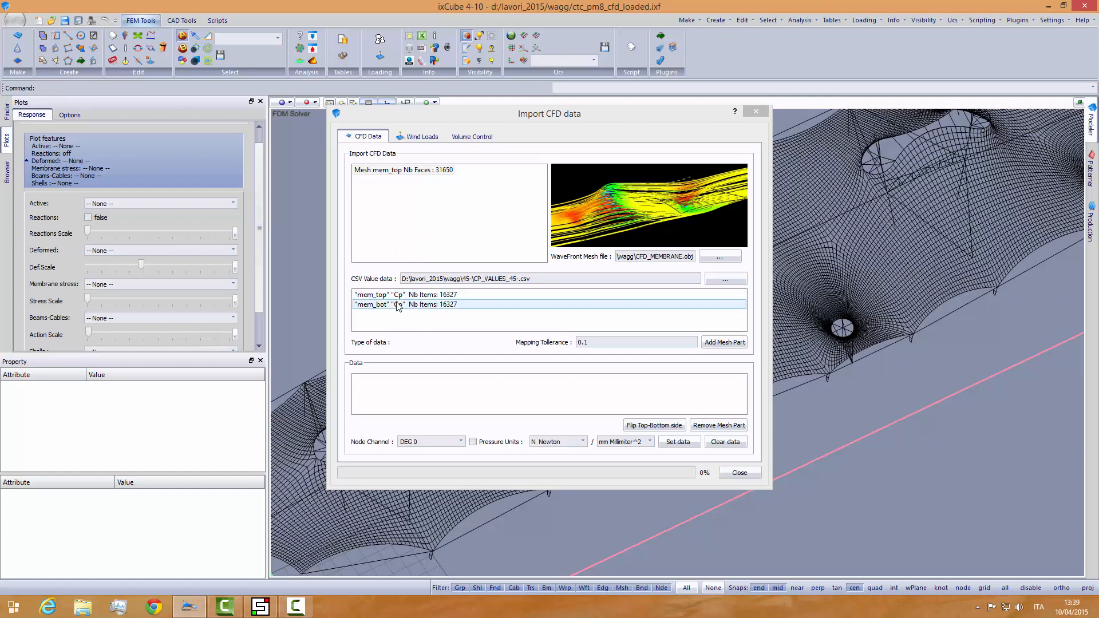
pyautogui.click(383, 295)
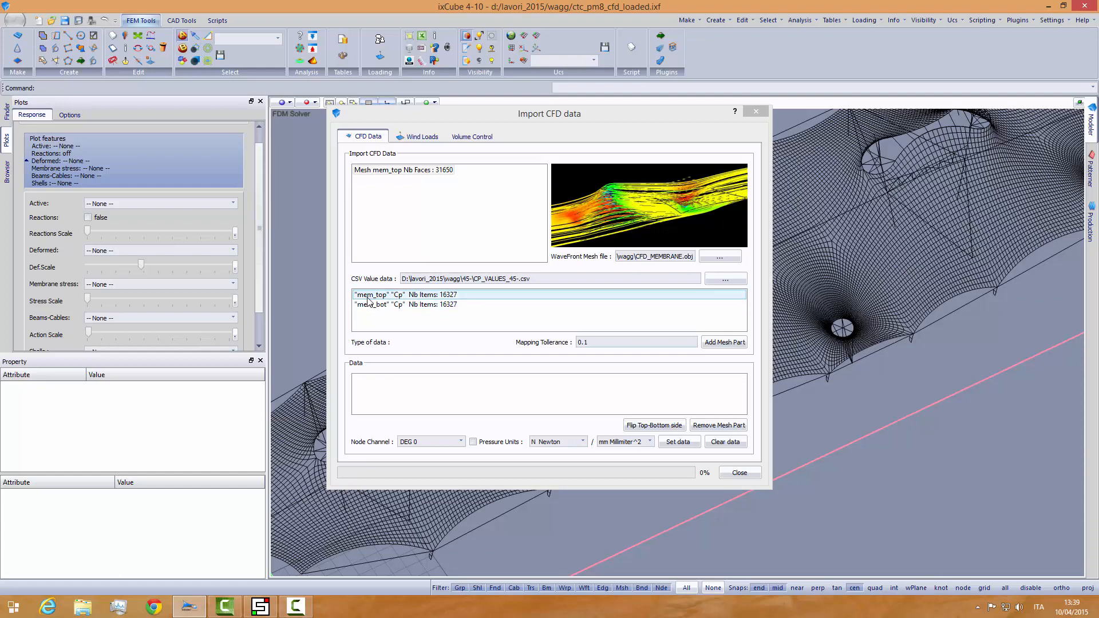
pyautogui.click(398, 295)
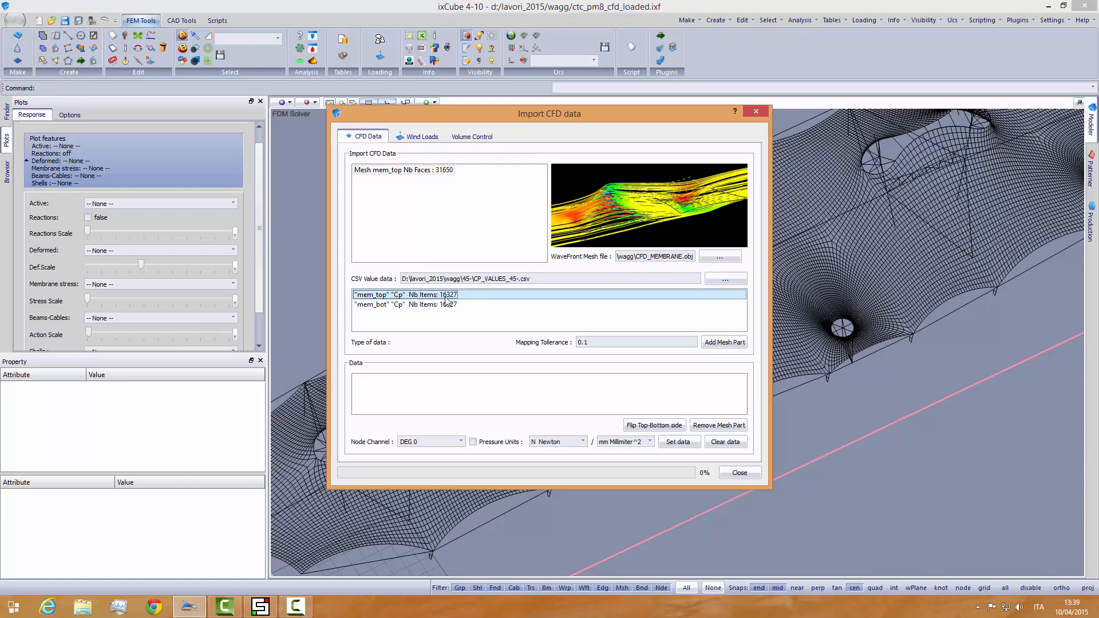
pyautogui.click(420, 305)
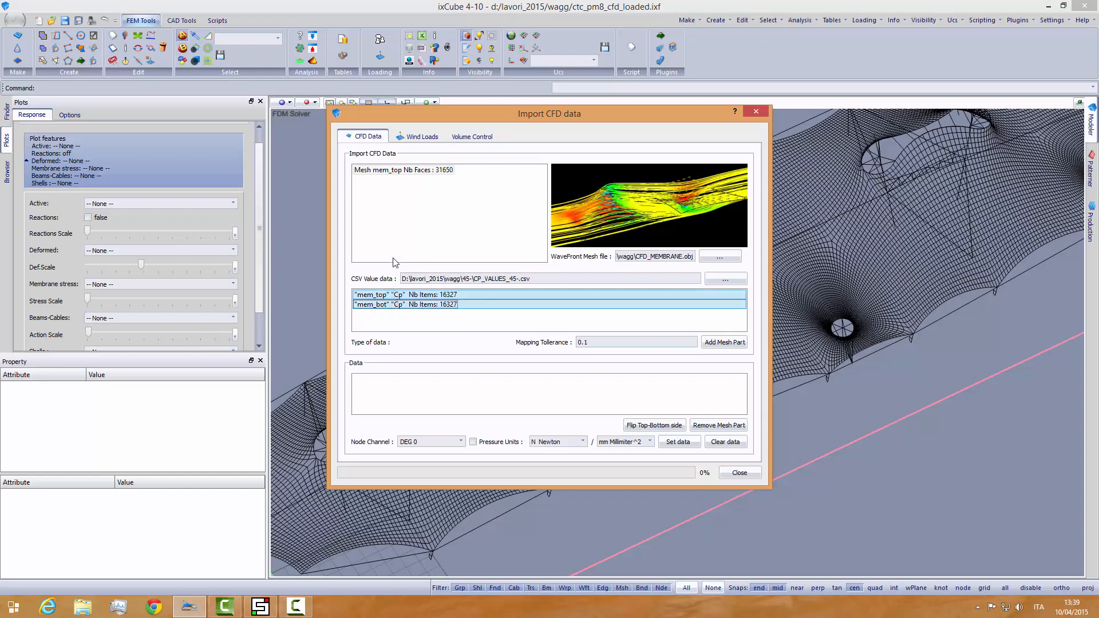
pyautogui.click(398, 296)
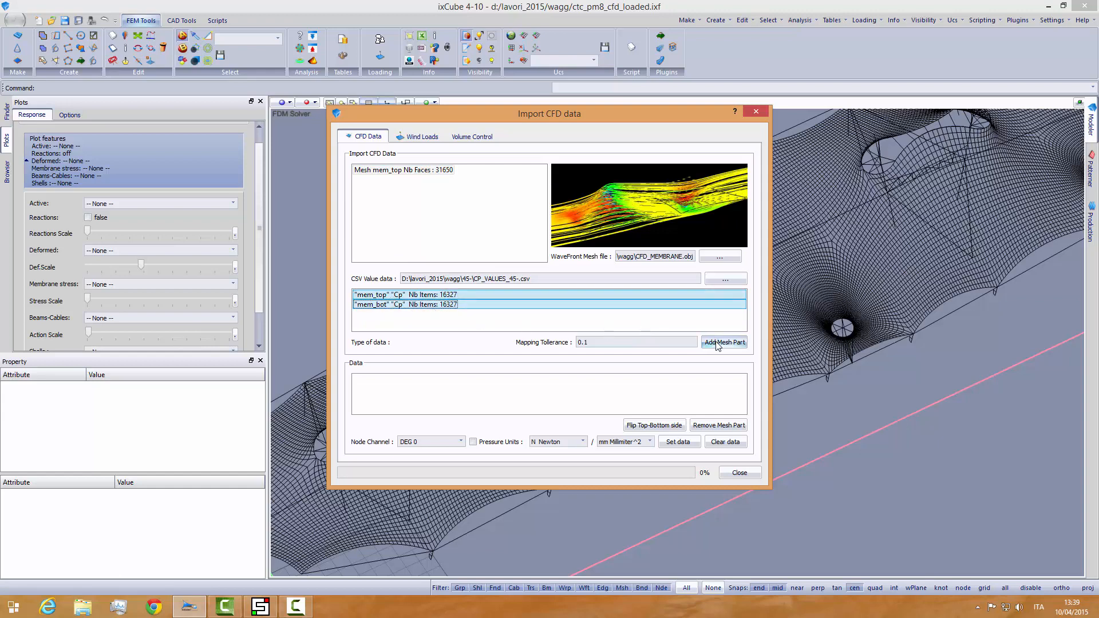
# Step: Add the mesh part pairing mem_top Cp as top side with mem_bot Cp as bottom side
pyautogui.click(724, 342)
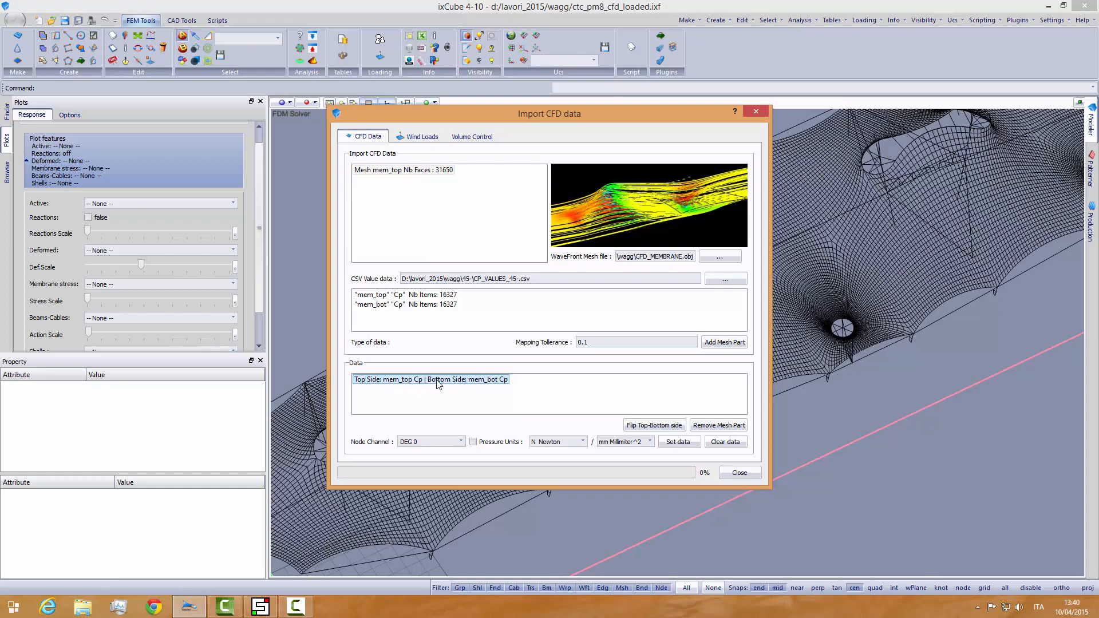
pyautogui.moveTo(467, 389)
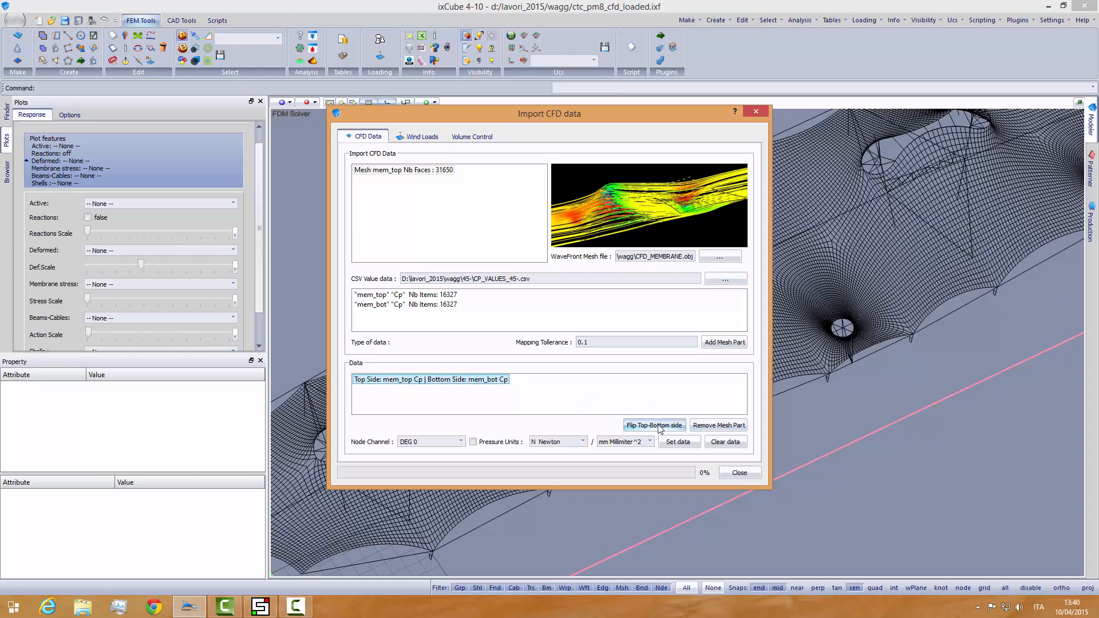
pyautogui.click(654, 425)
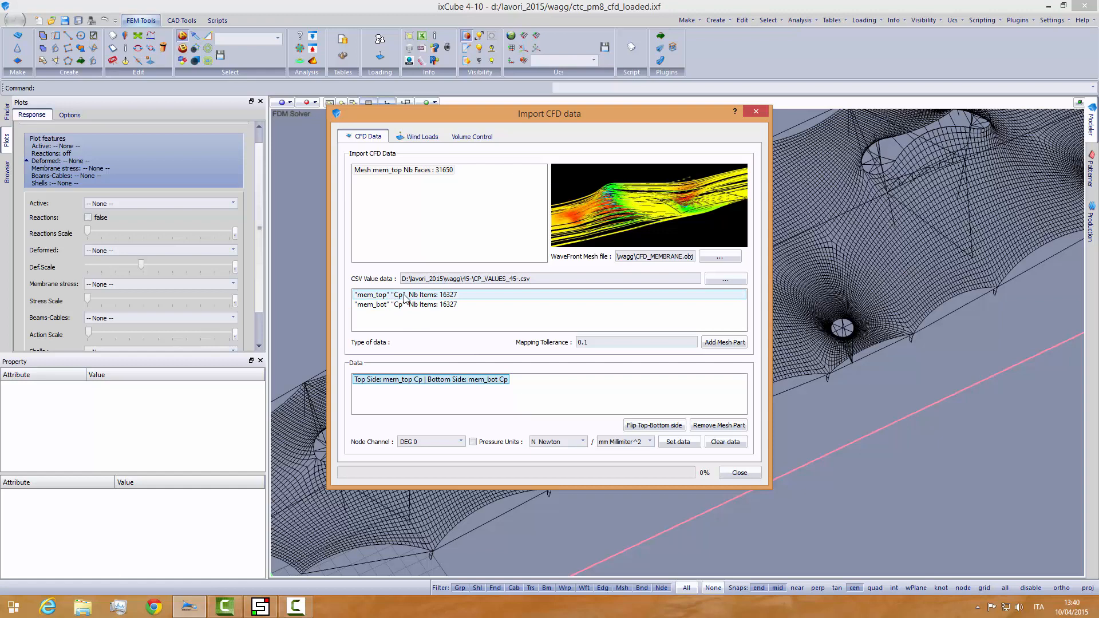
pyautogui.click(398, 304)
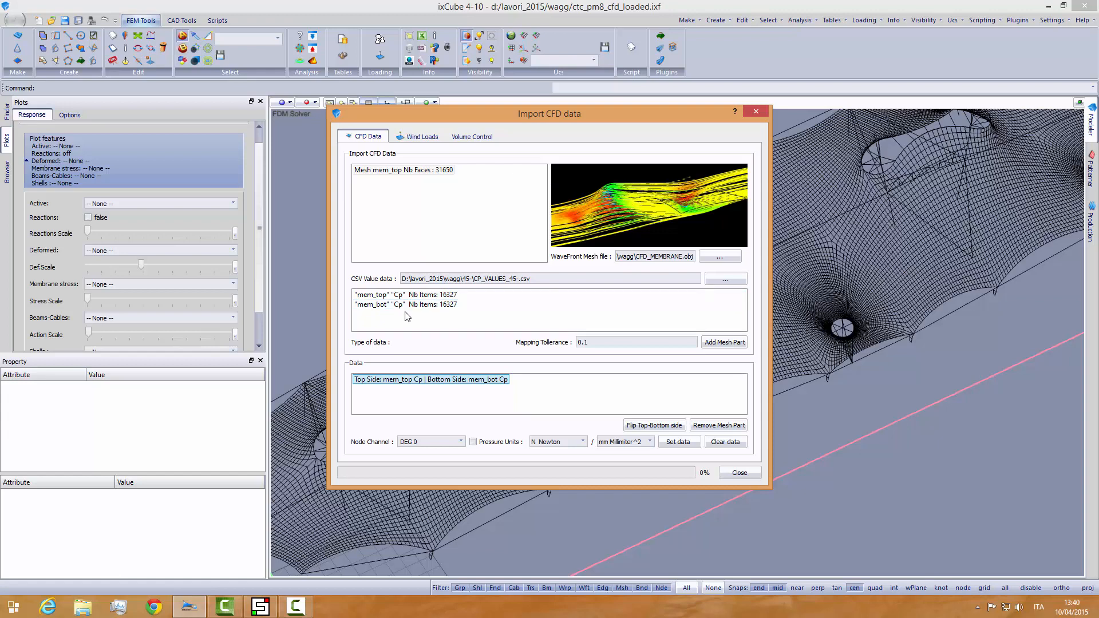
pyautogui.moveTo(410, 341)
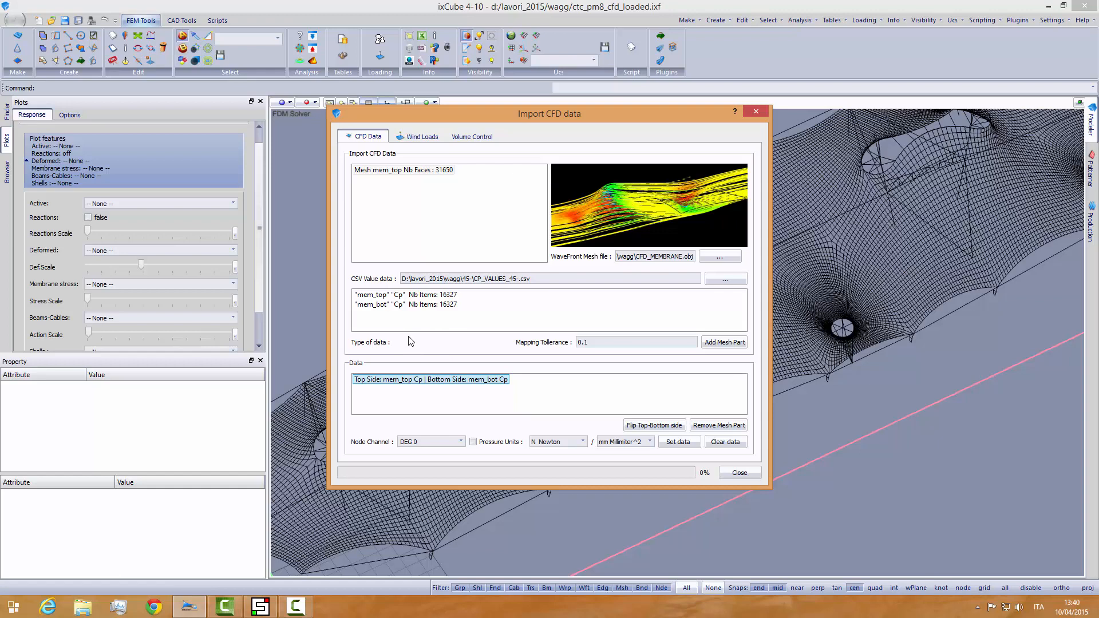
pyautogui.moveTo(423, 370)
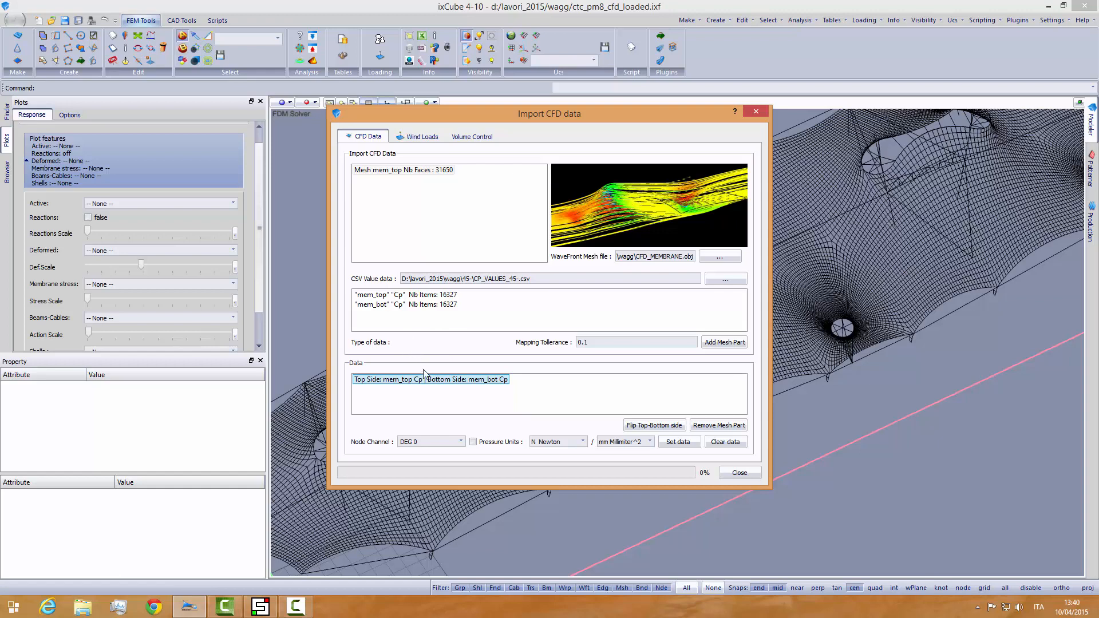
pyautogui.moveTo(413, 339)
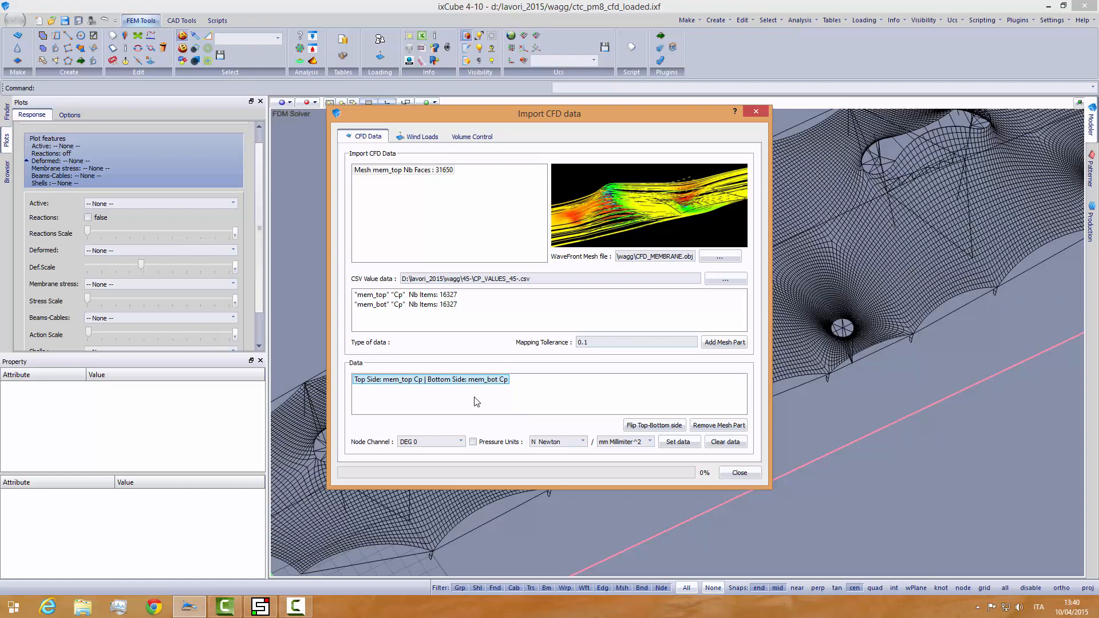
pyautogui.moveTo(465, 401)
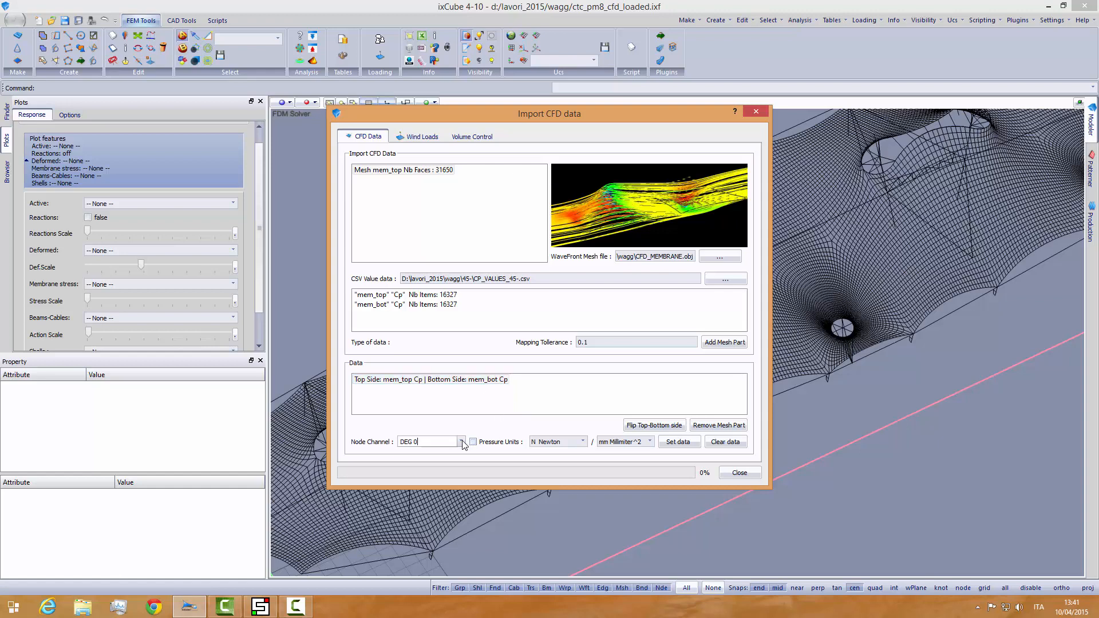
# Step: Choose the 45-degree node channel cp 452 to receive the imported Cp values
pyautogui.click(462, 442)
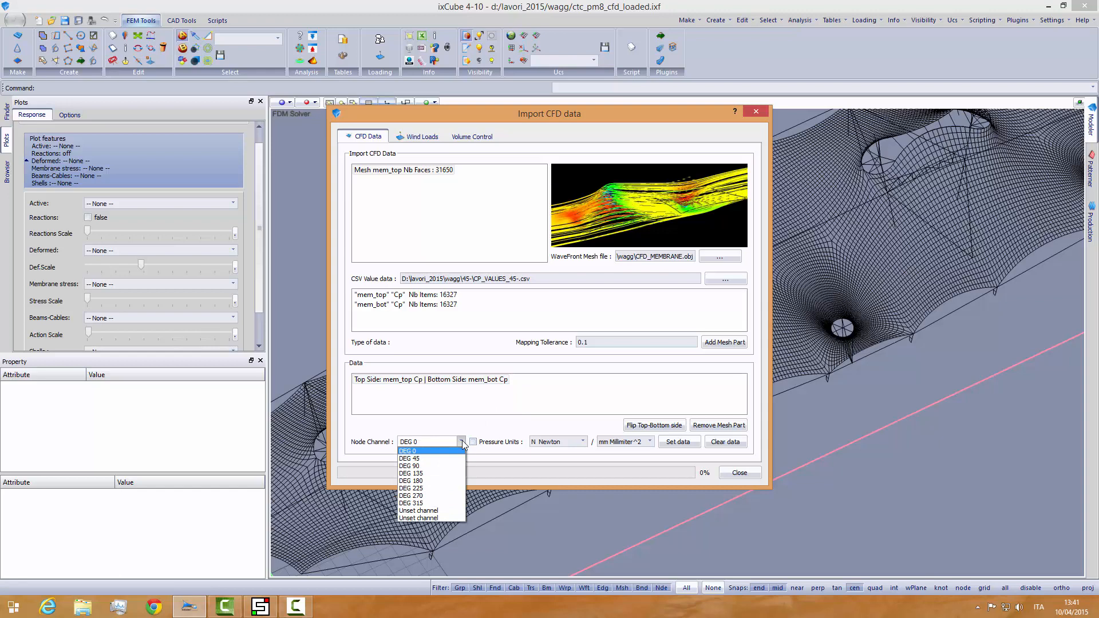
pyautogui.moveTo(421, 458)
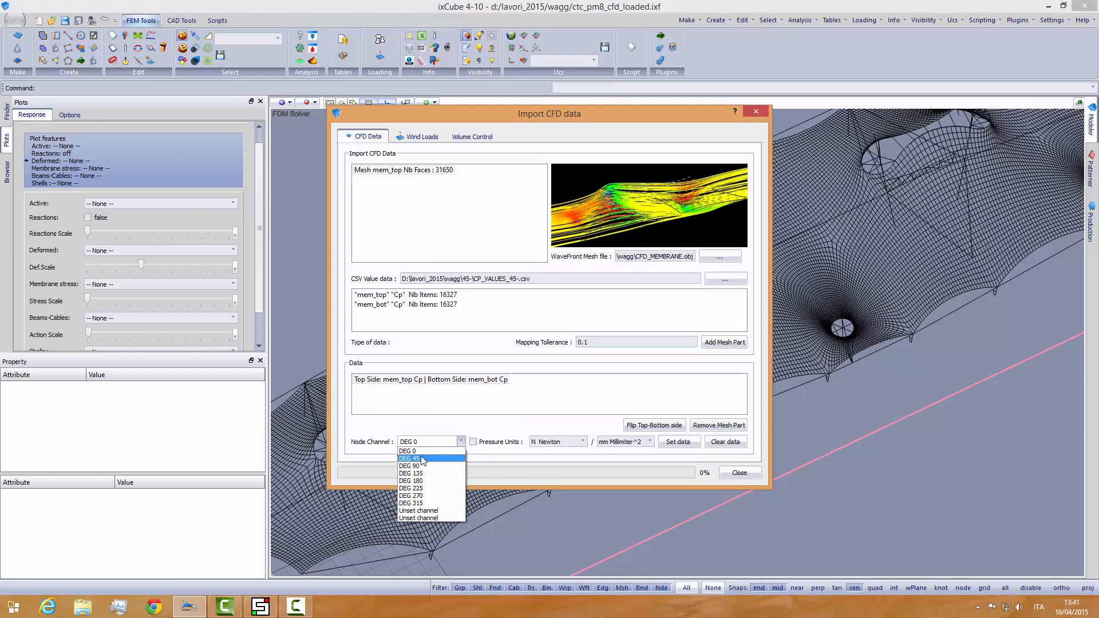
pyautogui.click(419, 511)
pyautogui.write('cp 452')
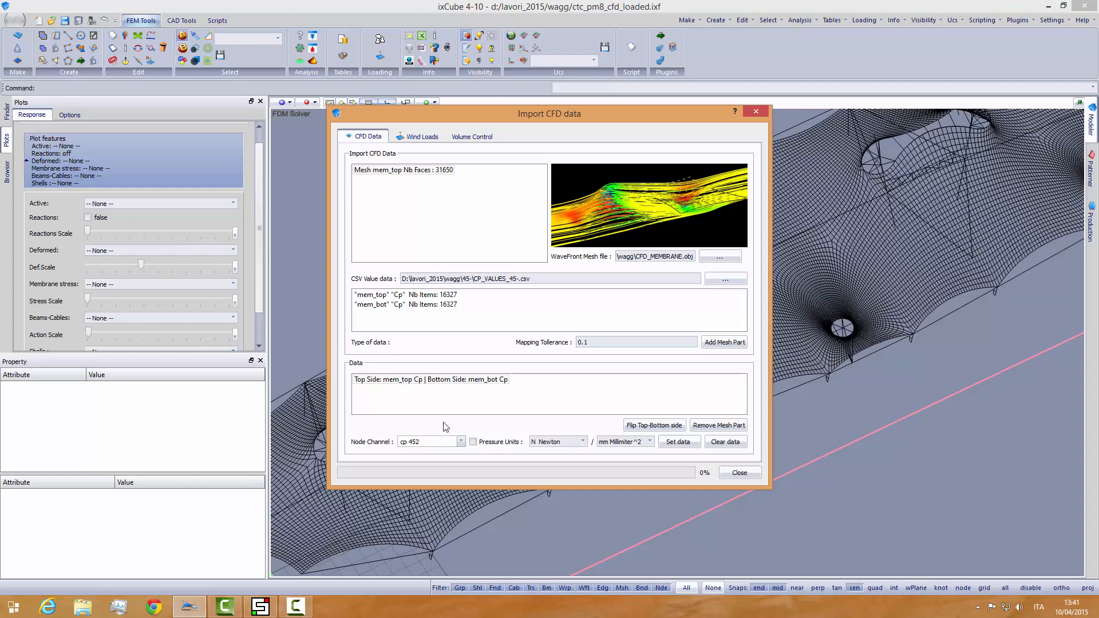
pyautogui.moveTo(441, 461)
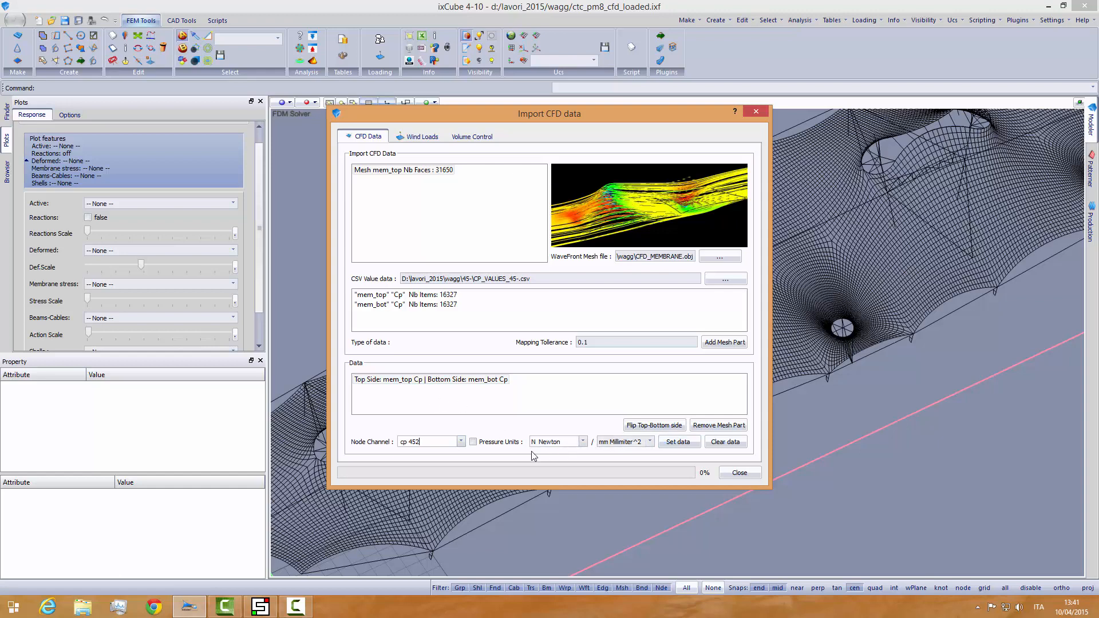
pyautogui.moveTo(426, 407)
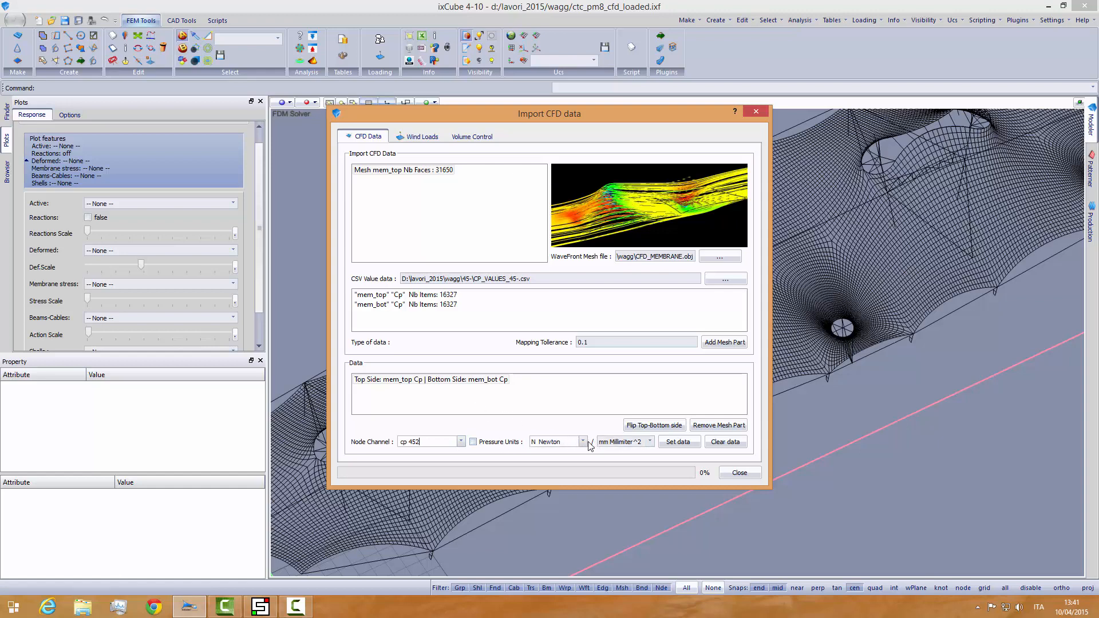
pyautogui.moveTo(559, 451)
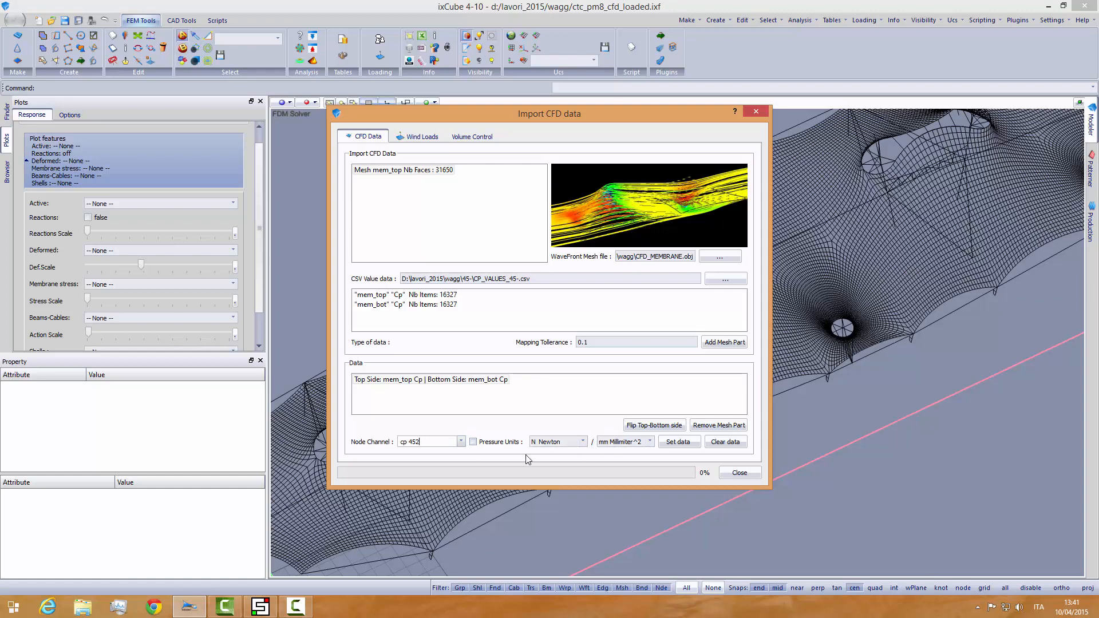
pyautogui.moveTo(444, 418)
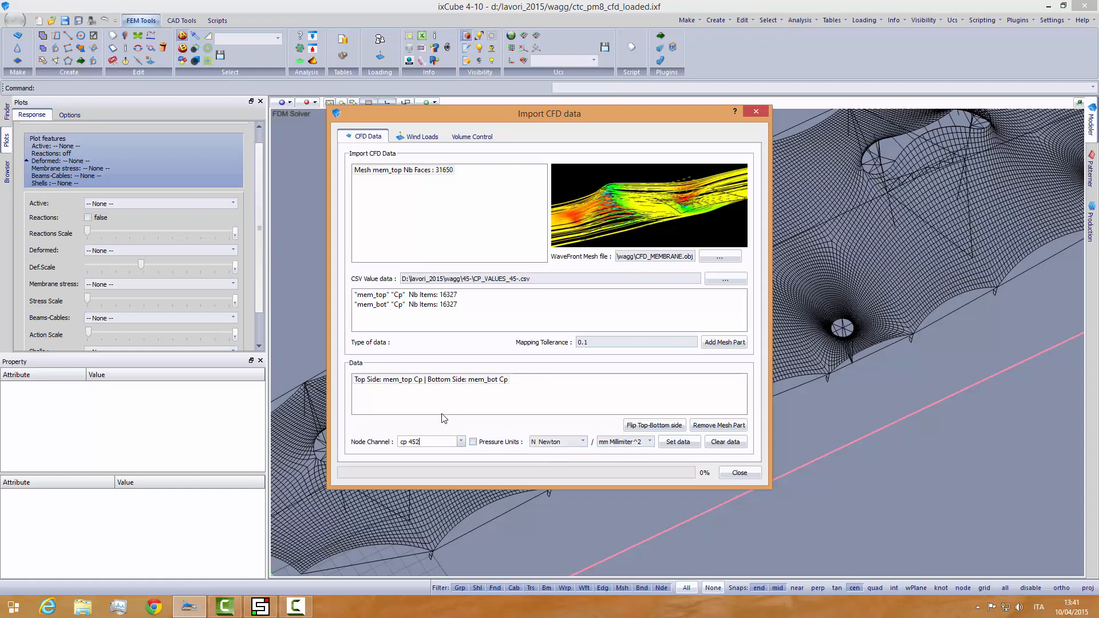
pyautogui.moveTo(440, 409)
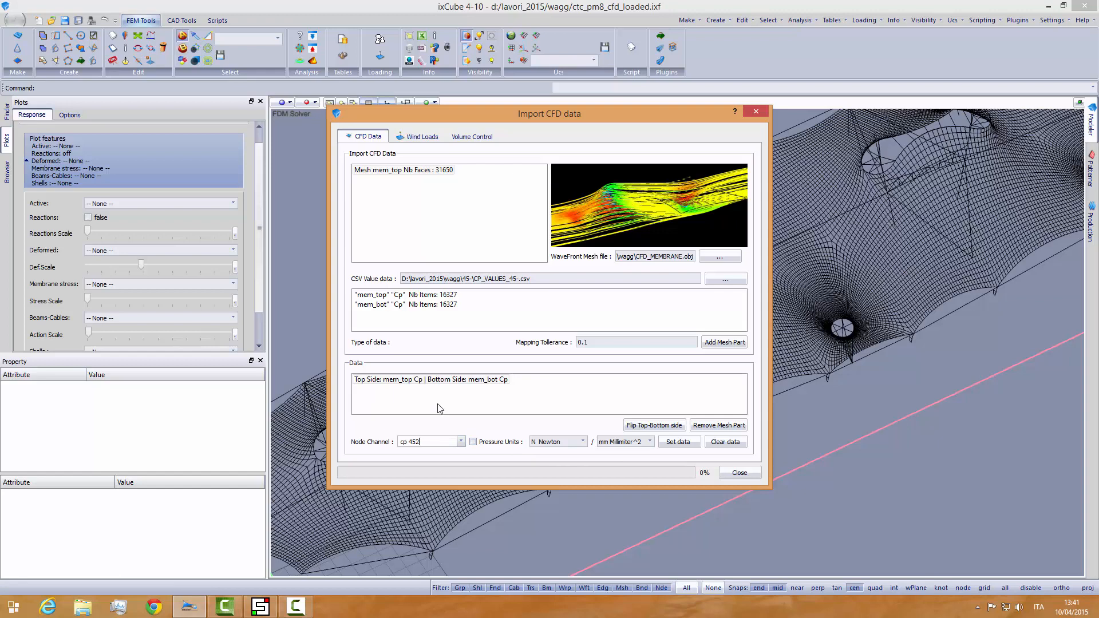
pyautogui.moveTo(445, 404)
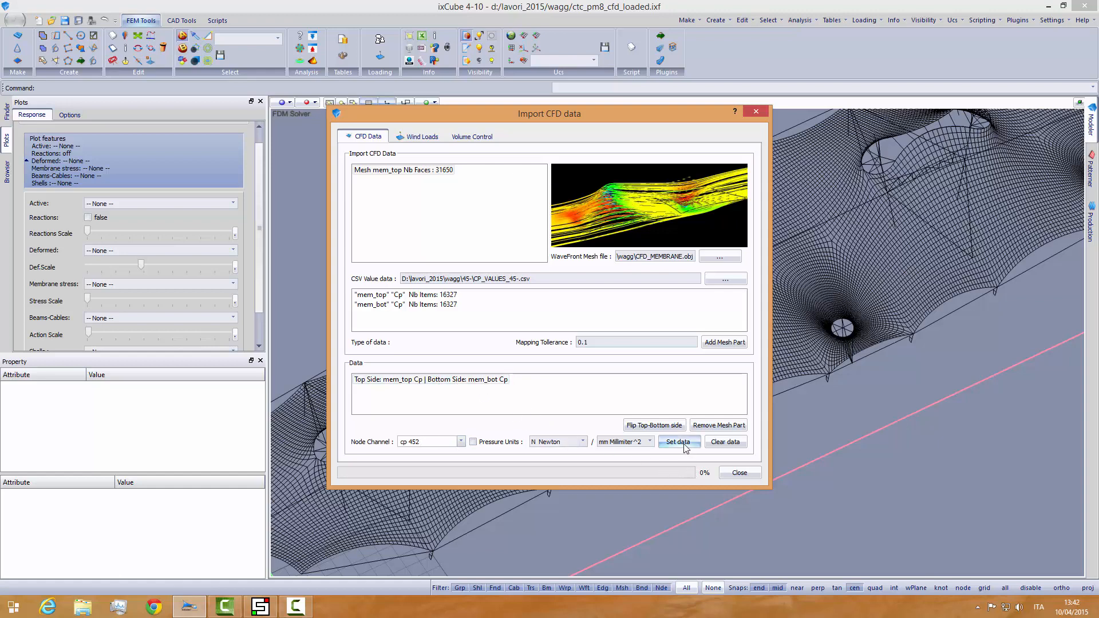
# Step: Apply the mapped mem_top/mem_bot Cp data to the cp 452 node channel
pyautogui.click(680, 442)
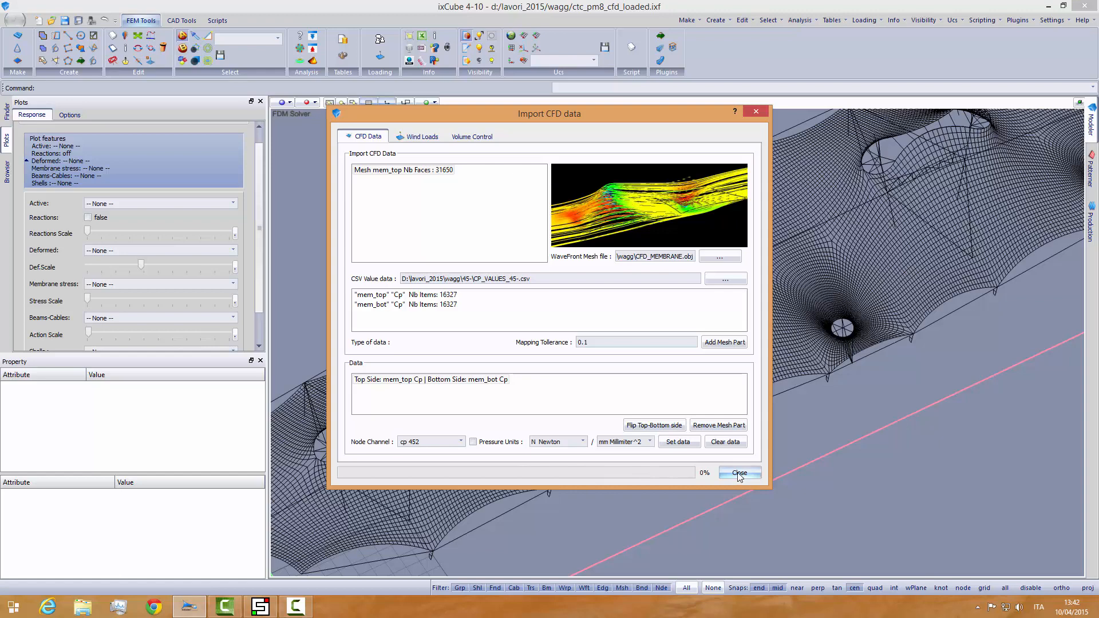
pyautogui.moveTo(455, 475)
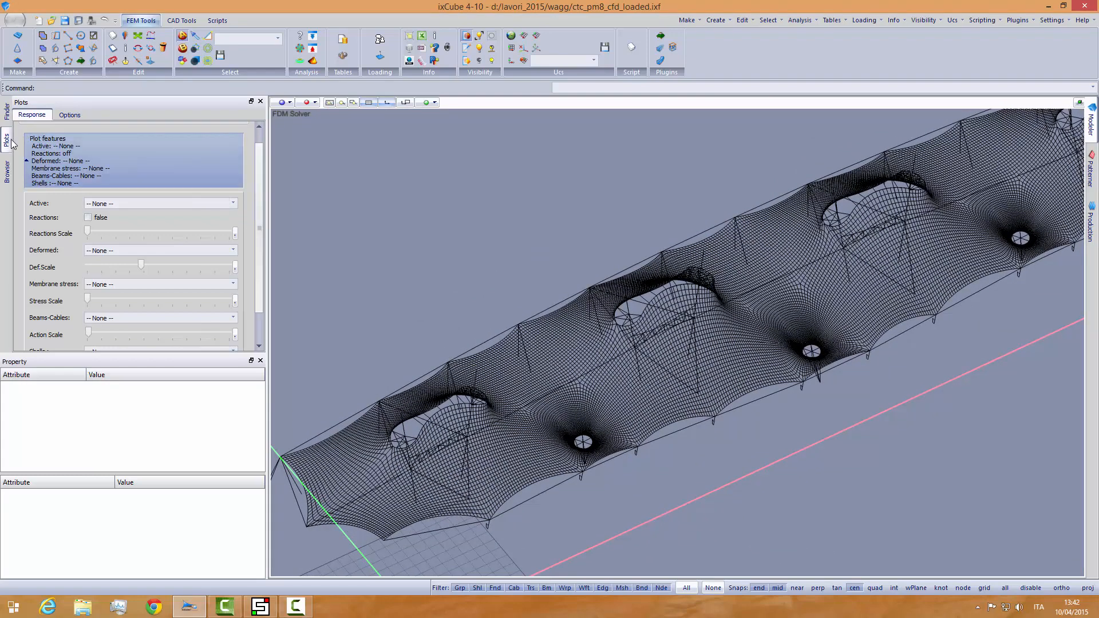
# Step: Colour the membrane mesh by the cp 452 channel, giving Cp contours from -0.85 to 0.75
pyautogui.click(70, 114)
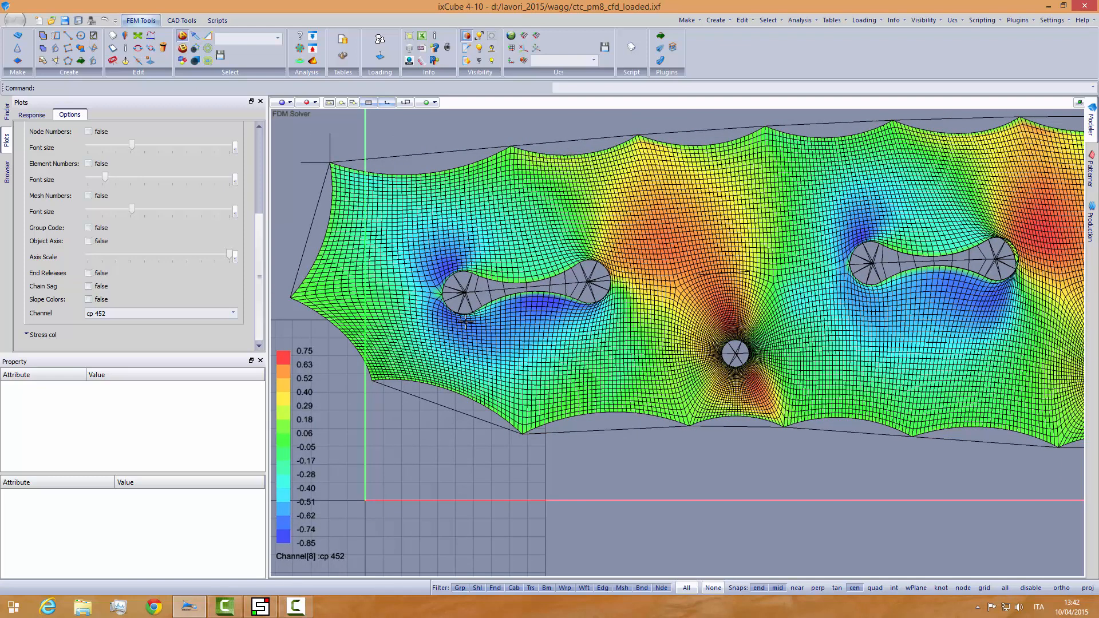
pyautogui.click(256, 607)
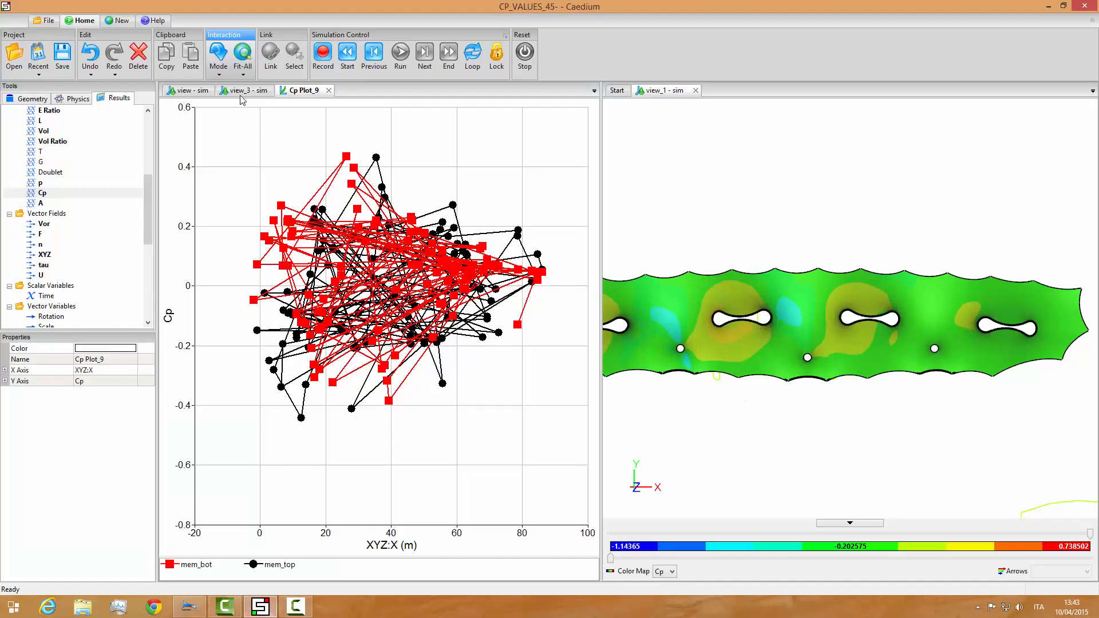
# Step: Orbit the 3D streamline view, then show the membrane's Cp colour map beside the reference contour
pyautogui.click(245, 90)
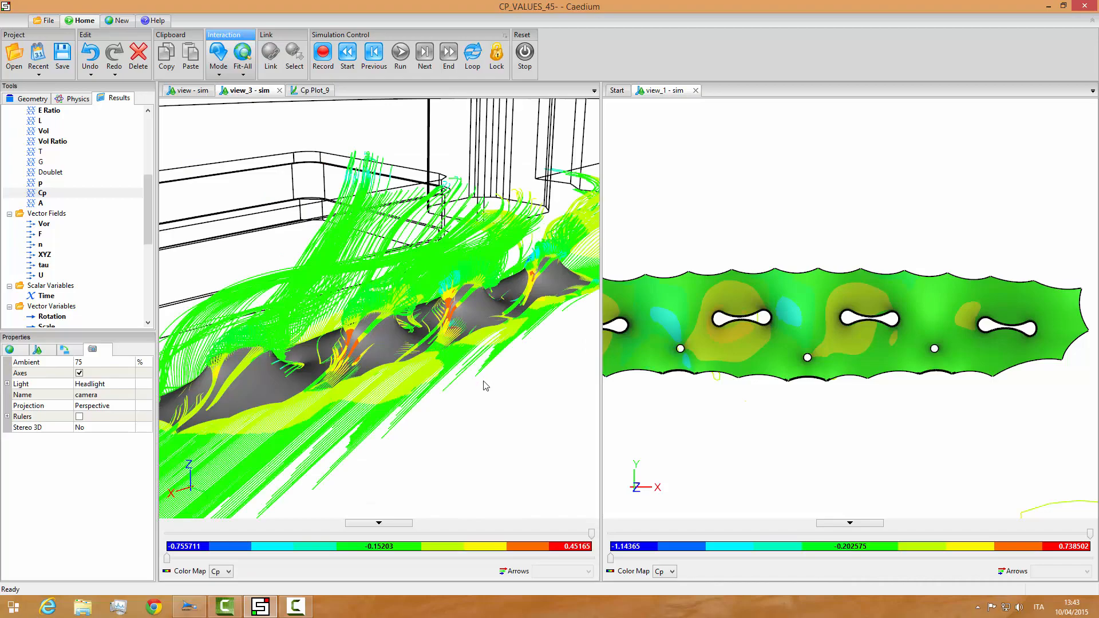
pyautogui.moveTo(487, 386); pyautogui.dragTo(536, 422)
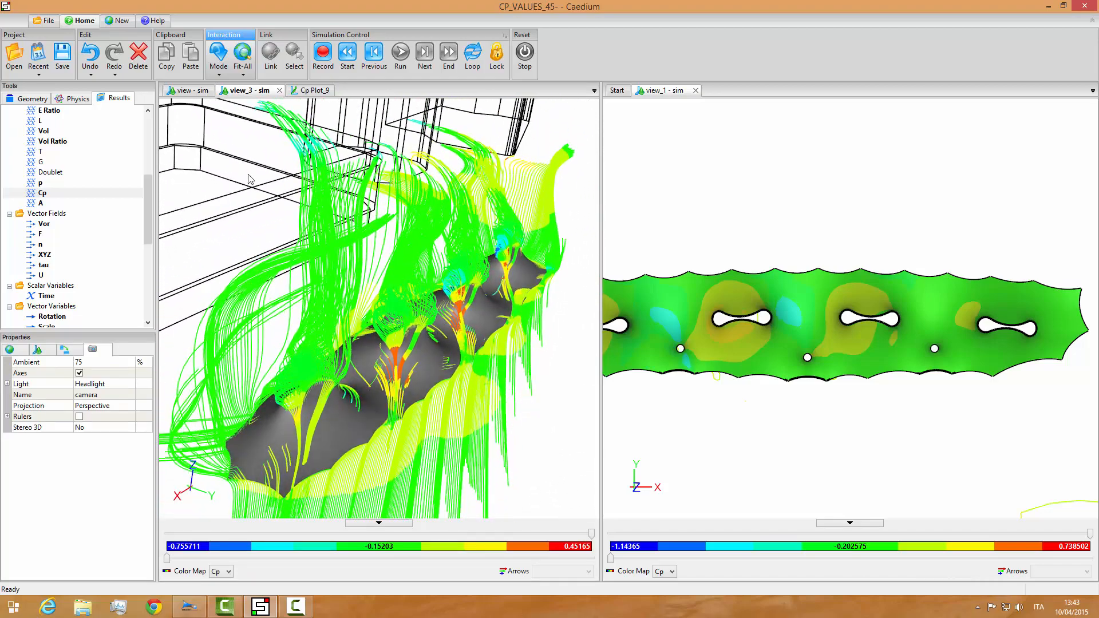
pyautogui.click(190, 89)
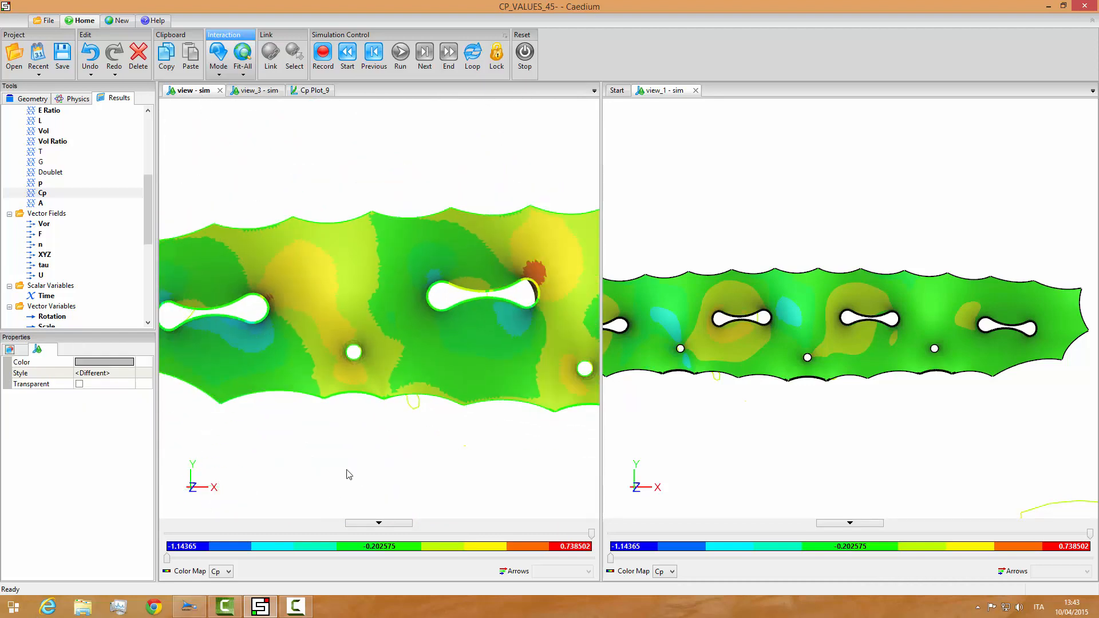
pyautogui.moveTo(302, 297)
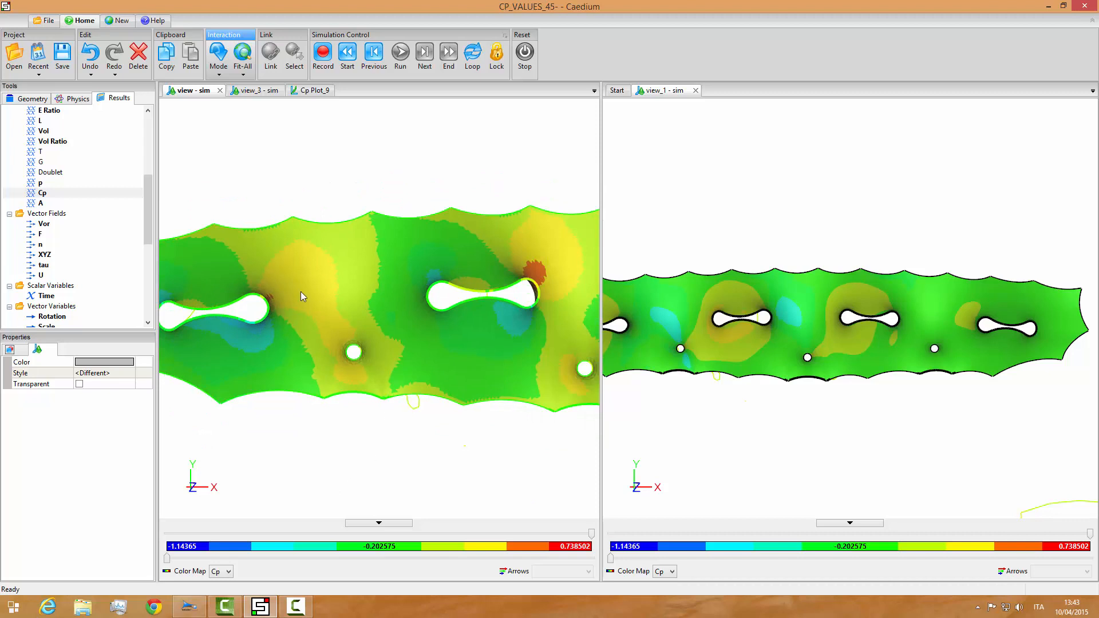
pyautogui.moveTo(250, 333)
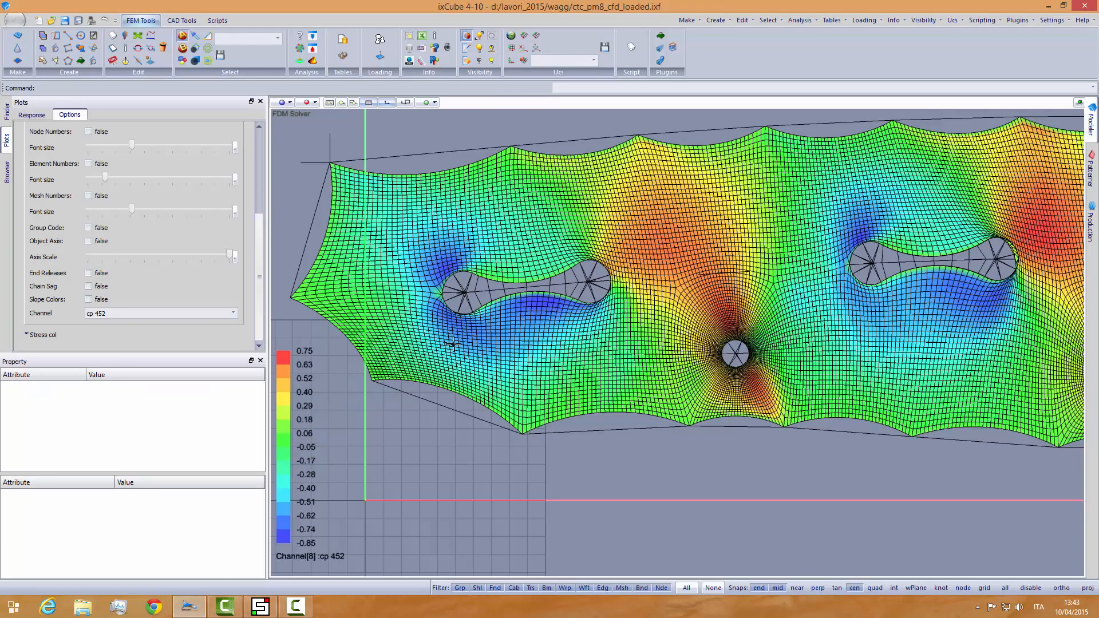
pyautogui.moveTo(456, 342)
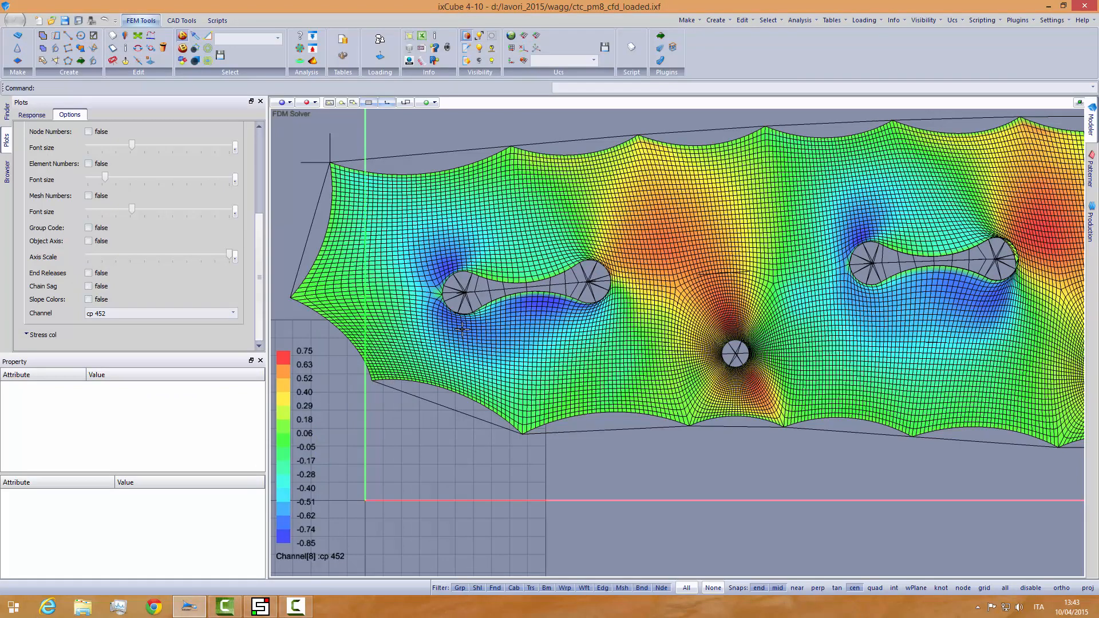
pyautogui.moveTo(452, 353)
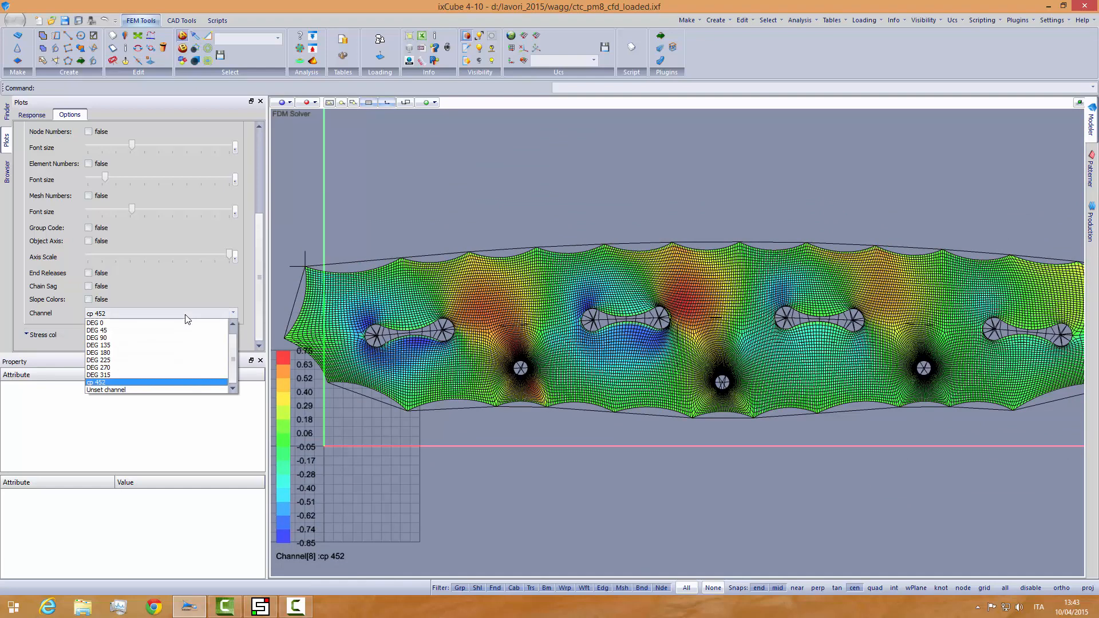
# Step: Replot cp 452 over the whole canopy, then return to the plain mesh with the layer browser
pyautogui.click(96, 383)
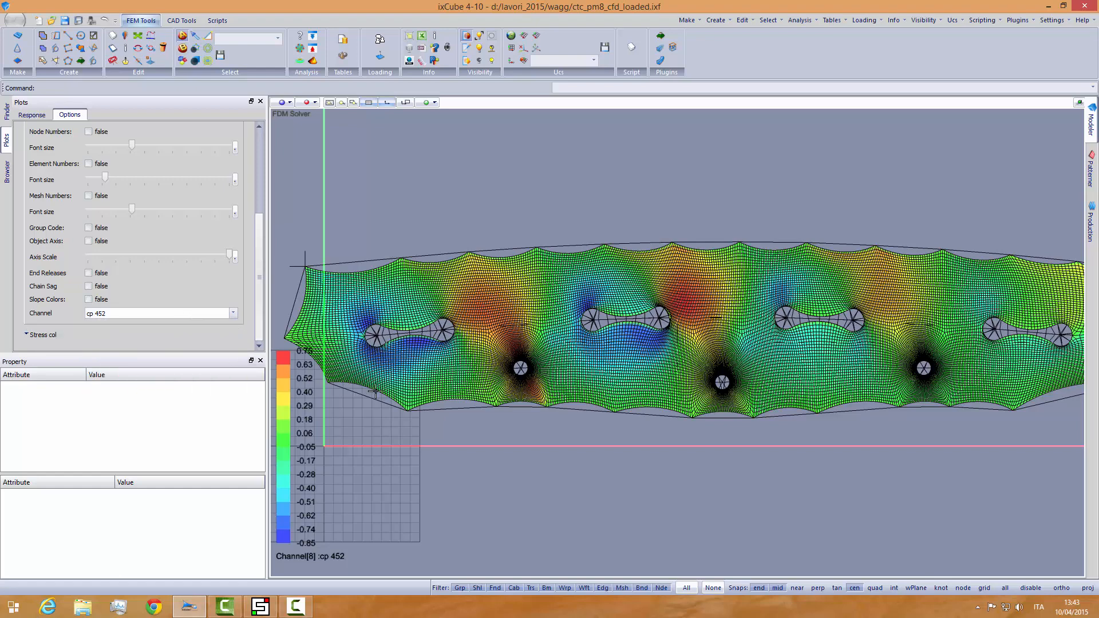
pyautogui.moveTo(329, 206)
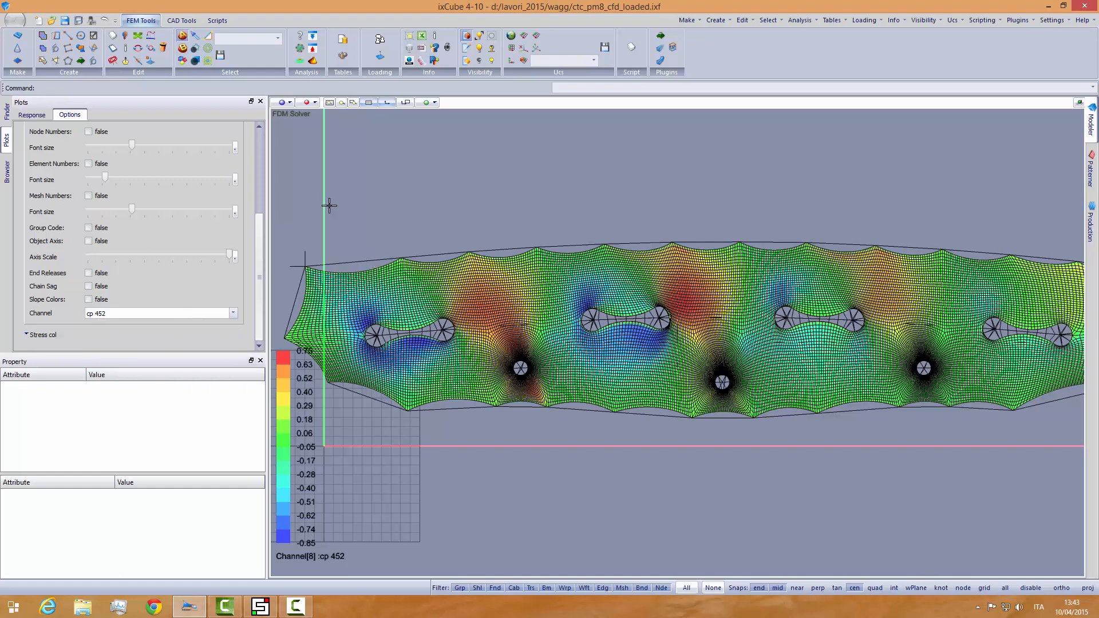
pyautogui.click(290, 103)
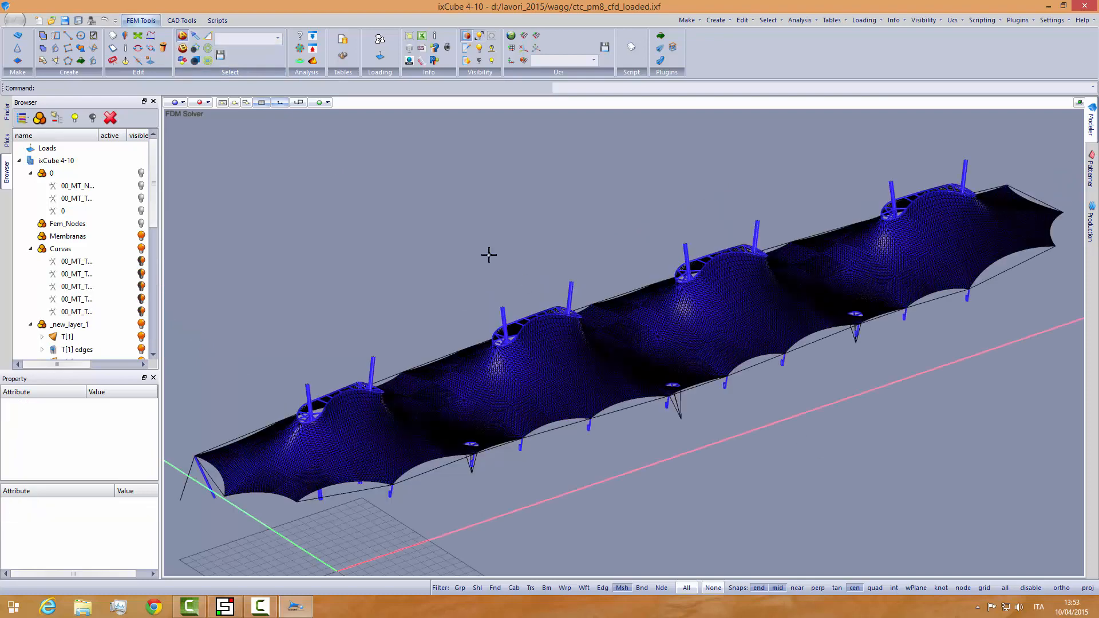
# Step: Show the Scripts tools with the EC3, French and Indian wind load generators
pyautogui.click(277, 37)
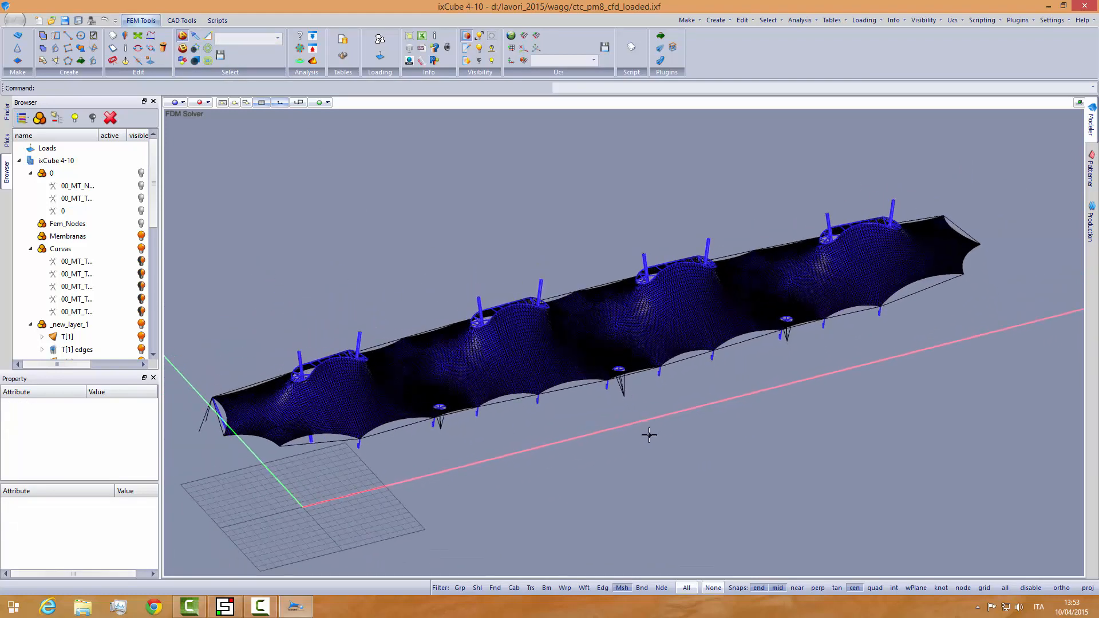
pyautogui.click(217, 20)
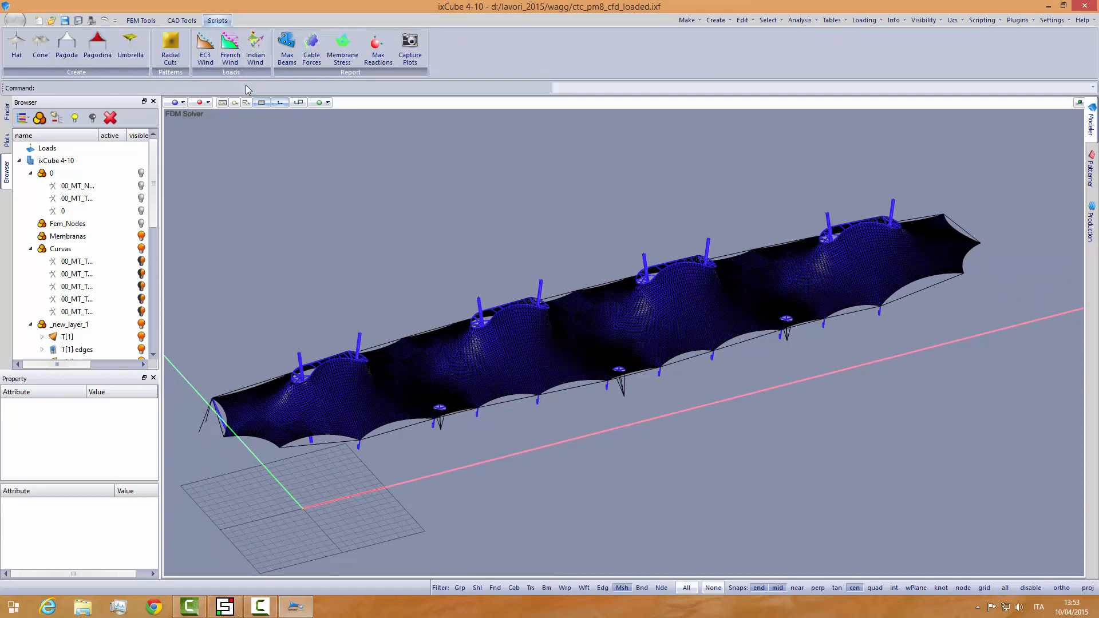
pyautogui.moveTo(227, 52)
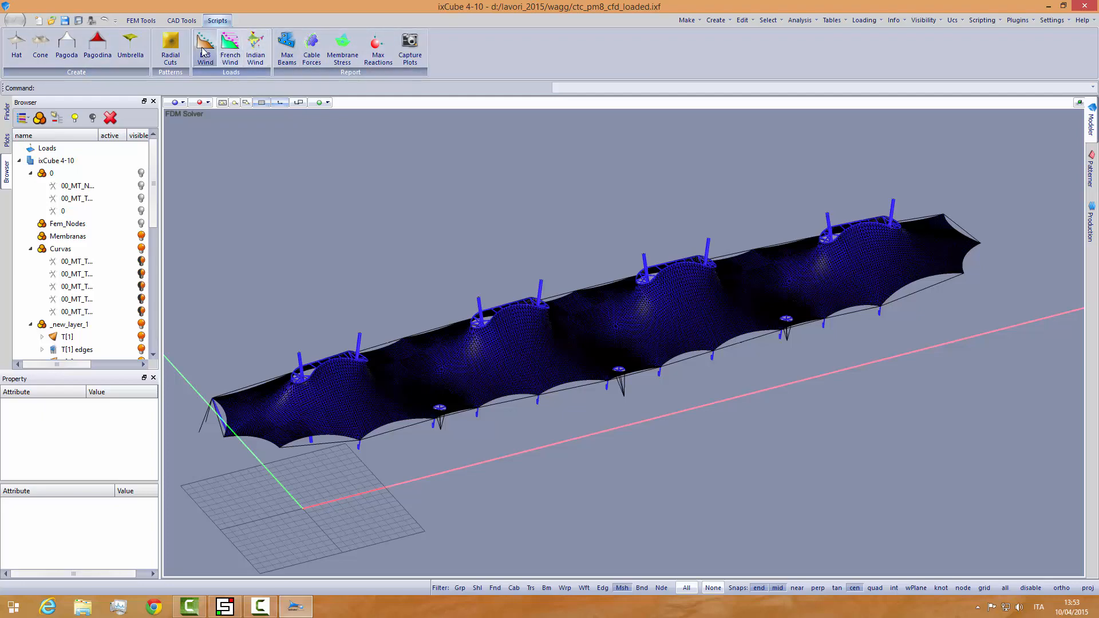
# Step: Set the EC3 Wind generator to terrain category 2 with Cp taken from the DEG 45 channel
pyautogui.click(206, 48)
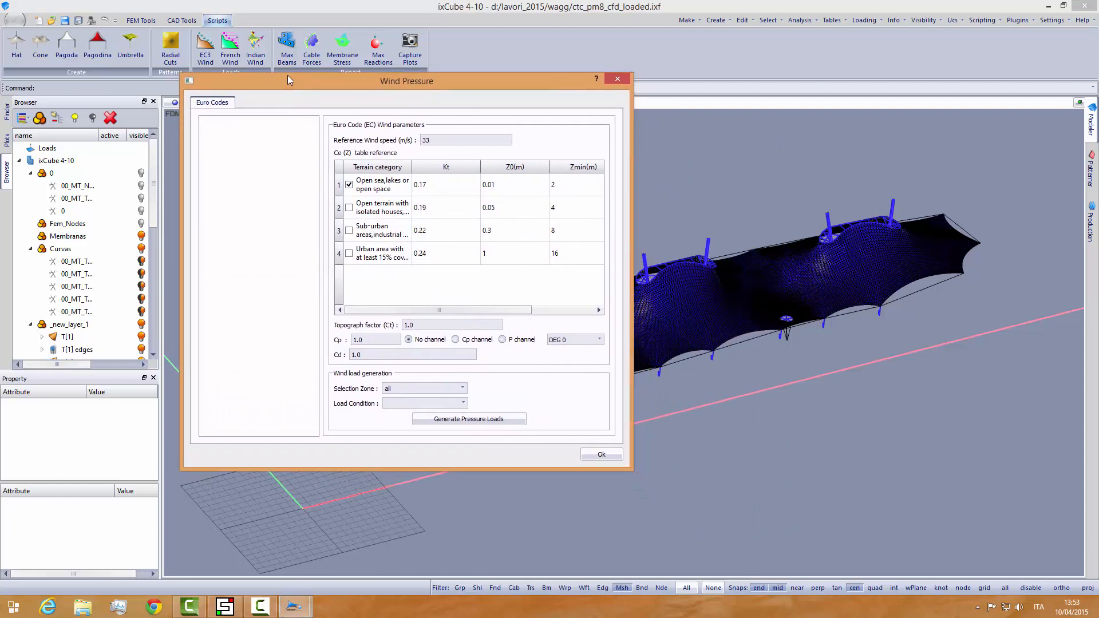
pyautogui.moveTo(406, 80); pyautogui.dragTo(286, 45)
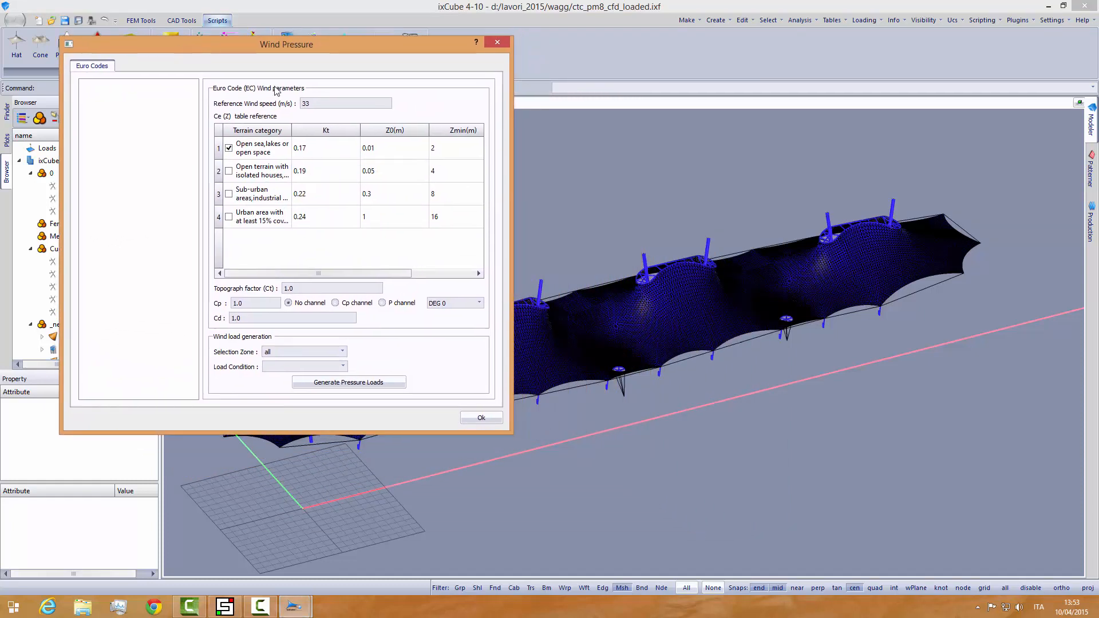
pyautogui.moveTo(337, 173)
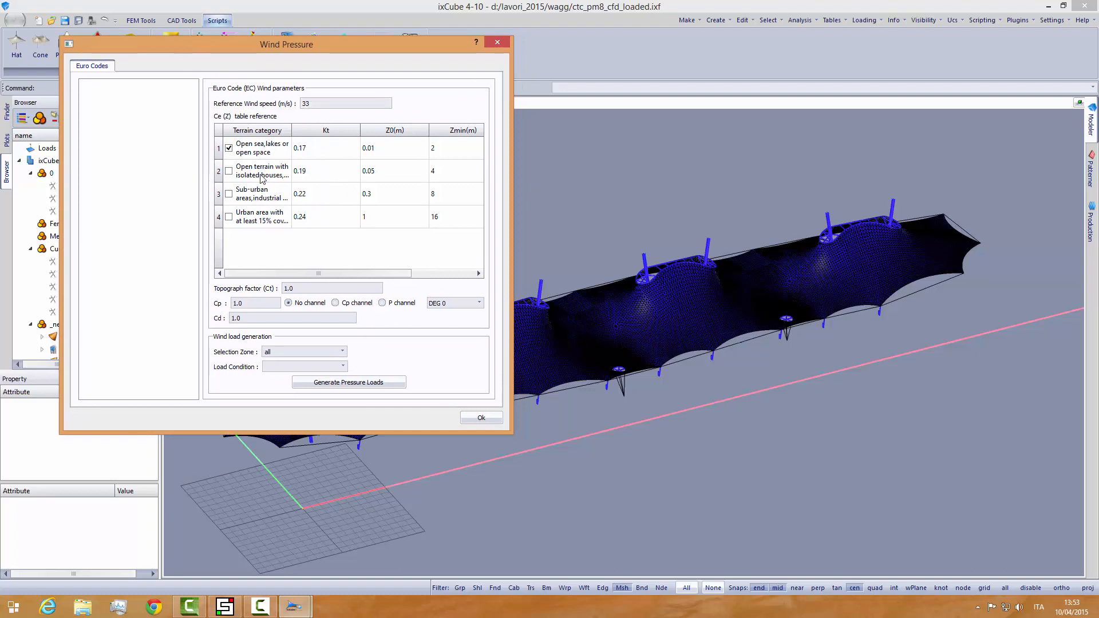
pyautogui.click(228, 171)
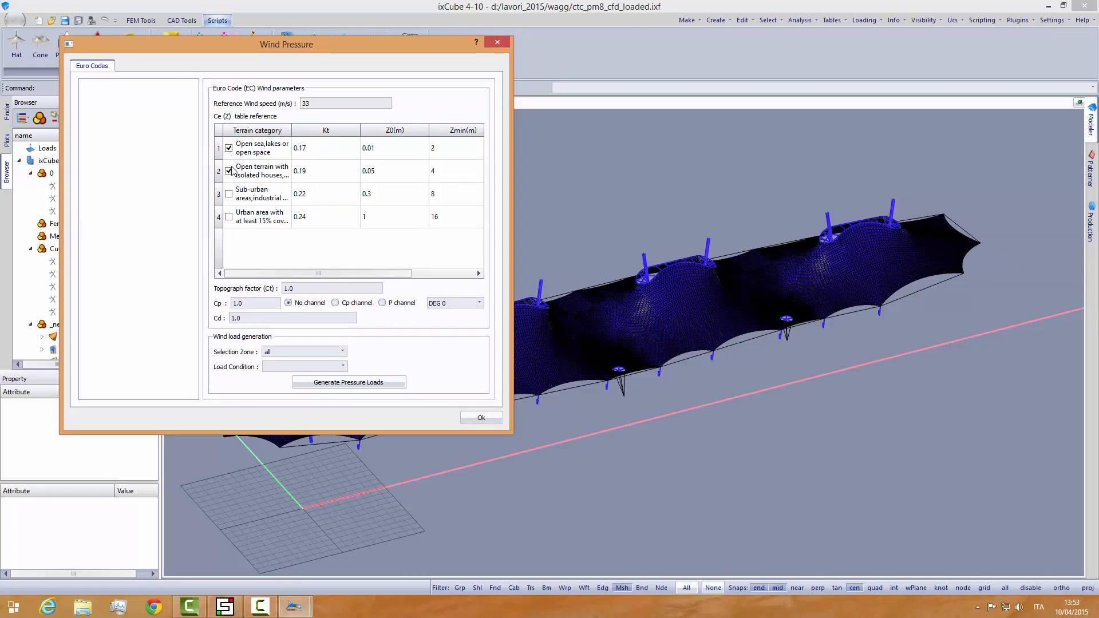
pyautogui.click(228, 147)
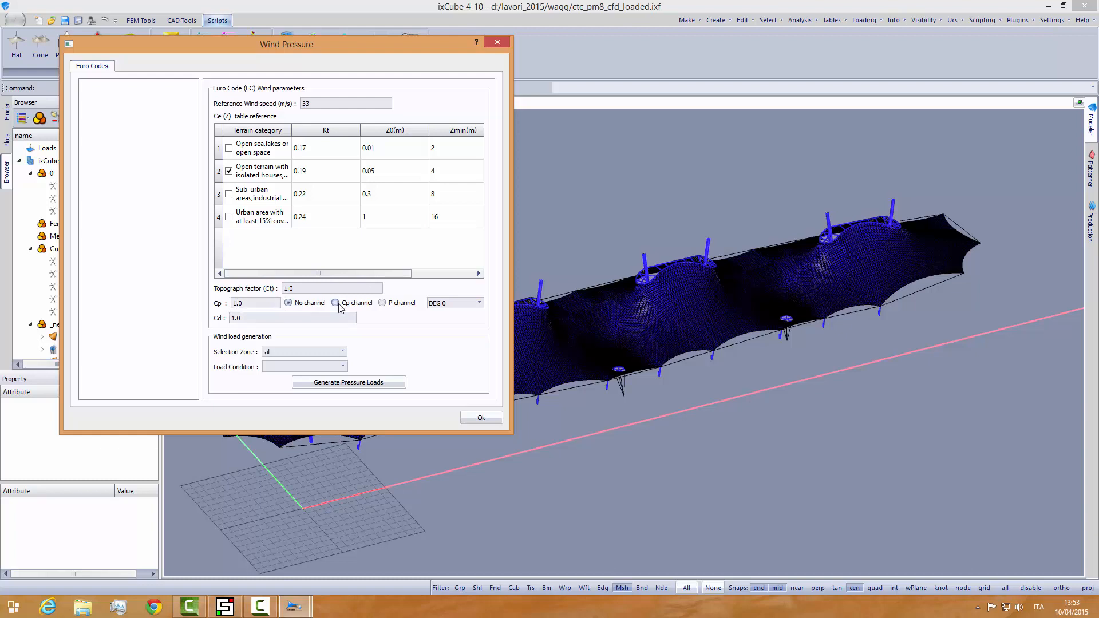
pyautogui.click(334, 302)
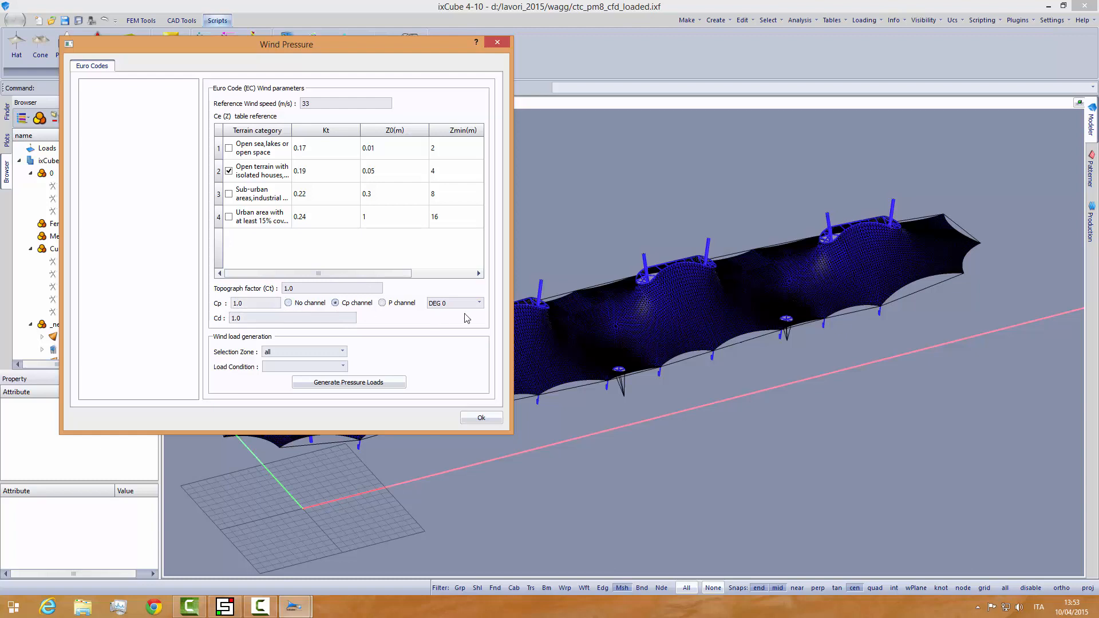
pyautogui.click(479, 303)
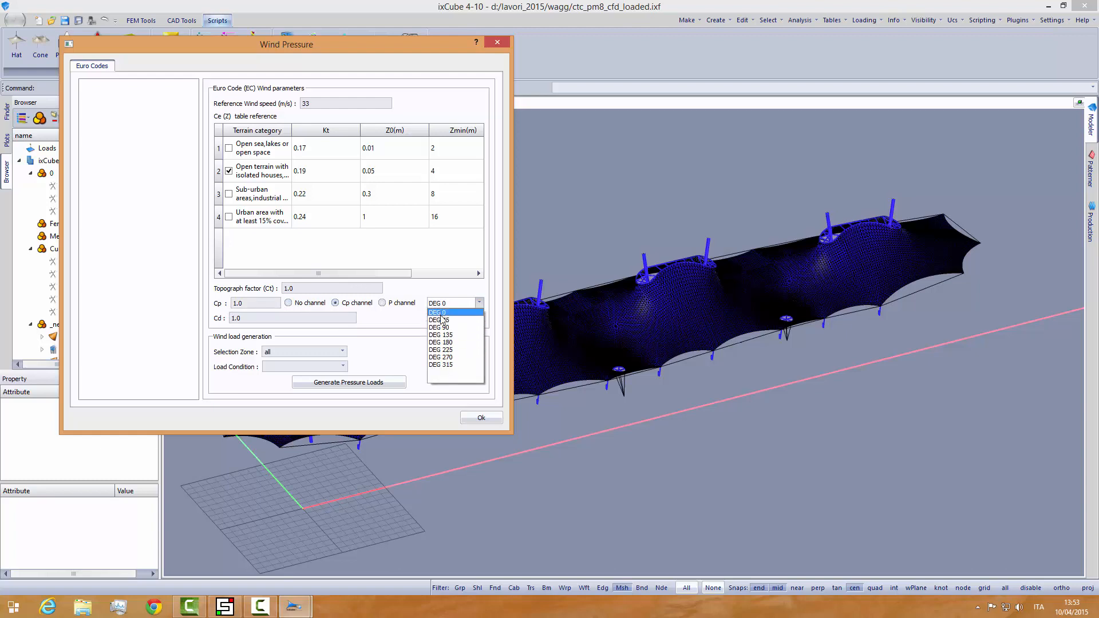
pyautogui.moveTo(447, 328)
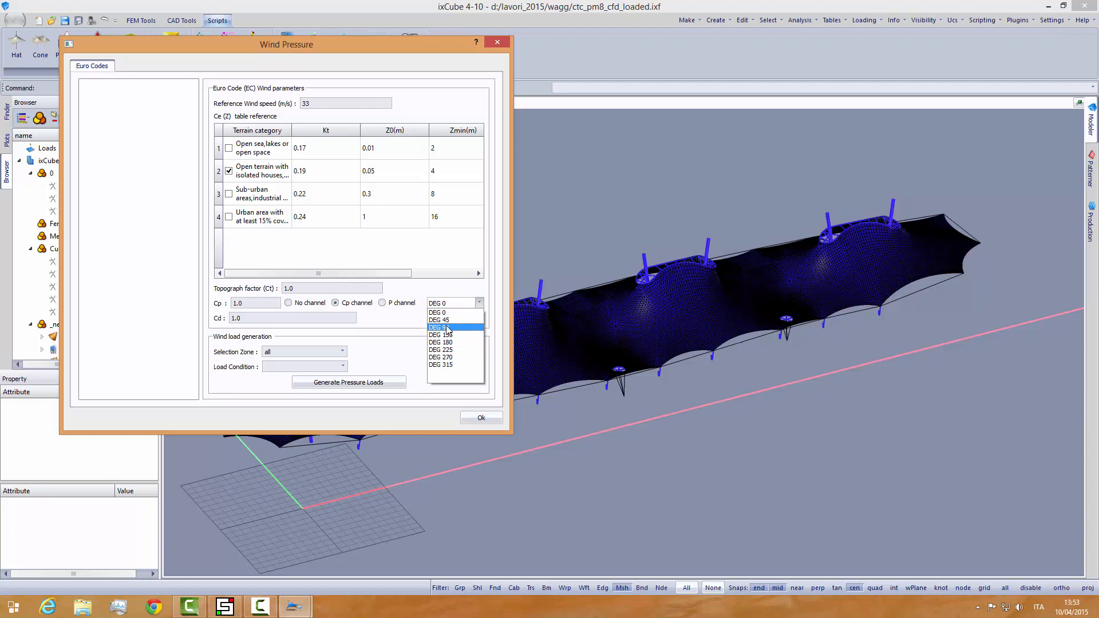
pyautogui.click(440, 321)
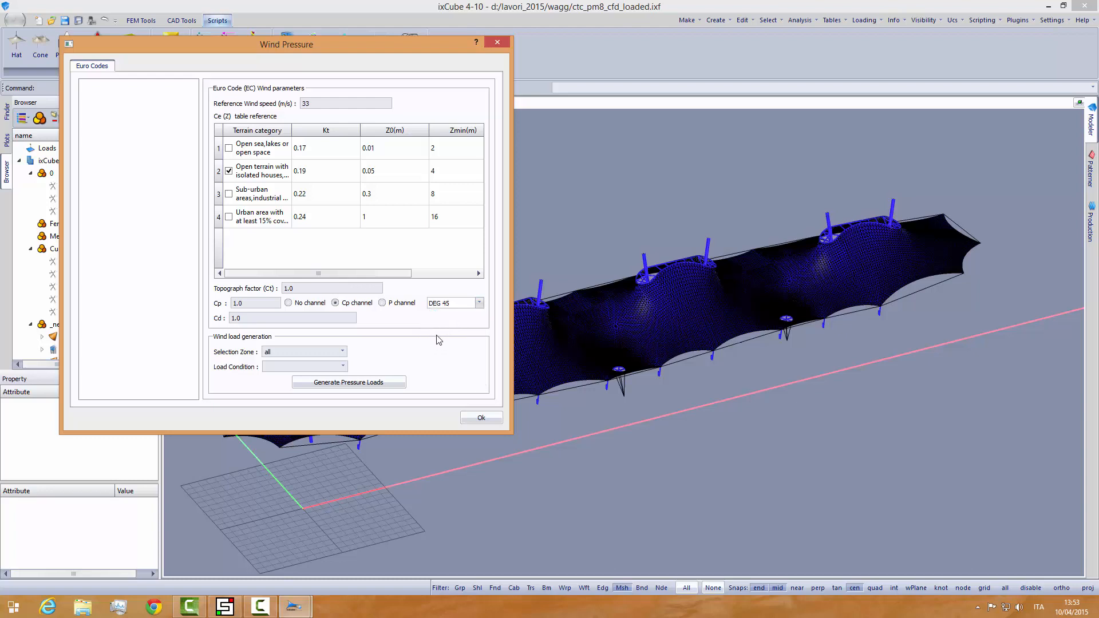
pyautogui.moveTo(396, 329)
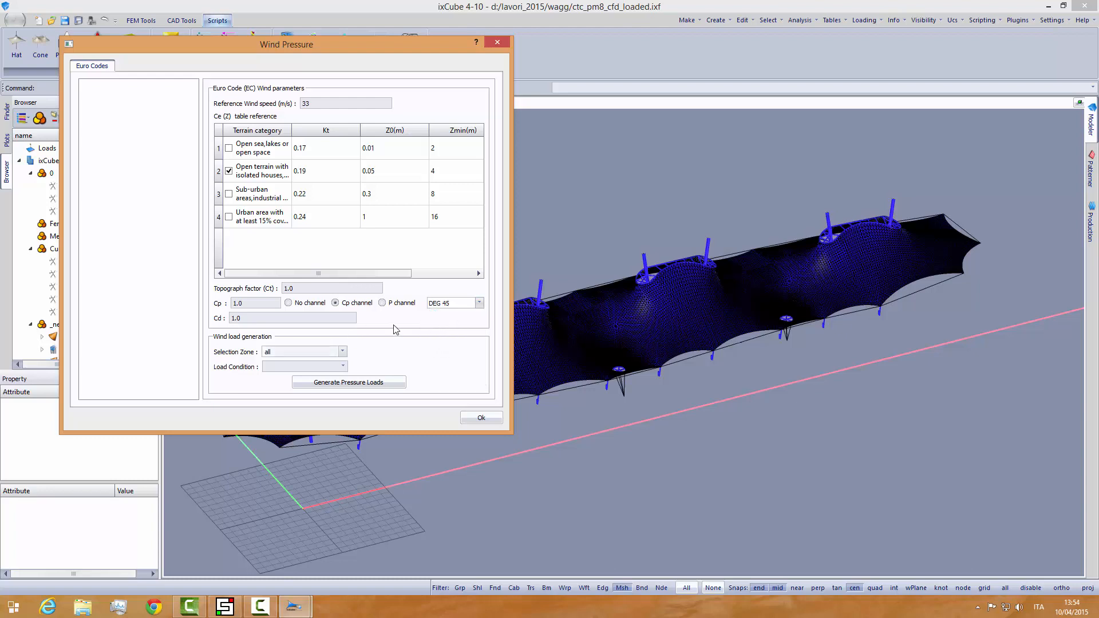
# Step: Name the load condition 'wind 45' and generate the wind pressure loads on the membrane
pyautogui.click(300, 367)
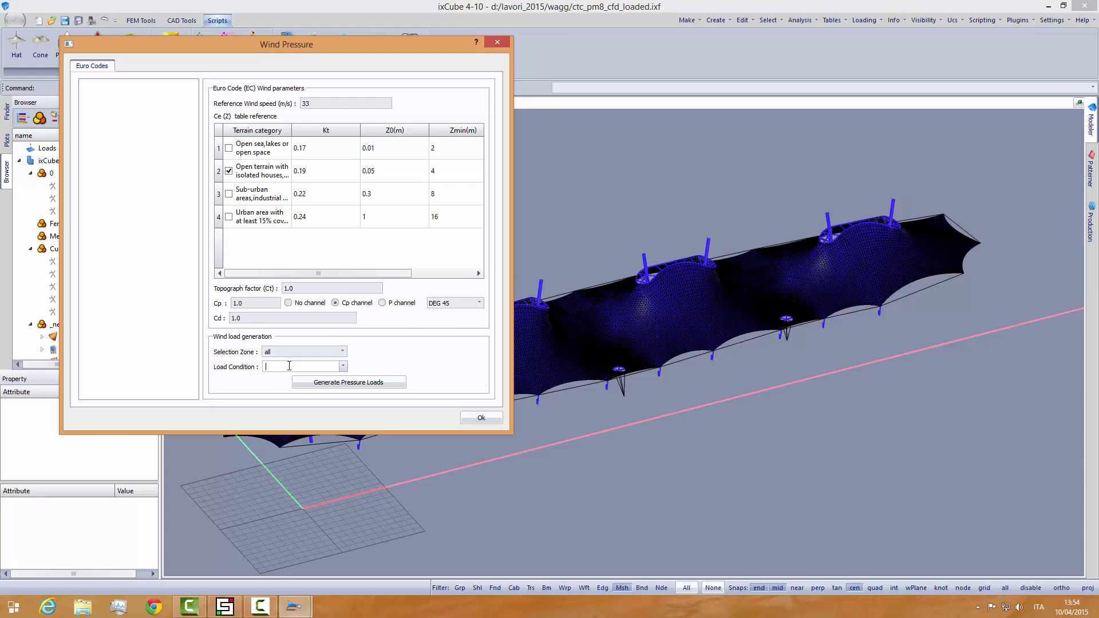
pyautogui.write('wind 45')
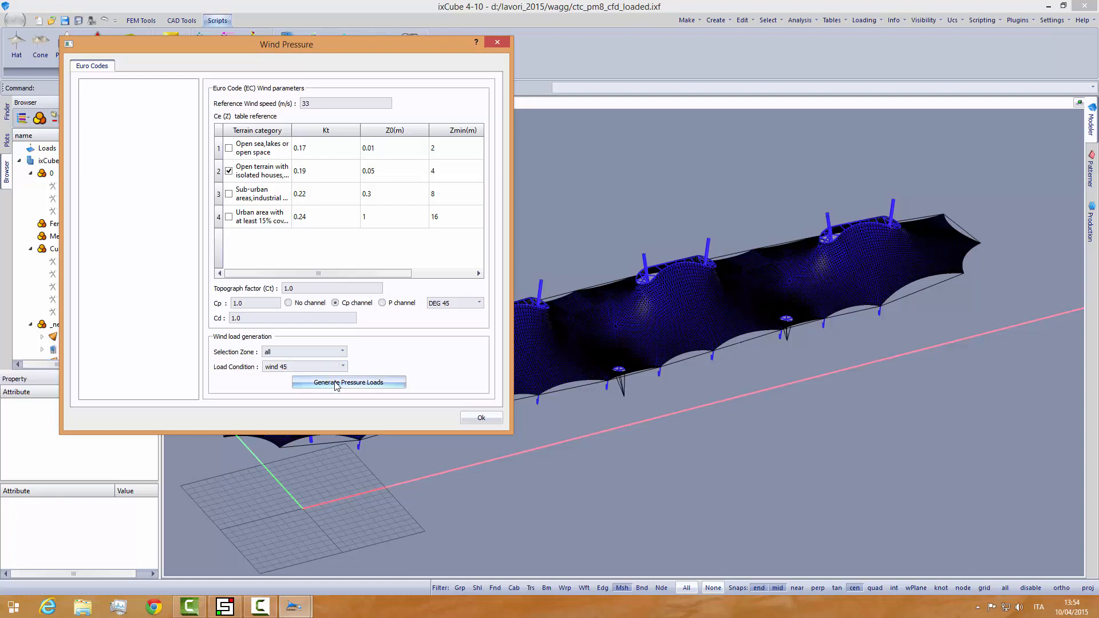
pyautogui.click(349, 383)
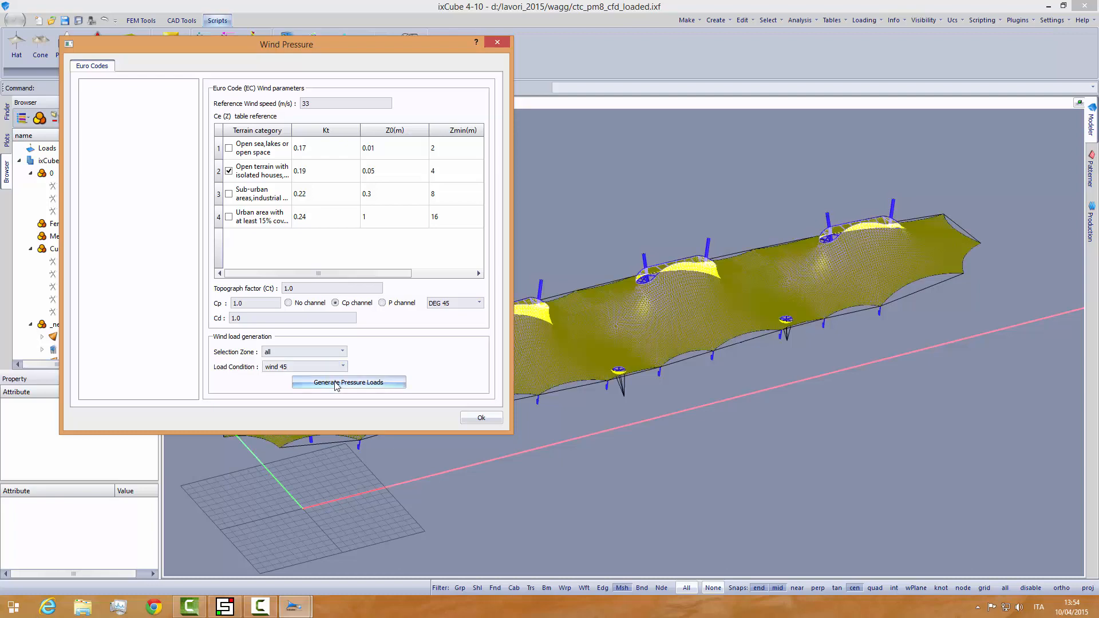
pyautogui.click(348, 383)
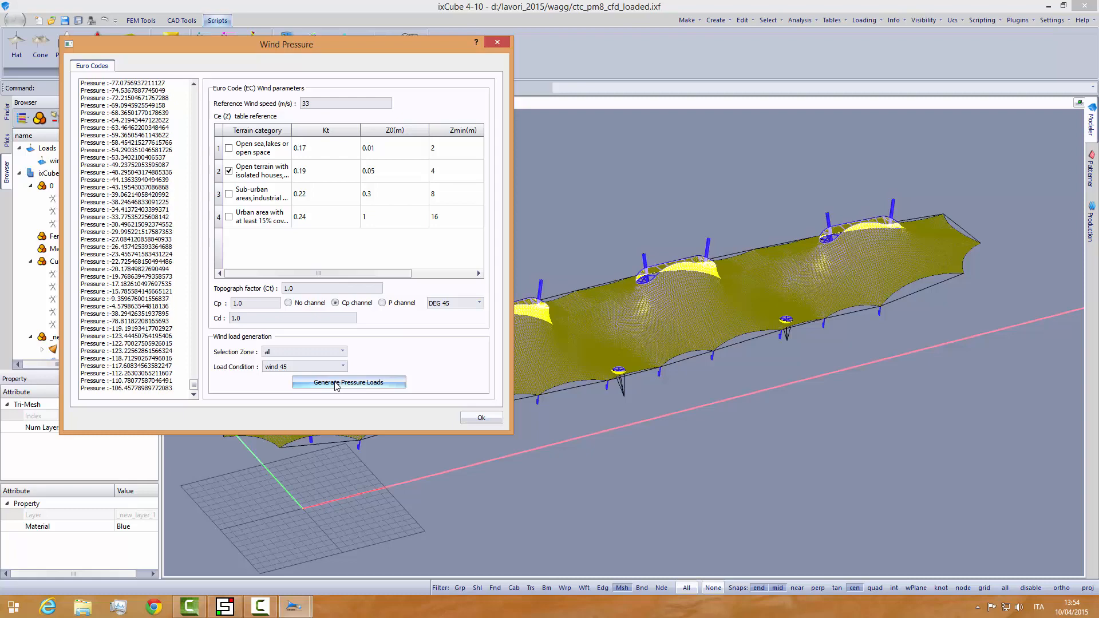
pyautogui.click(348, 383)
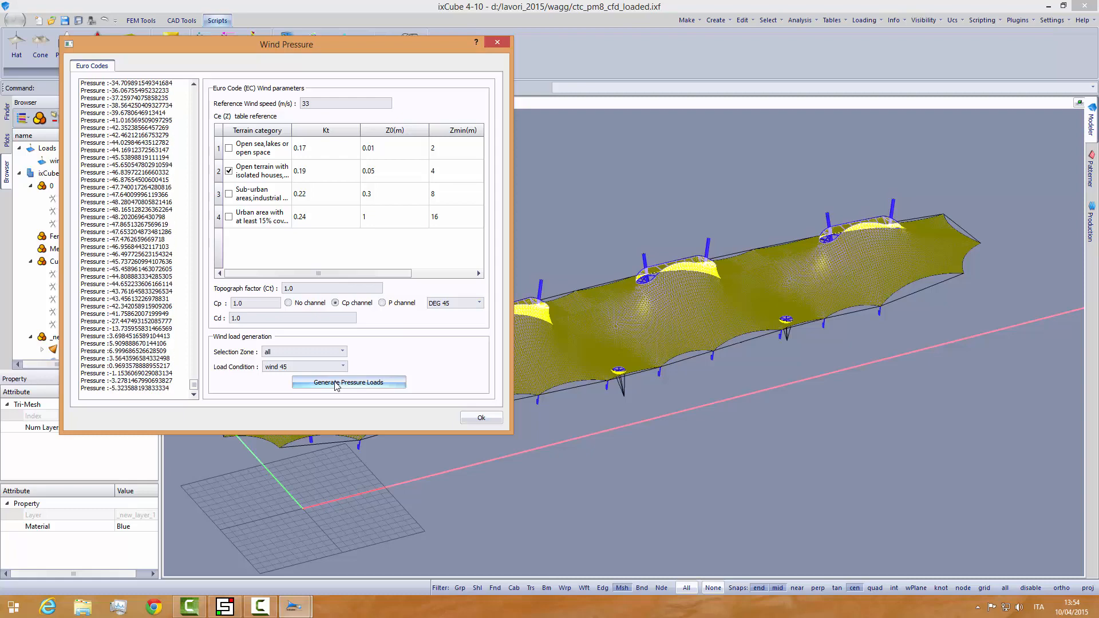
pyautogui.click(349, 383)
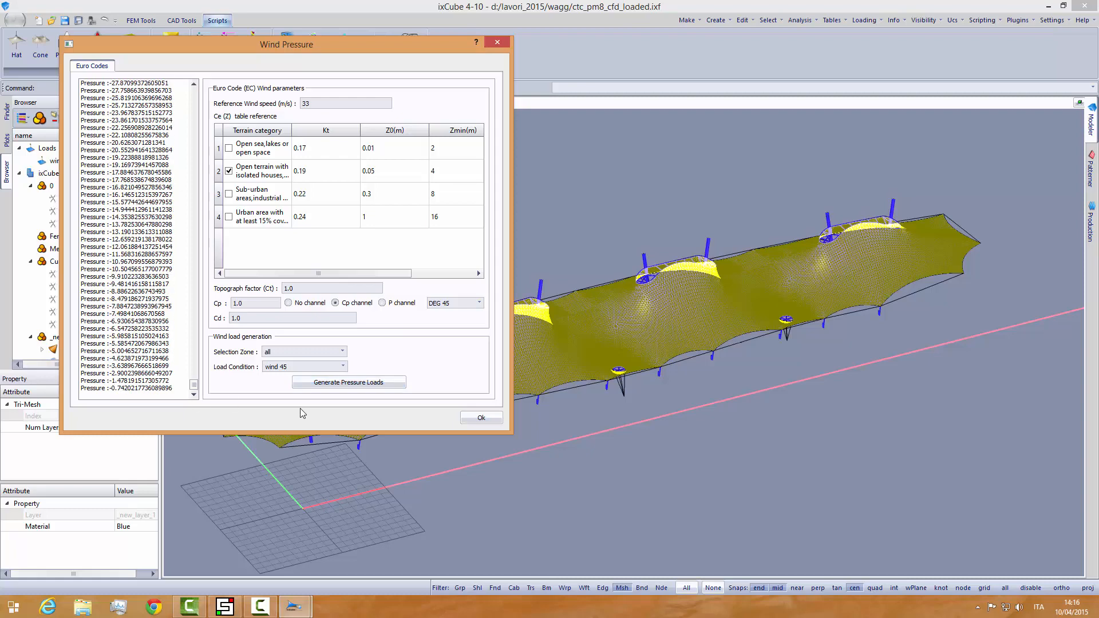
pyautogui.click(481, 417)
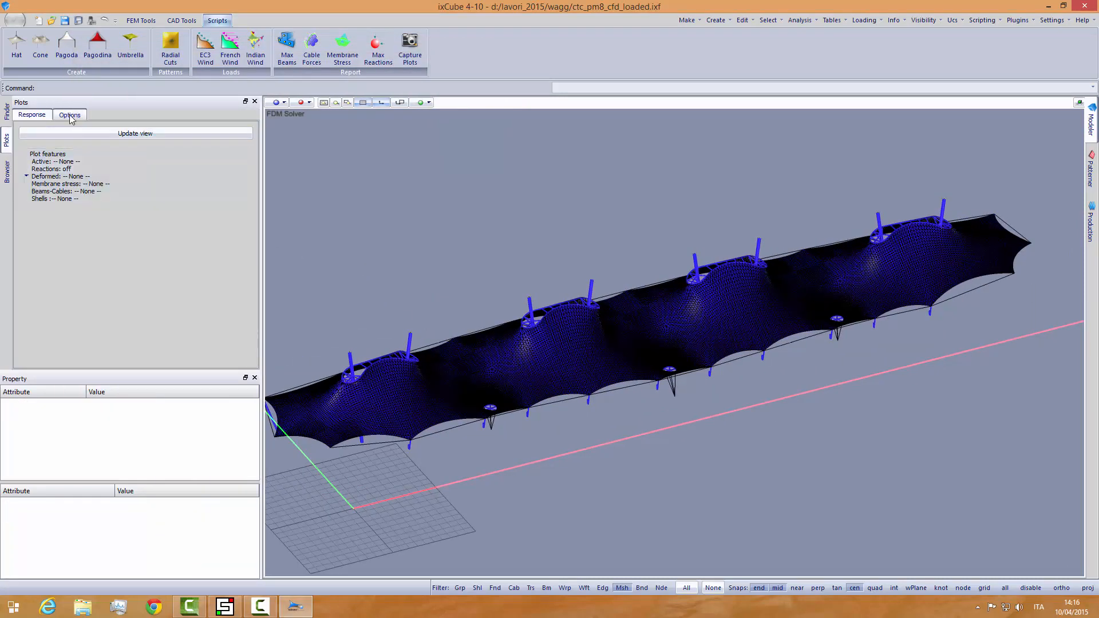
# Step: Plot the wind 45 load as pressure contours, legend -136.73 to 102.16
pyautogui.click(70, 114)
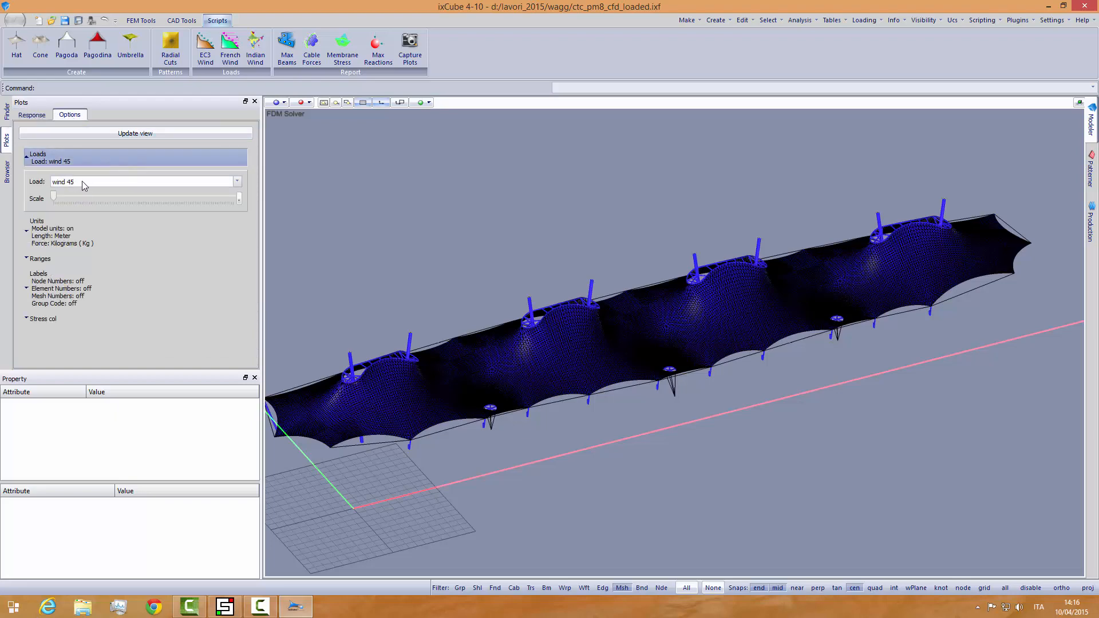
pyautogui.click(135, 133)
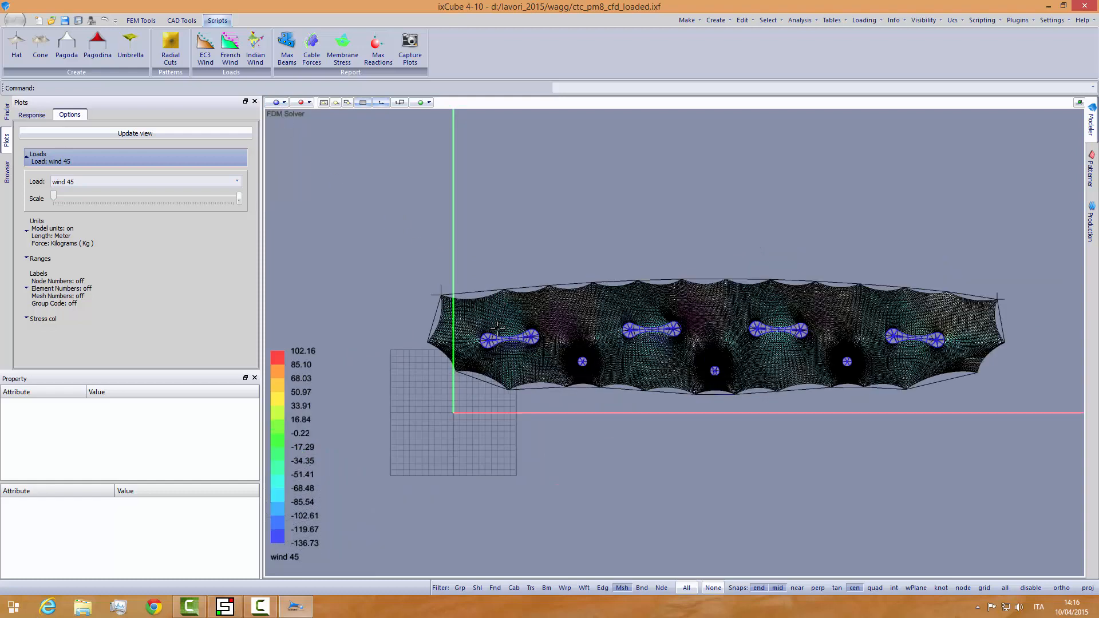
# Step: Check the unit settings in program Settings and list the standard view orientations
pyautogui.click(141, 20)
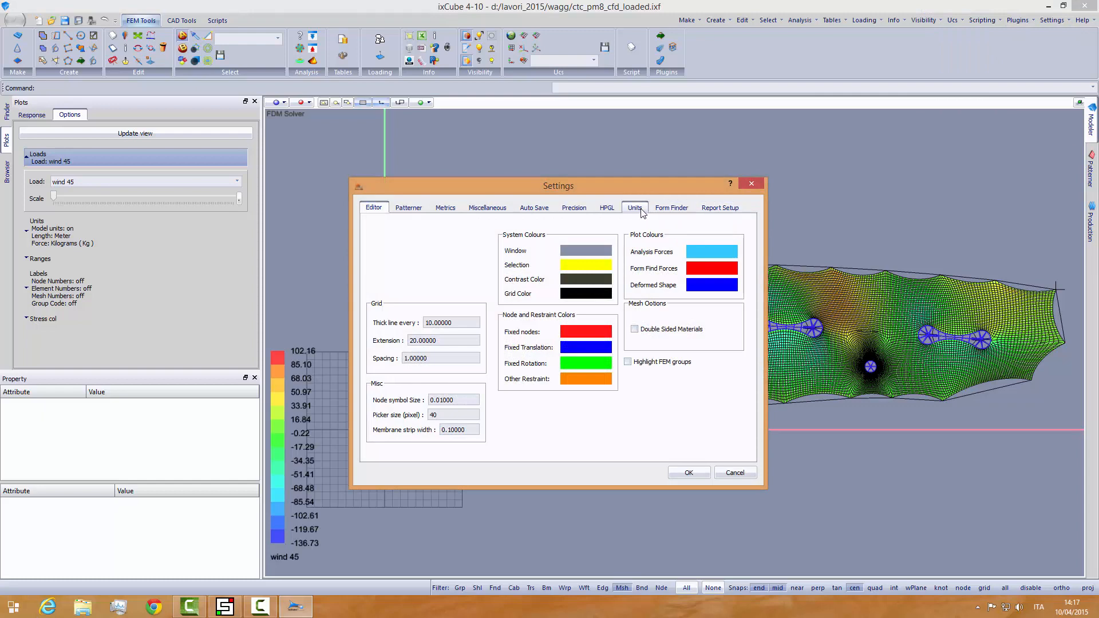
pyautogui.click(634, 207)
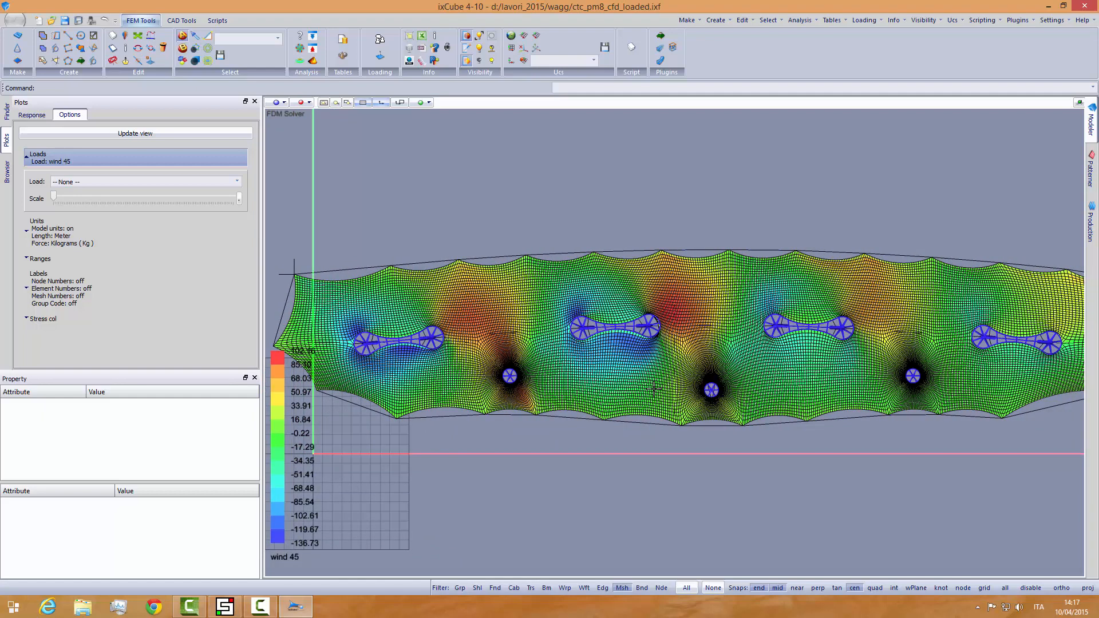
pyautogui.click(284, 103)
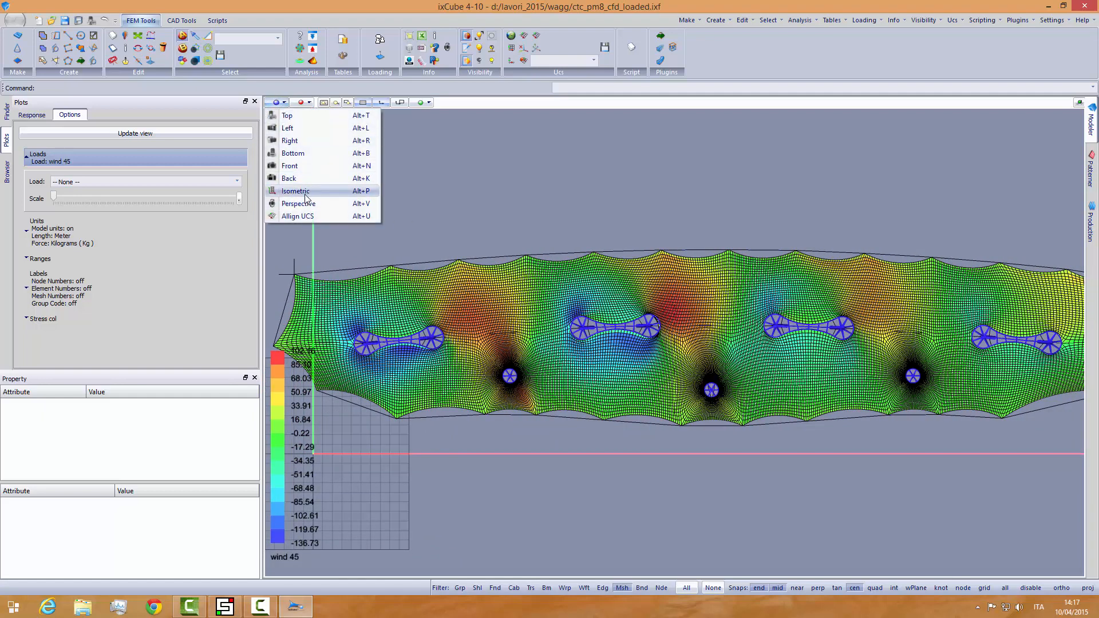